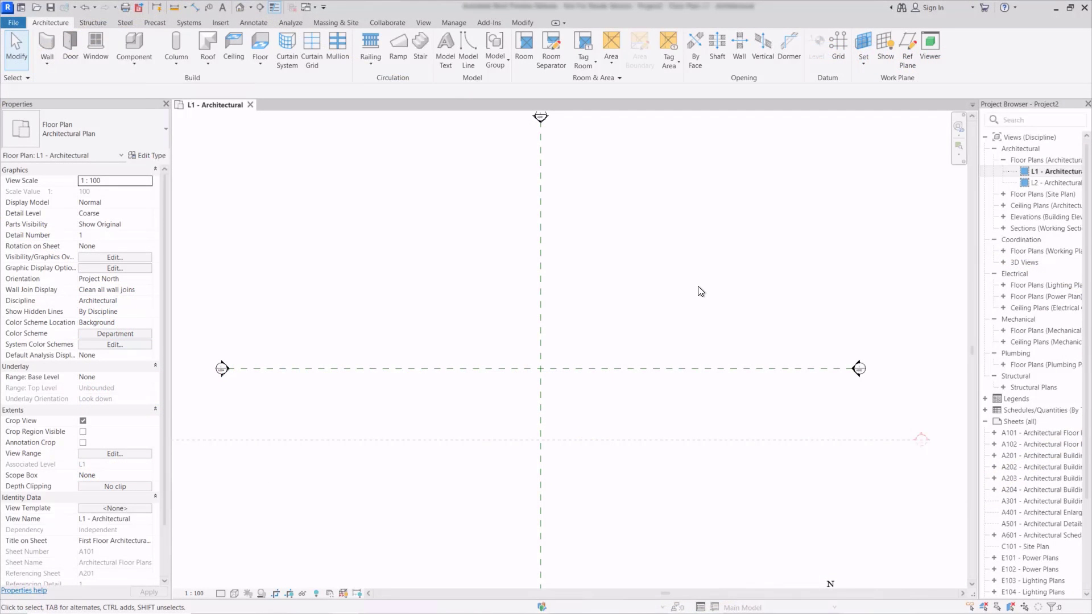
pyautogui.moveTo(686, 294)
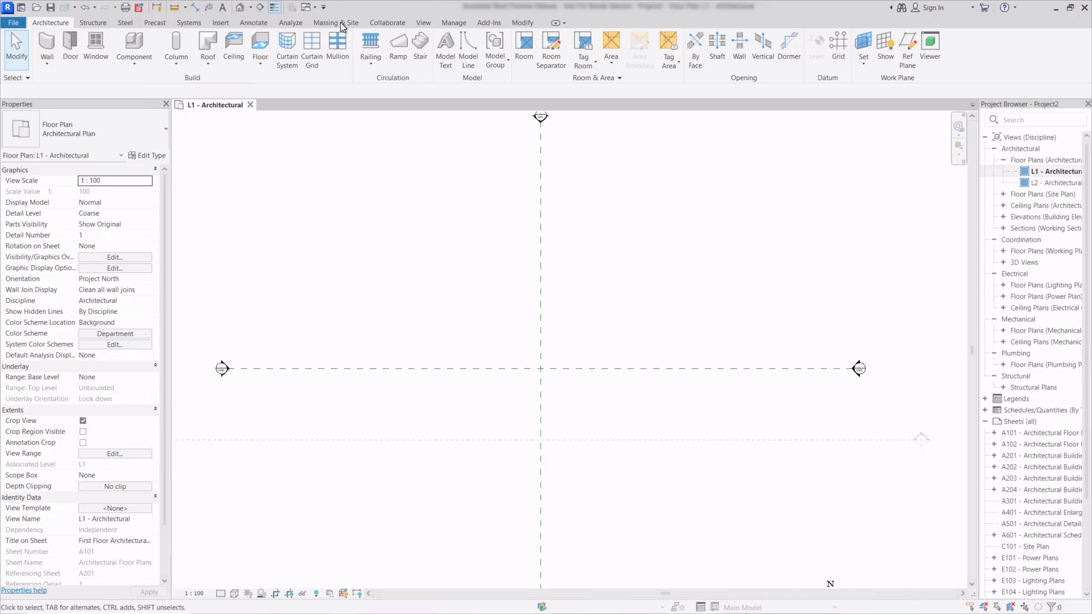
# - Show the Toposolid options Create from Sketch and Create from Import on Massing & Site
pyautogui.click(336, 22)
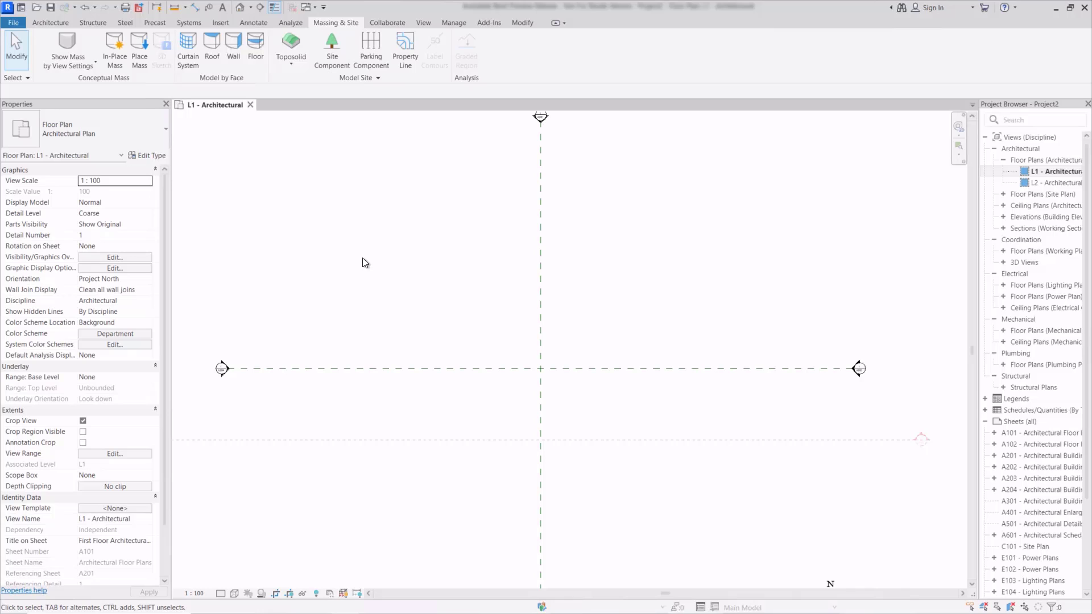
pyautogui.moveTo(646, 310)
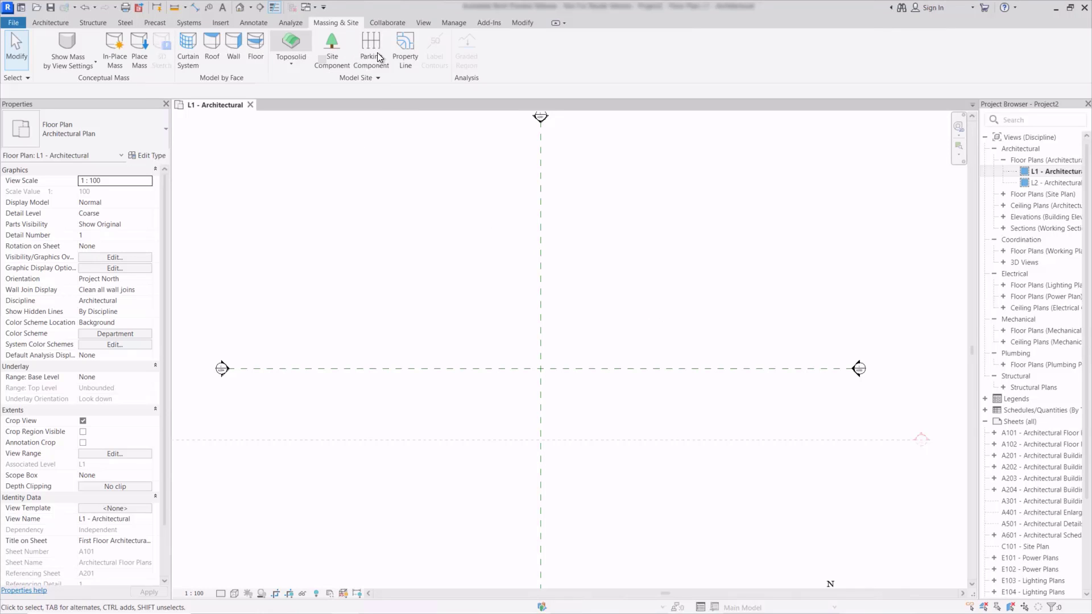
pyautogui.moveTo(291, 42)
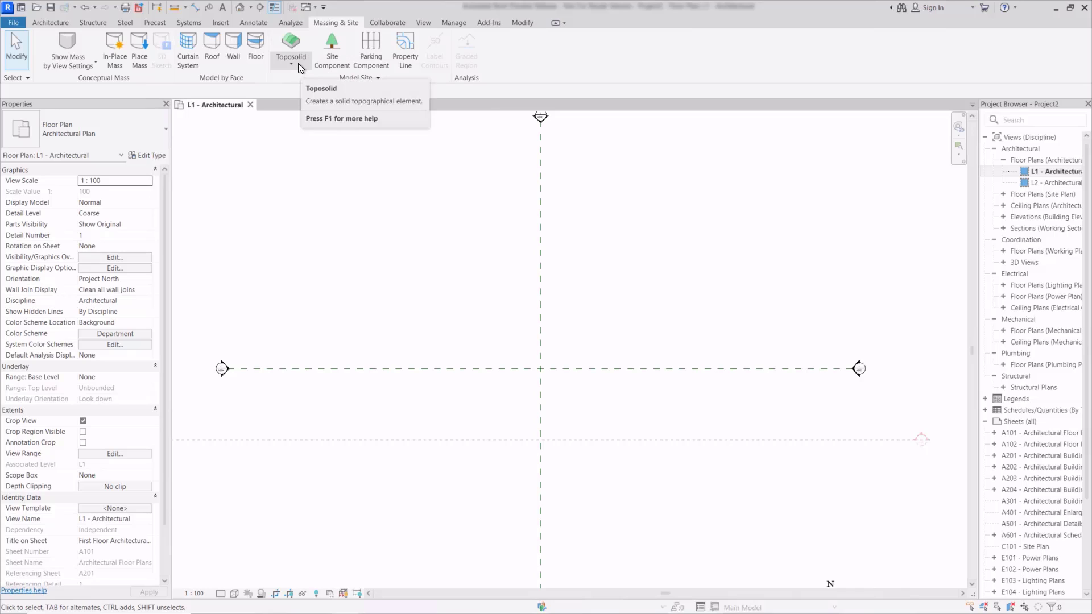
pyautogui.moveTo(294, 91)
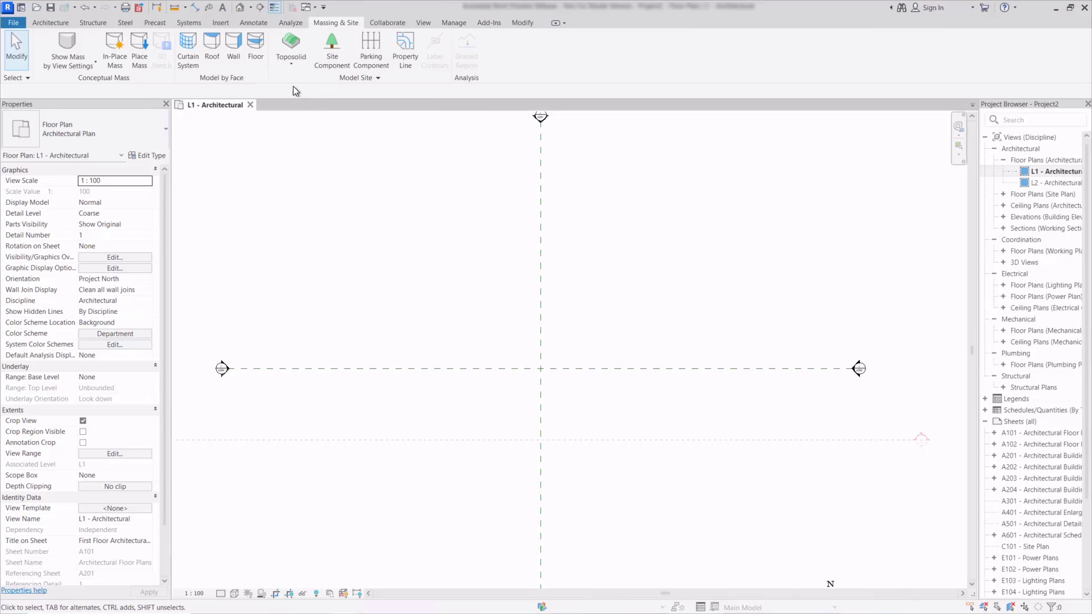
pyautogui.click(290, 57)
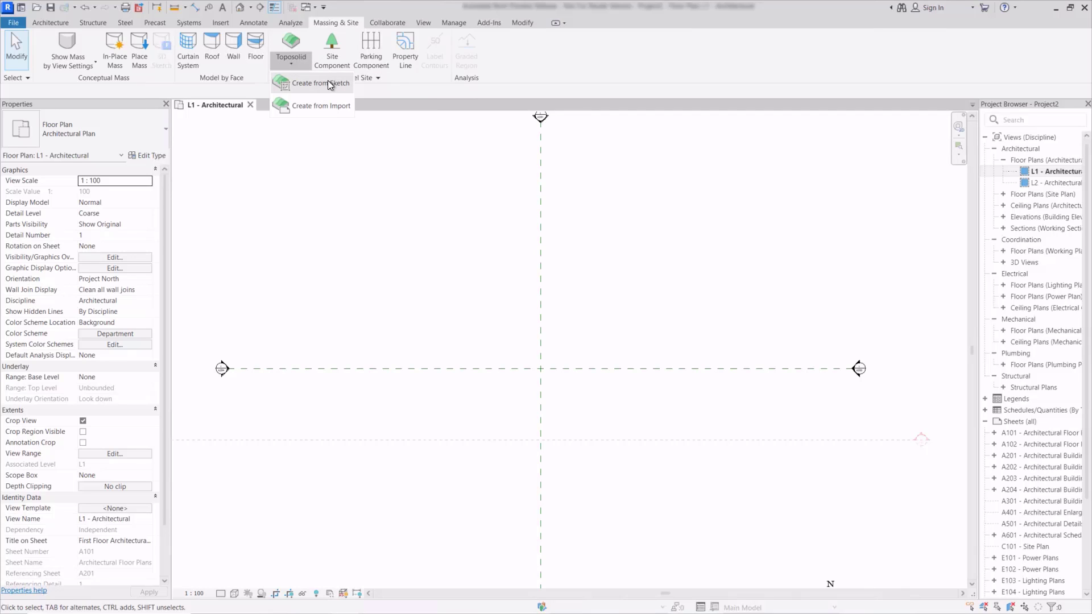
pyautogui.moveTo(320, 108)
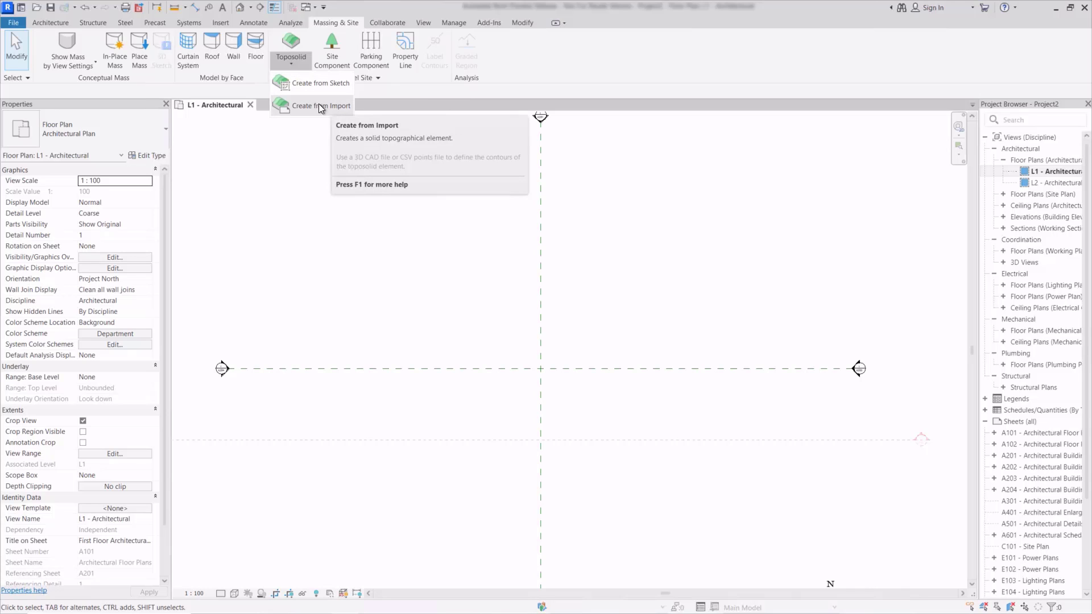
pyautogui.moveTo(310, 83)
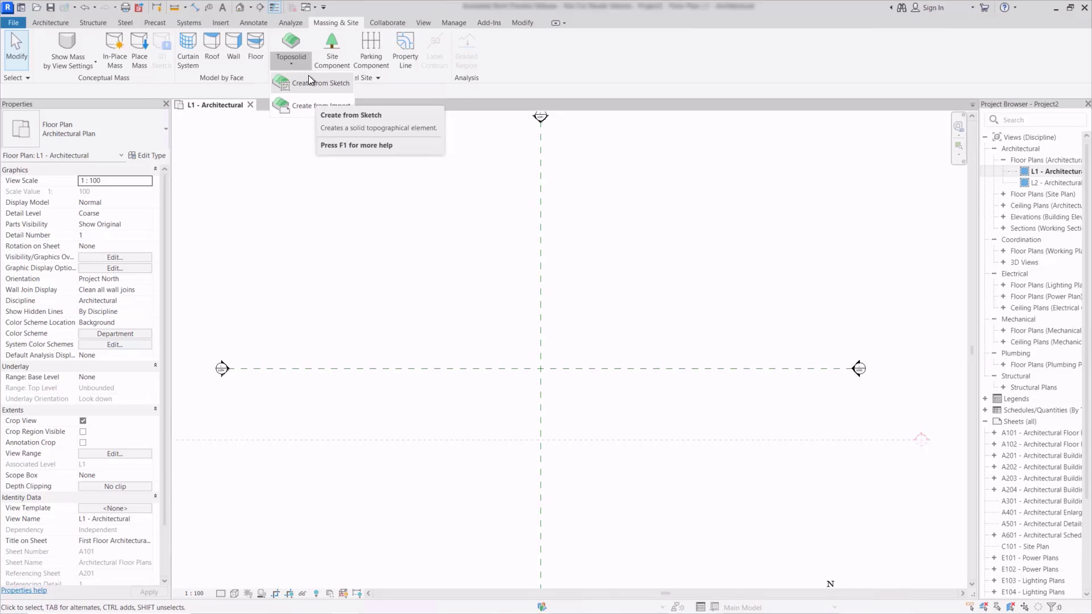
pyautogui.moveTo(337, 86)
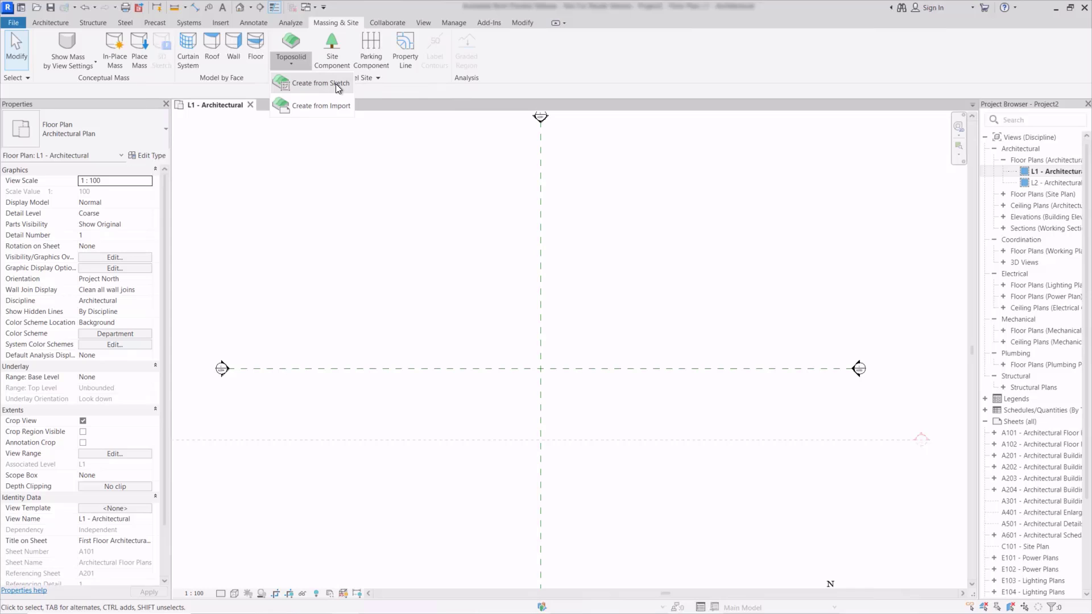
# - Start a sketched toposolid and review the Grassland - 1200mm layer structure
pyautogui.click(318, 84)
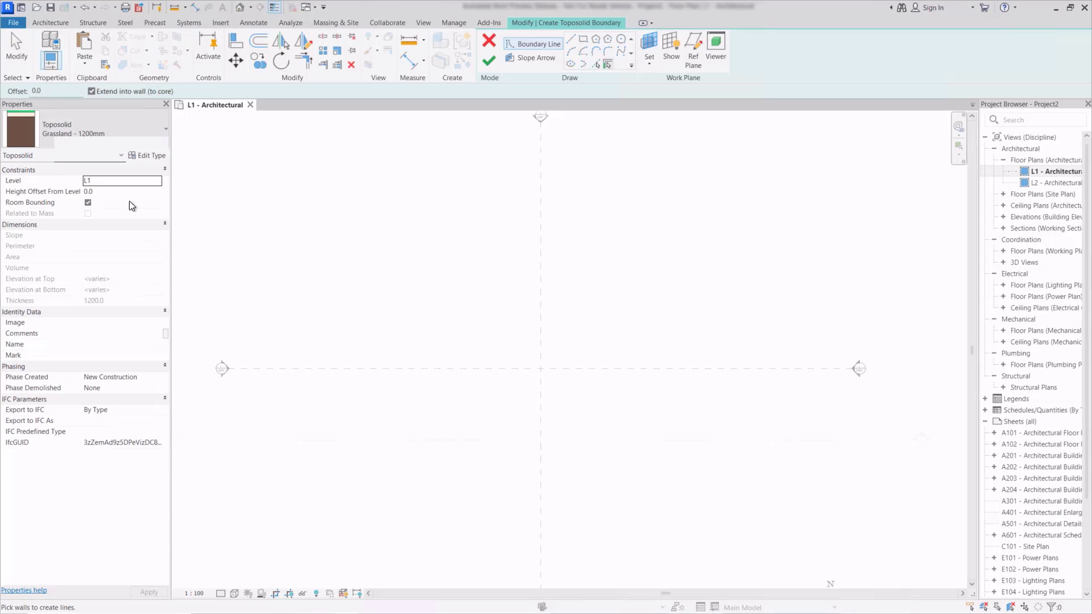
pyautogui.moveTo(153, 161)
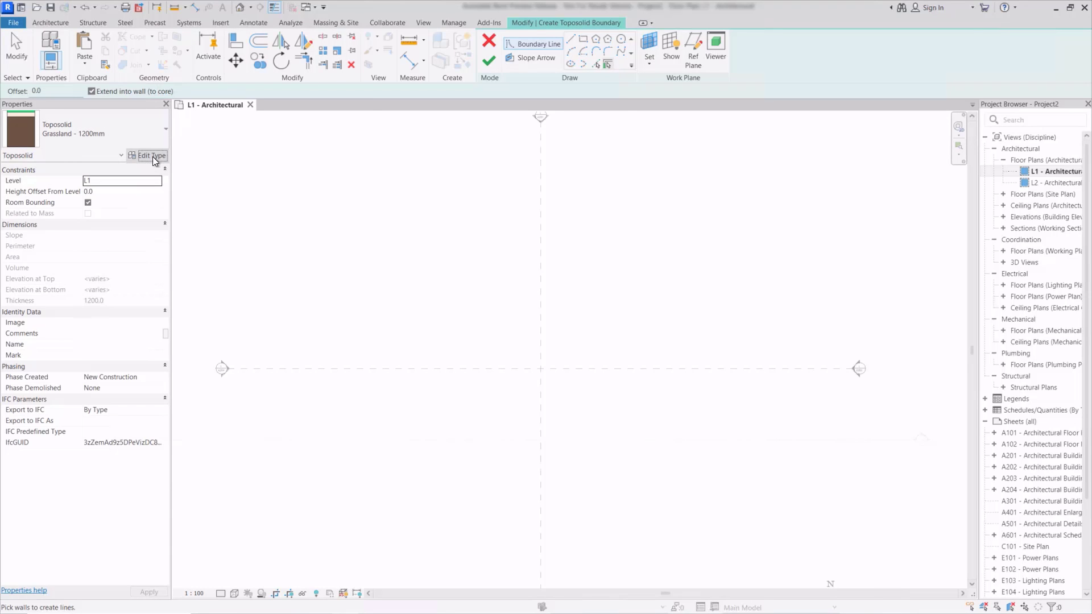
pyautogui.click(151, 155)
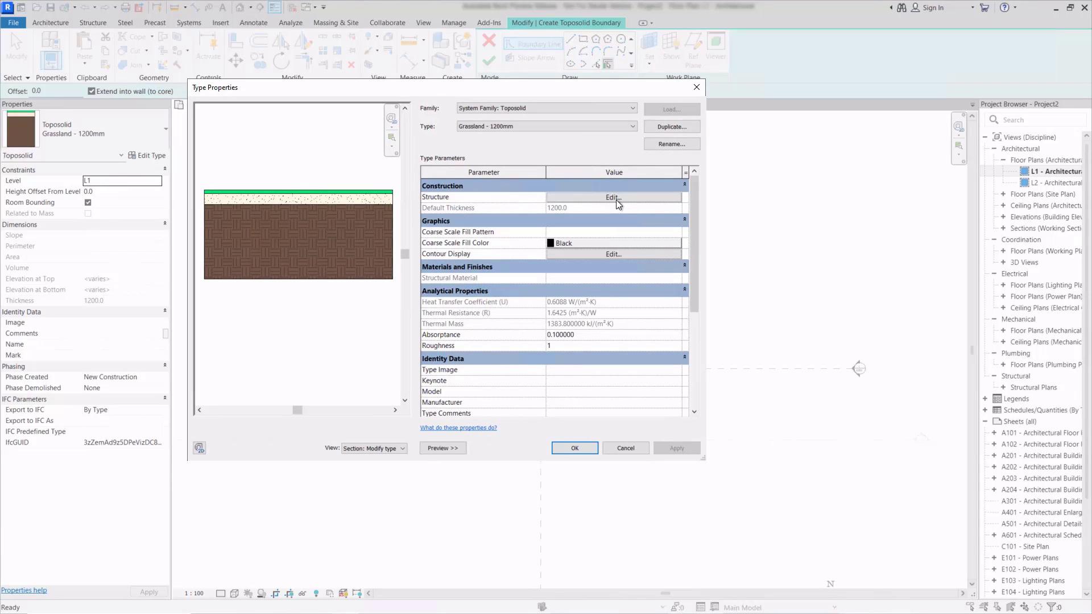
pyautogui.click(613, 197)
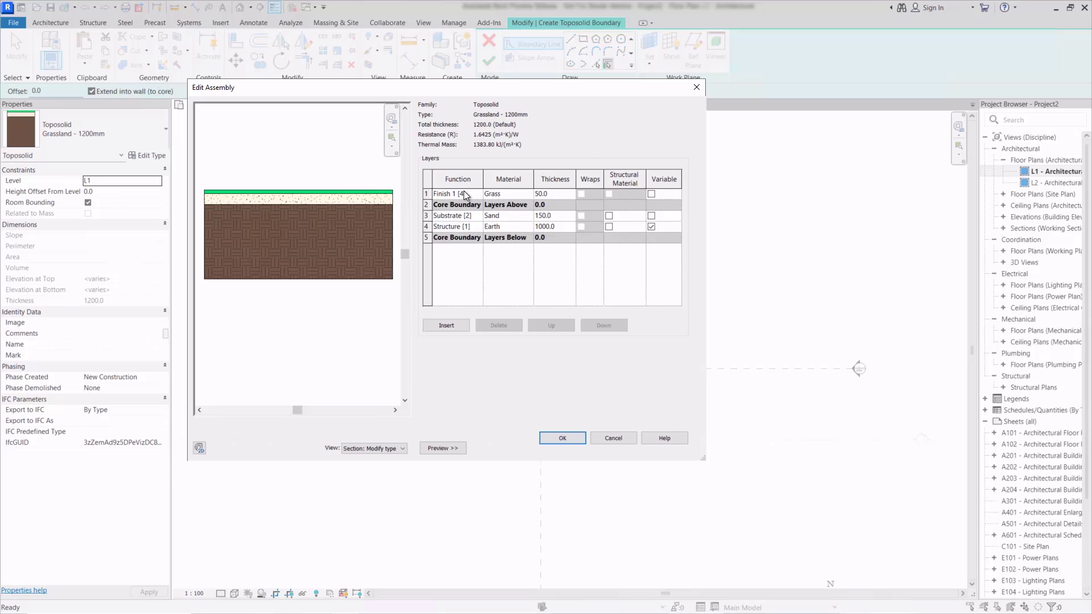
pyautogui.moveTo(513, 220)
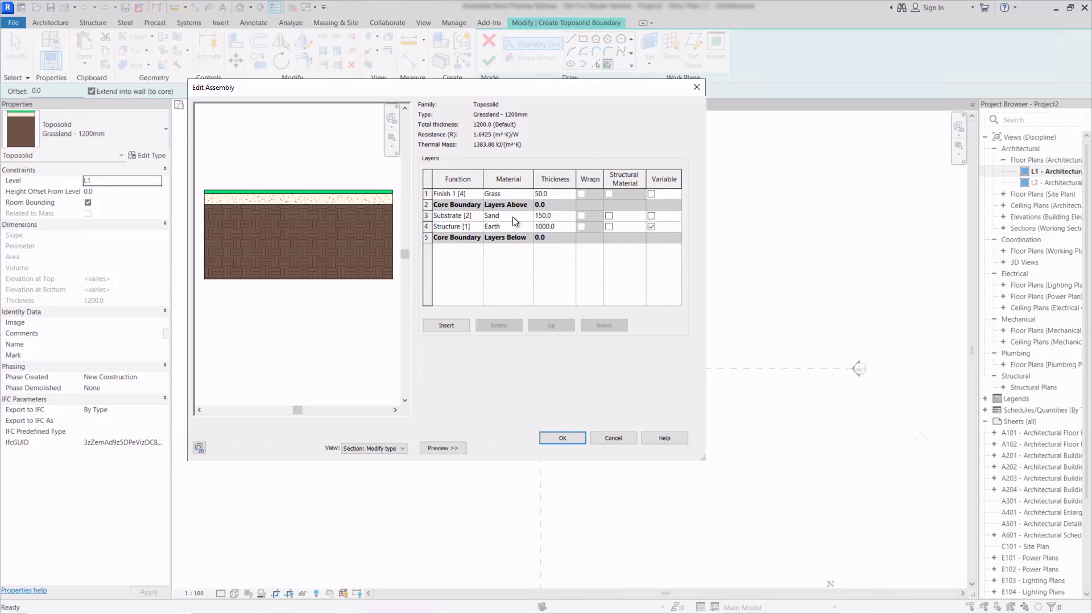
pyautogui.moveTo(620, 245)
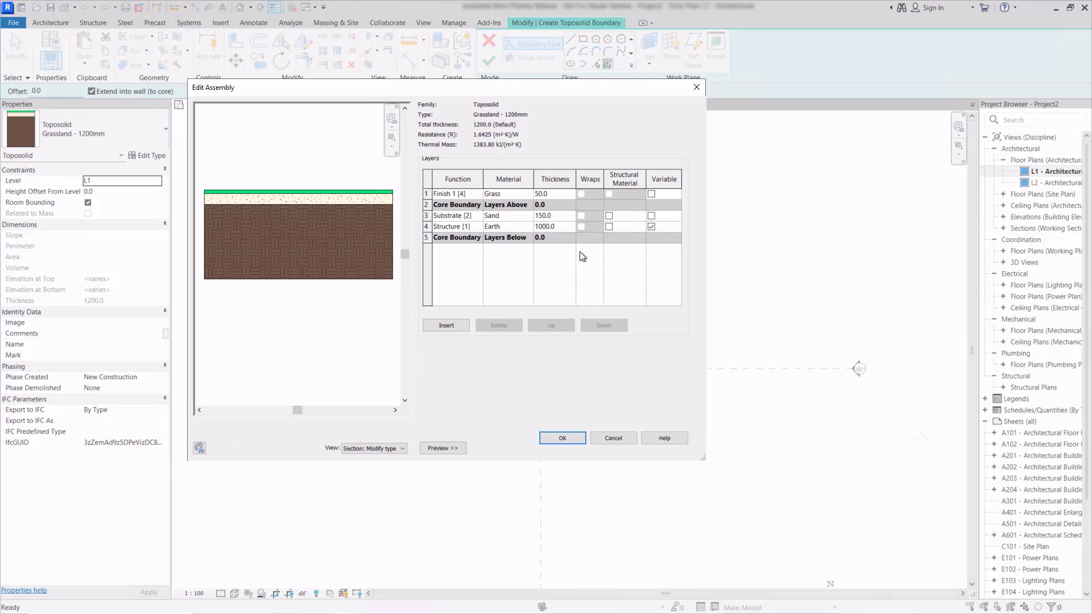
pyautogui.moveTo(593, 260)
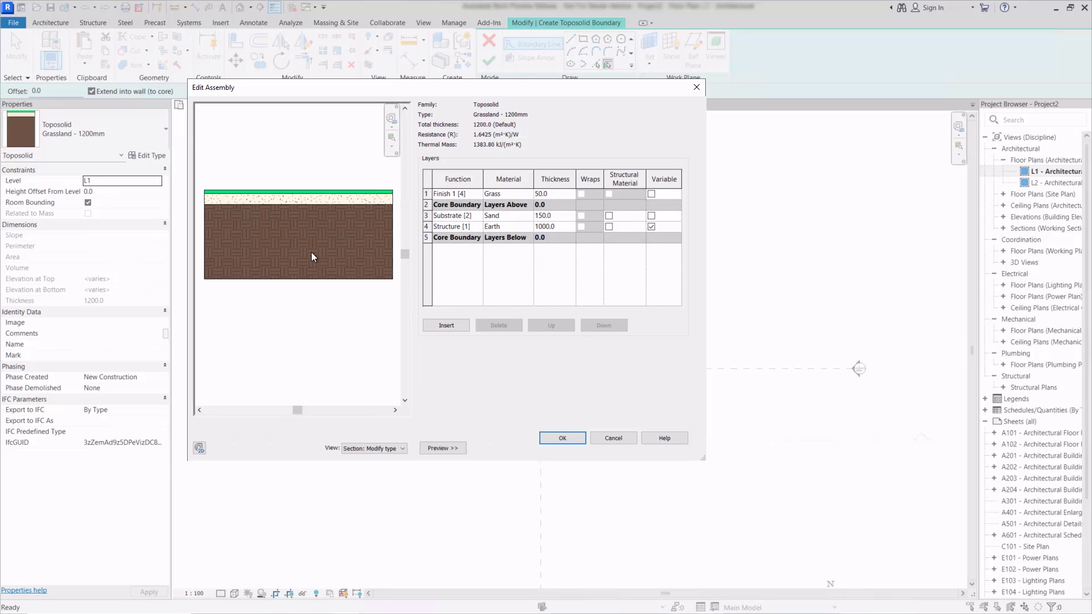
pyautogui.moveTo(626, 262)
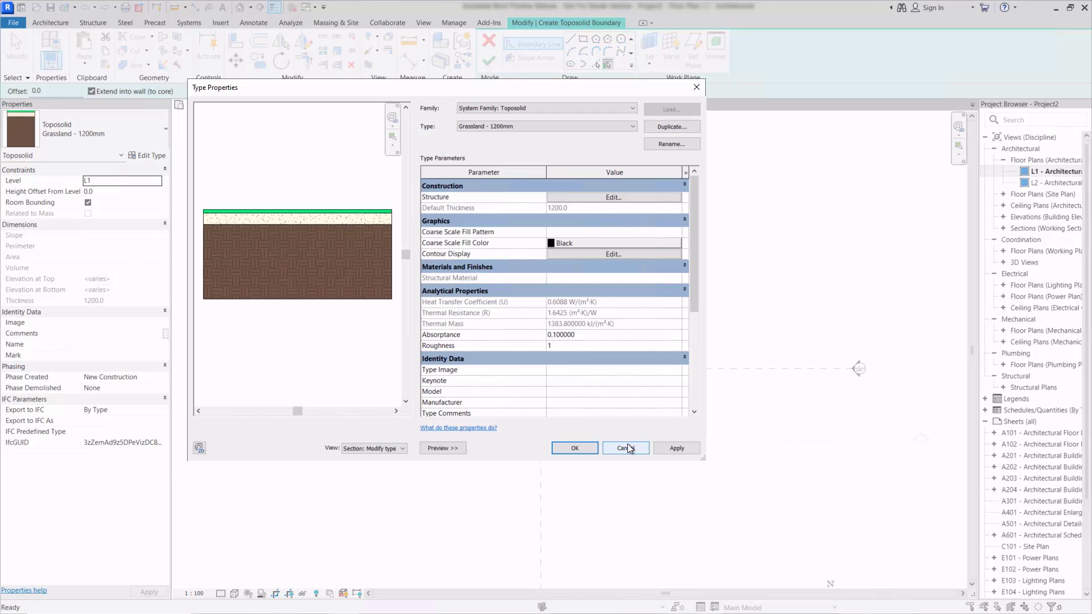
# - Close the toposolid Type Properties dialog without changes
pyautogui.click(625, 448)
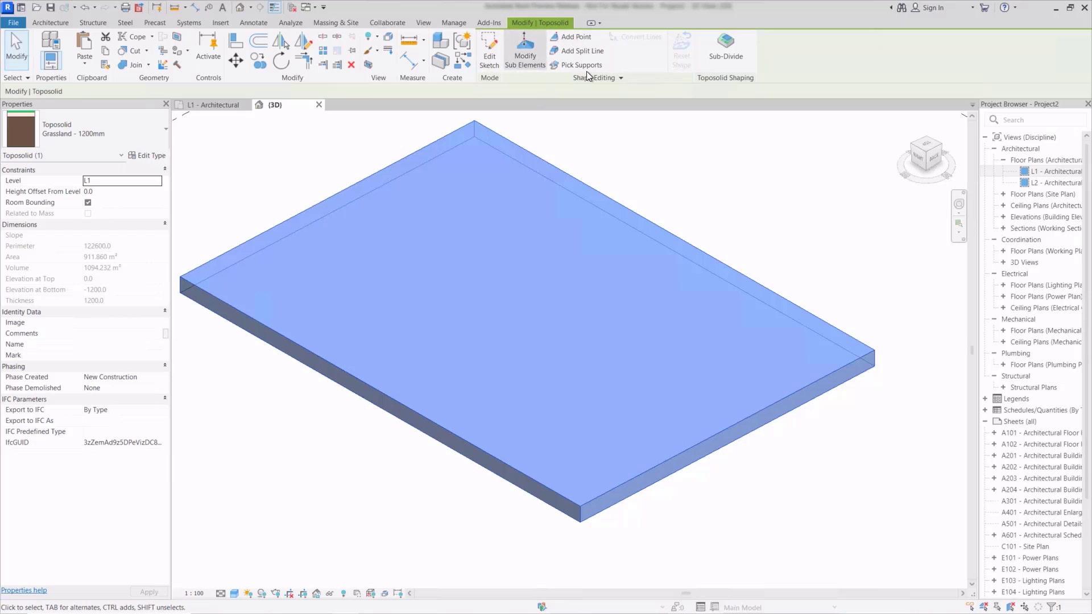
pyautogui.moveTo(727, 196)
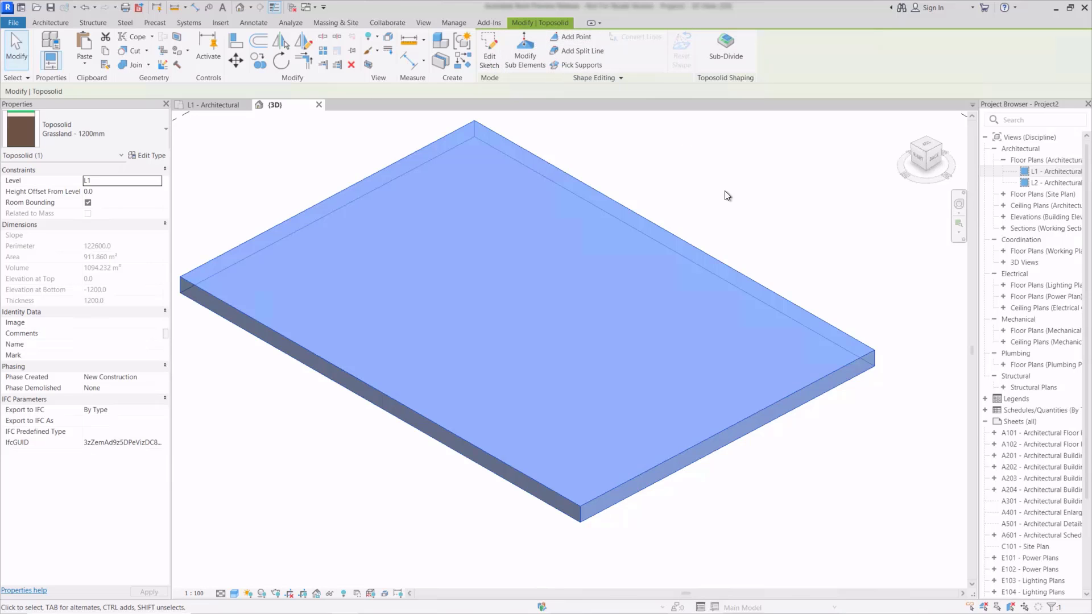
pyautogui.moveTo(587, 160)
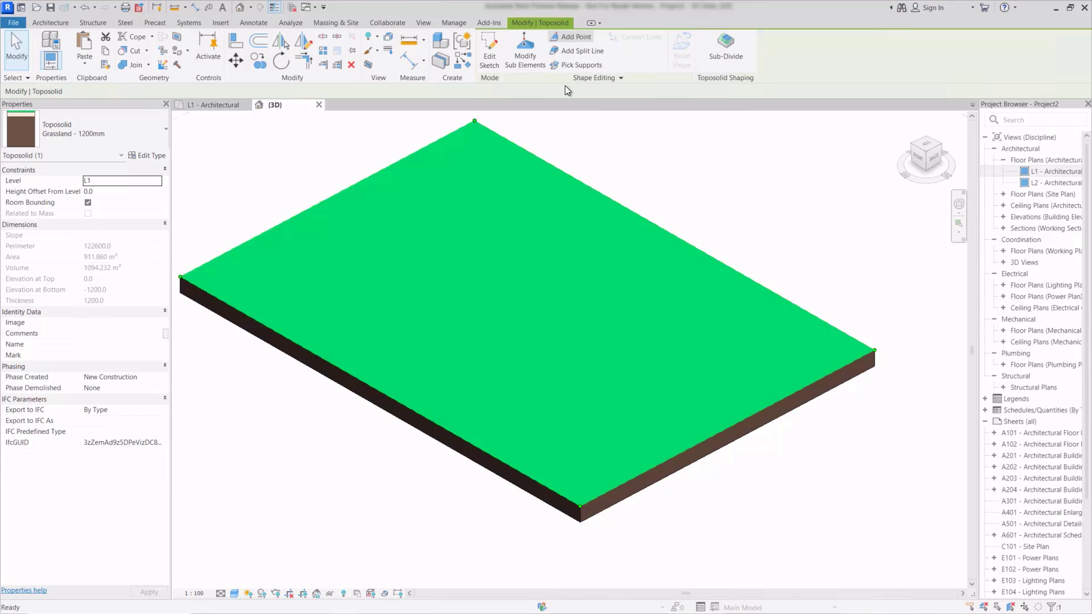
# - Add a point on the toposolid surface using Along Surface placement
pyautogui.click(570, 36)
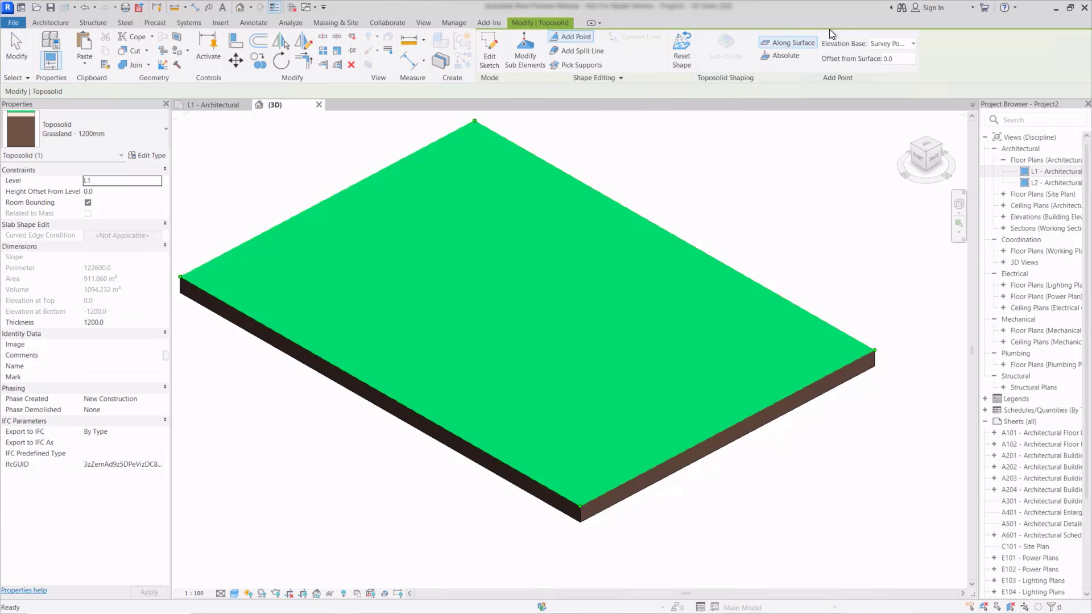
pyautogui.moveTo(943, 47)
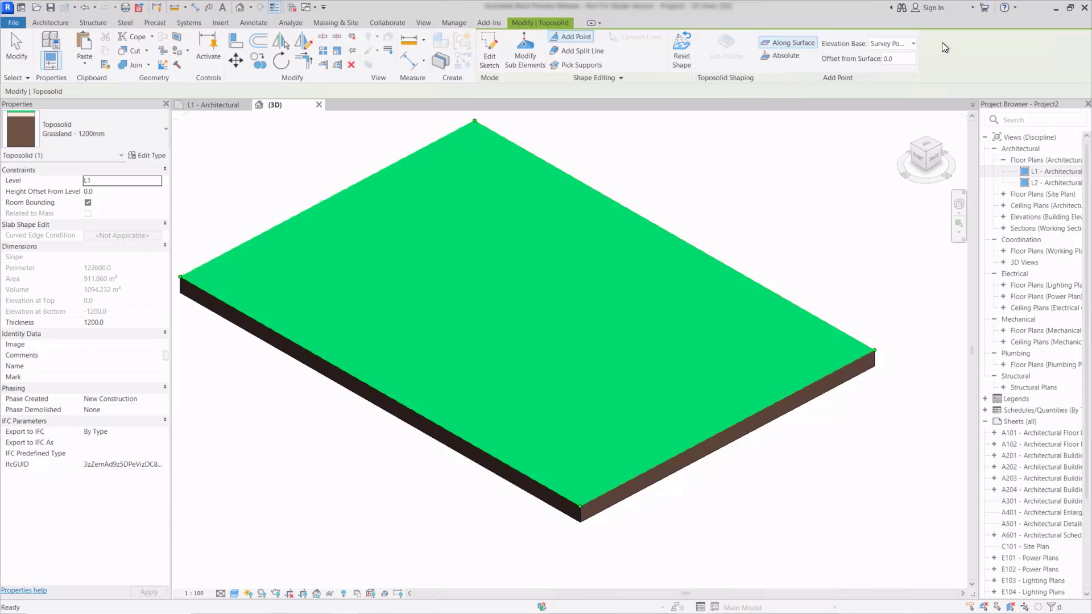
pyautogui.moveTo(788, 43)
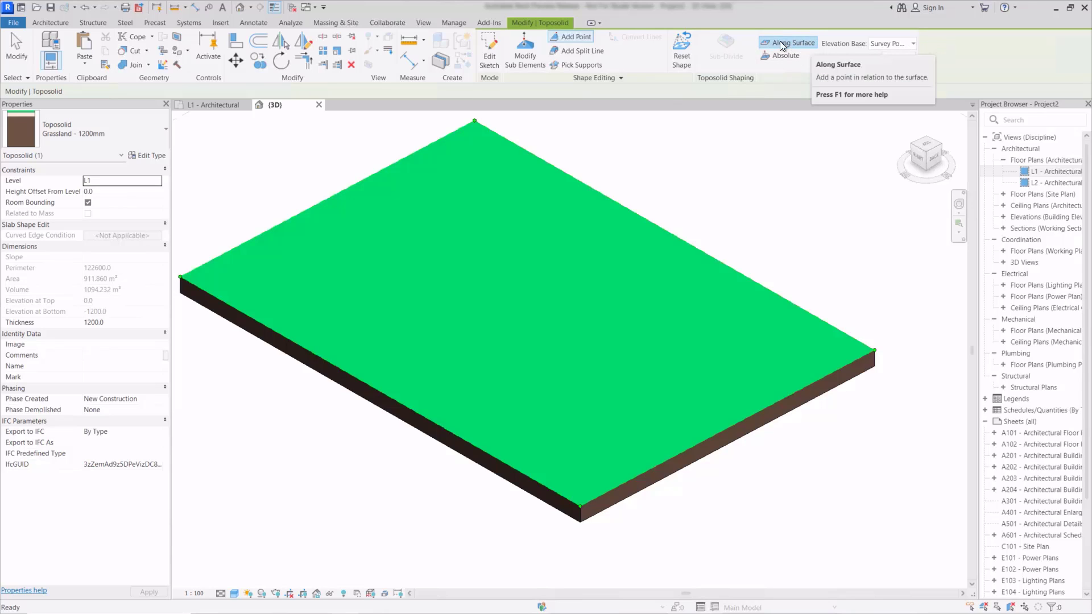
pyautogui.click(793, 42)
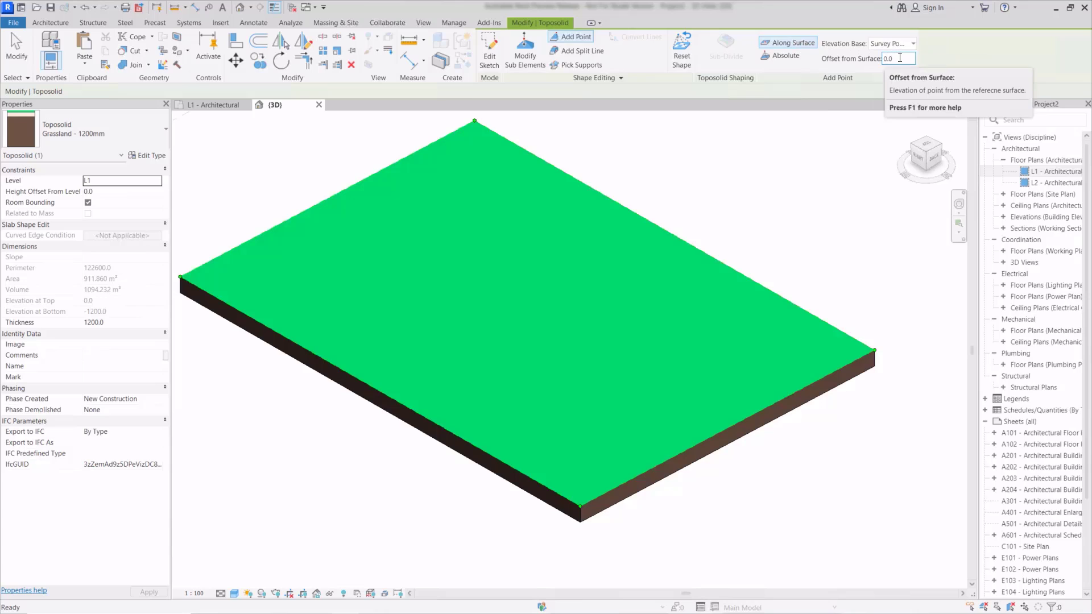
pyautogui.moveTo(947, 114)
pyautogui.write('500')
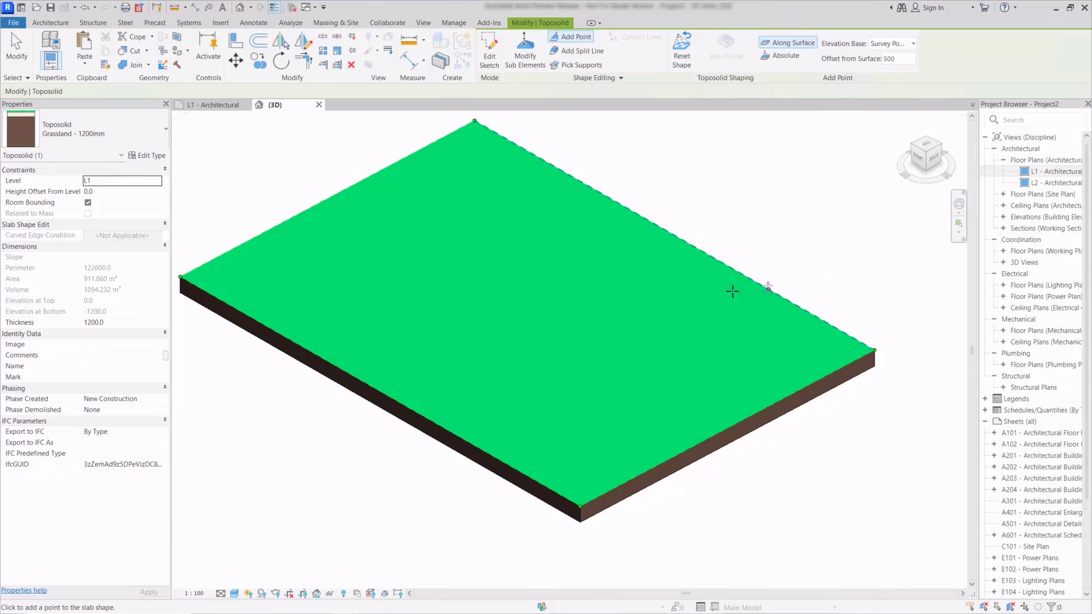
pyautogui.click(615, 338)
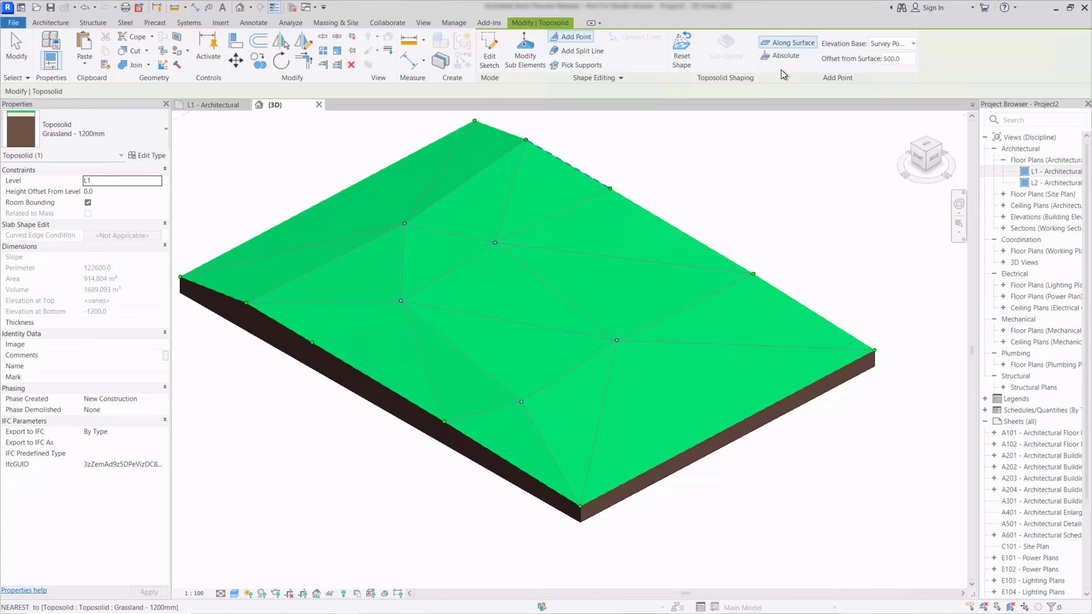
pyautogui.moveTo(525, 47)
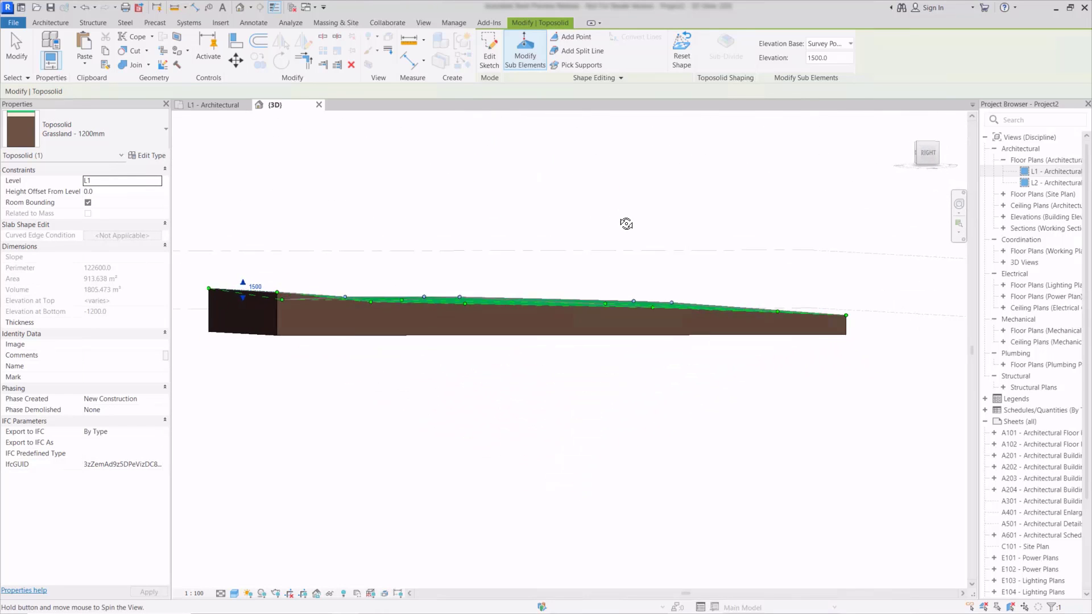
# - Set an interior toposolid point's elevation to 1200, based on the Survey Point
pyautogui.moveTo(626, 224); pyautogui.dragTo(383, 381)
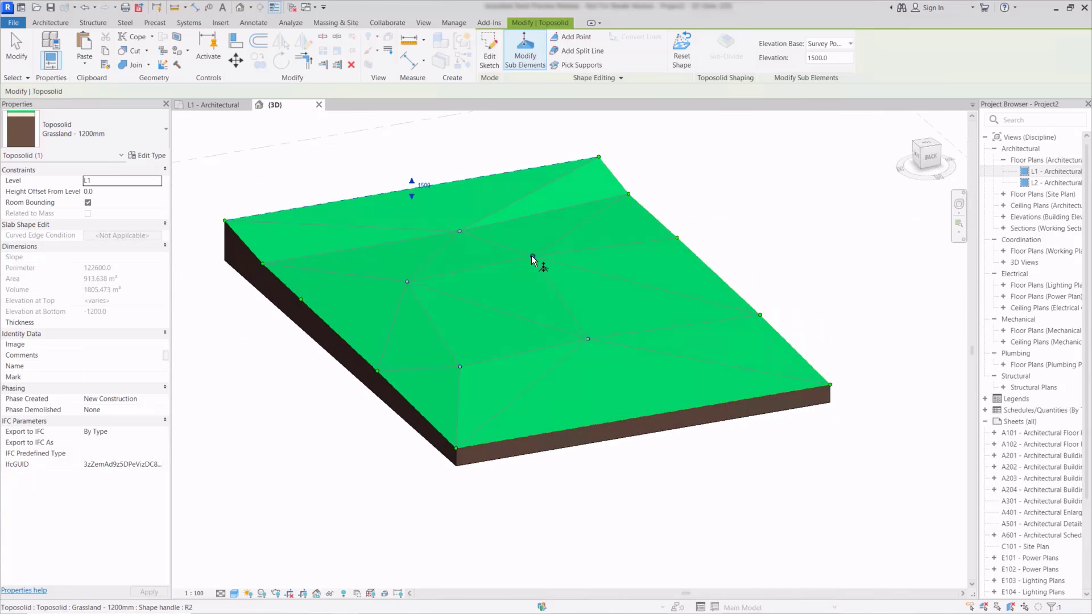
pyautogui.click(533, 257)
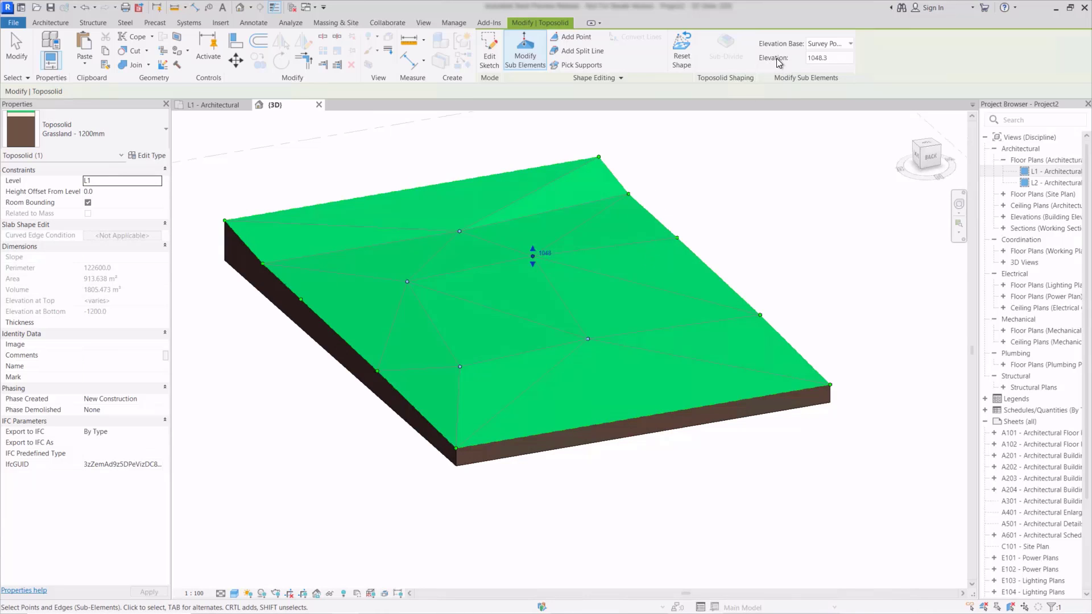
pyautogui.moveTo(826, 46)
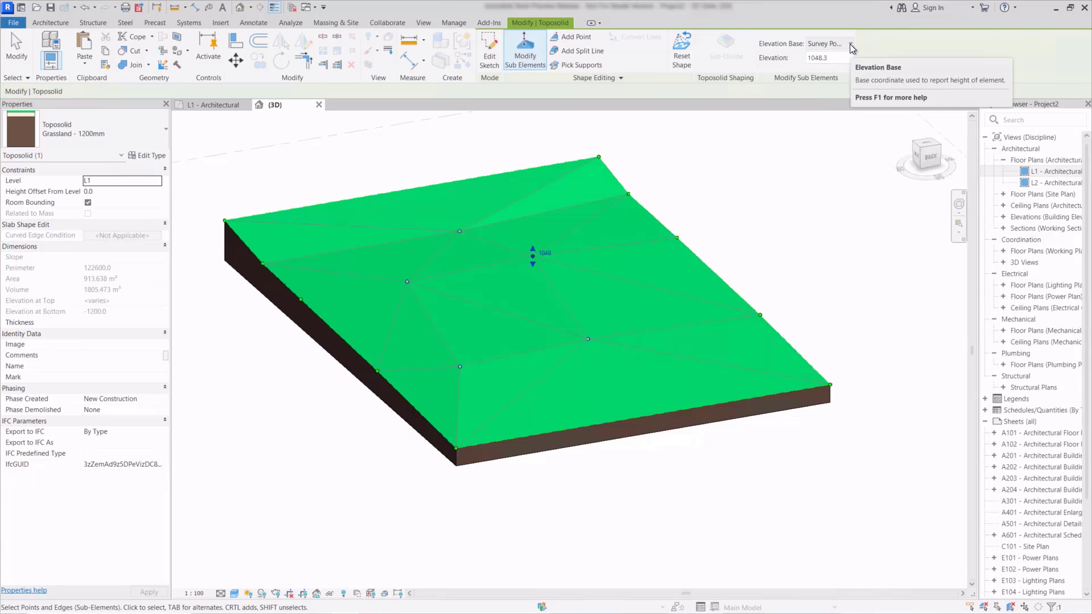
pyautogui.click(850, 44)
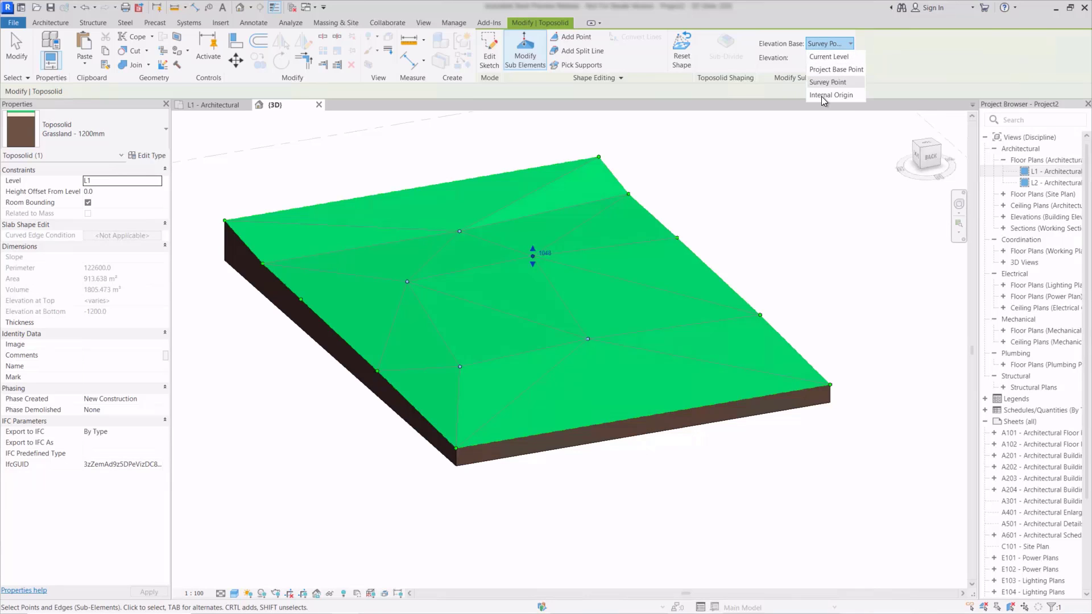
pyautogui.moveTo(825, 69)
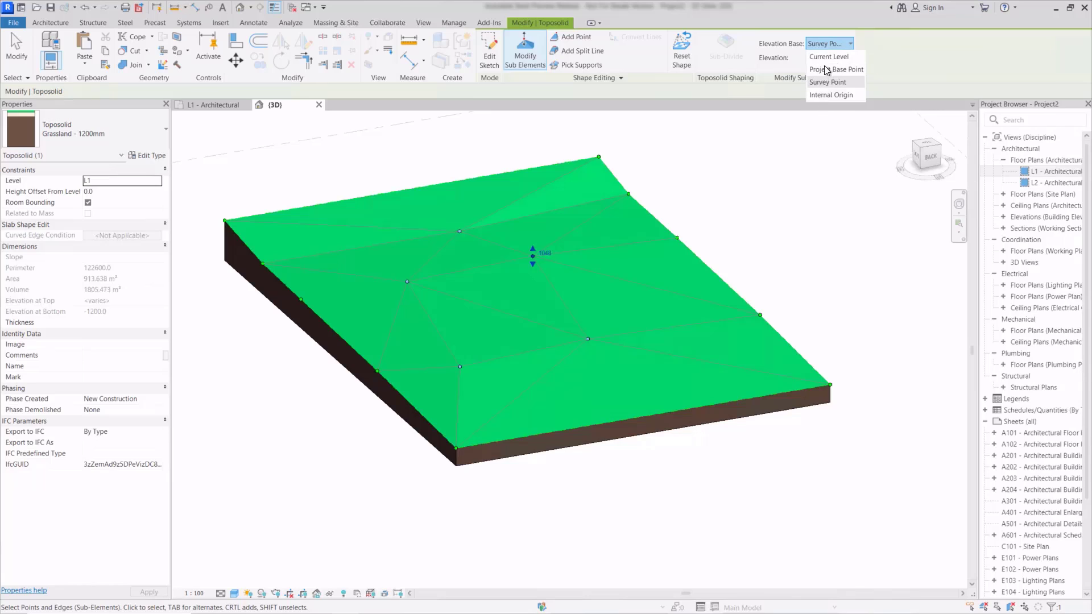
pyautogui.click(829, 57)
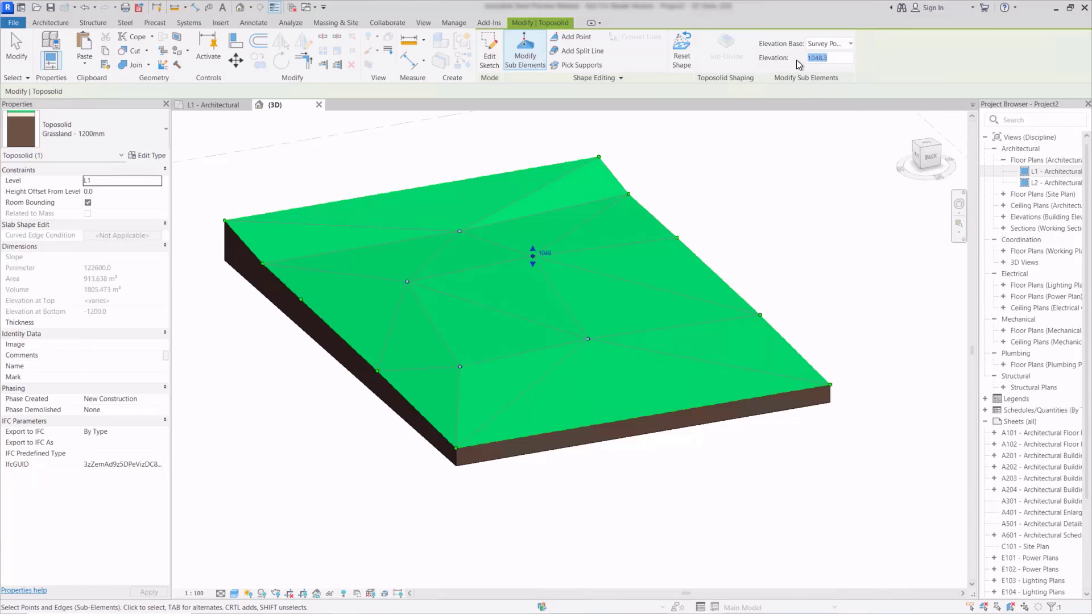
pyautogui.write('1200.0')
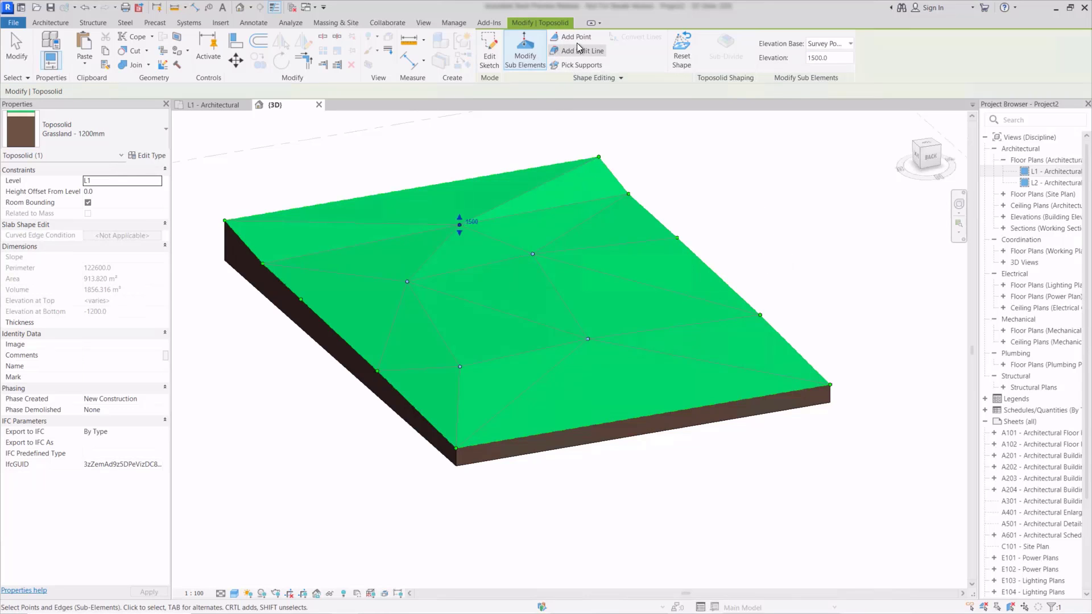
# - Add toposolid points at an absolute elevation of 1600, based on the Survey Point
pyautogui.click(576, 37)
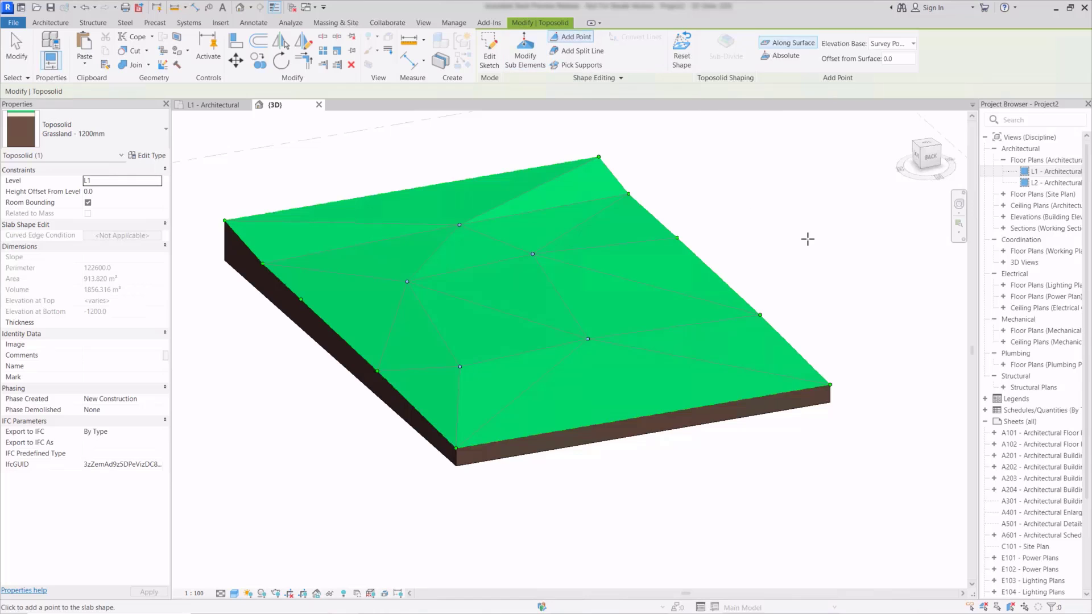
pyautogui.moveTo(792, 56)
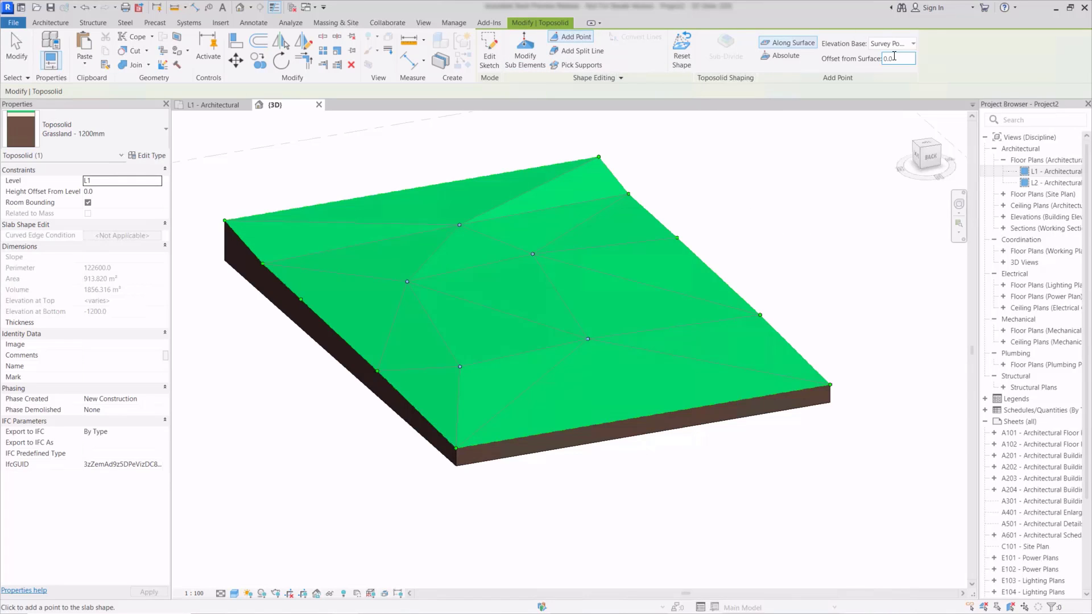
pyautogui.moveTo(783, 56)
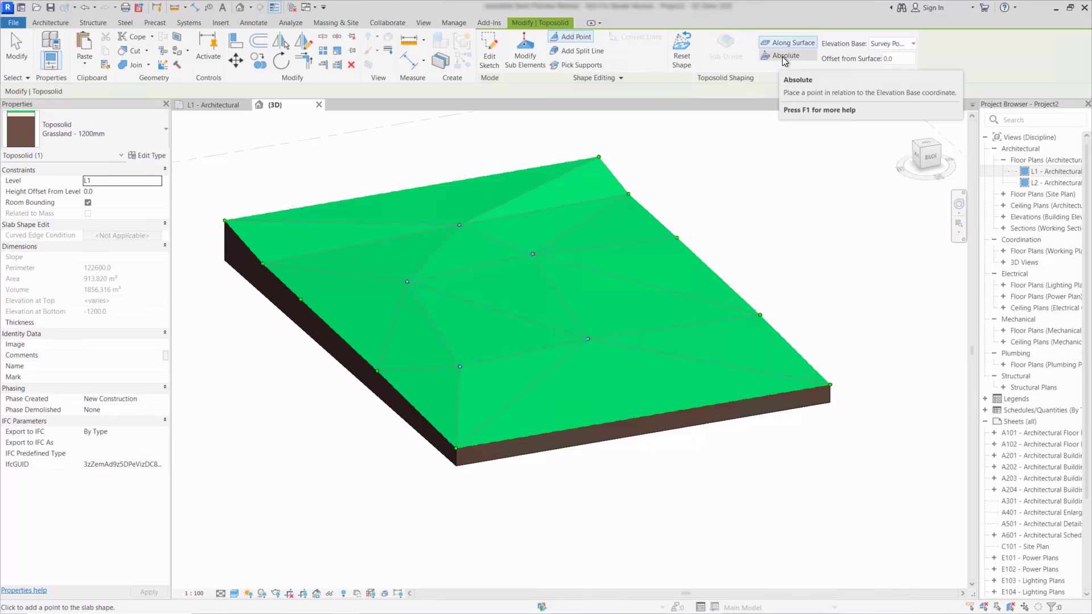
pyautogui.click(787, 55)
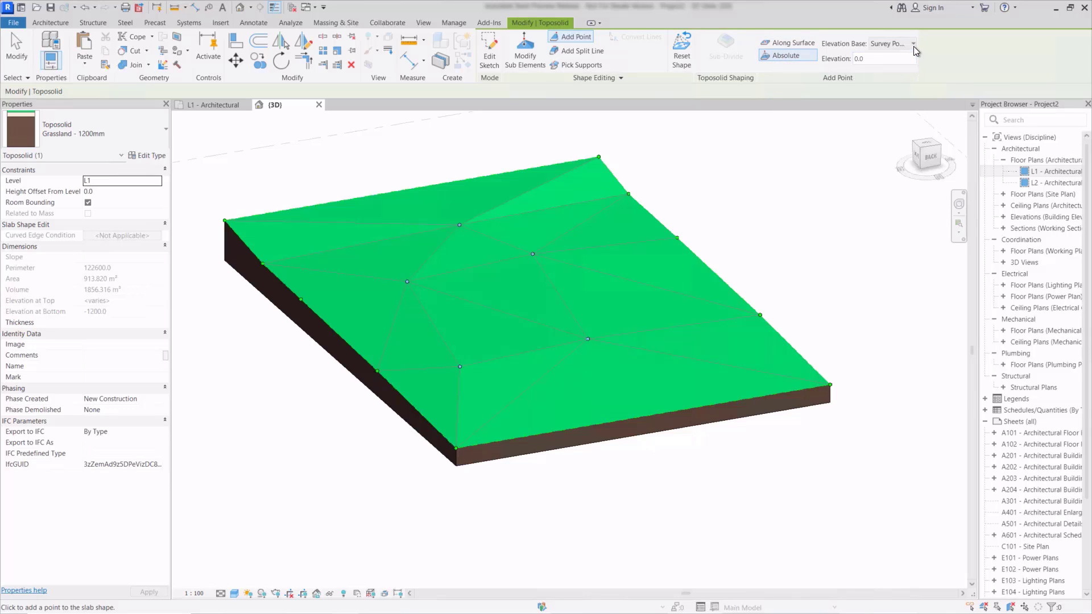
pyautogui.click(914, 43)
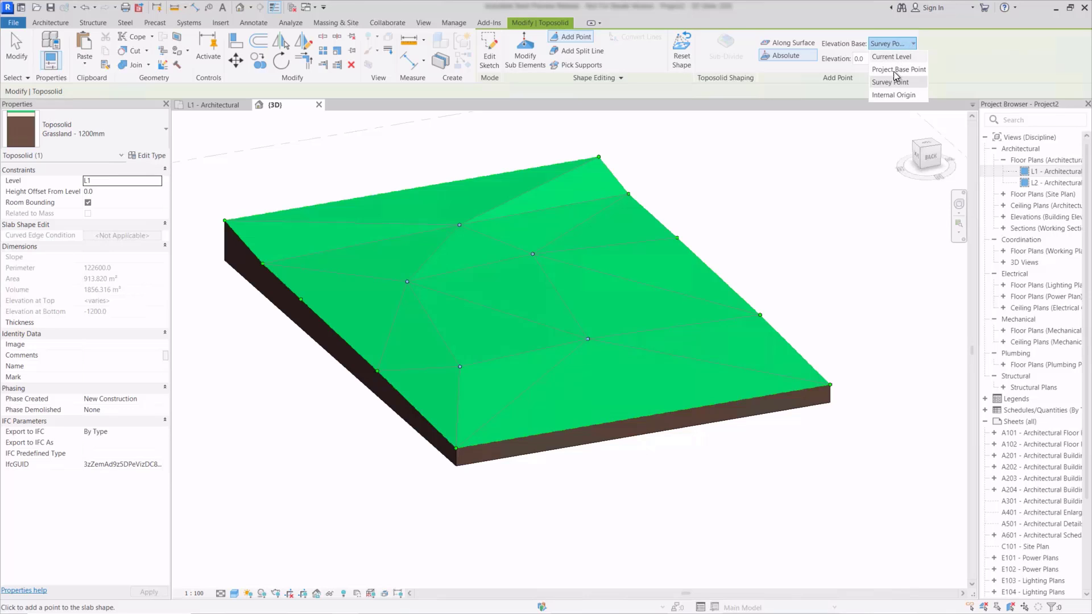
pyautogui.click(889, 82)
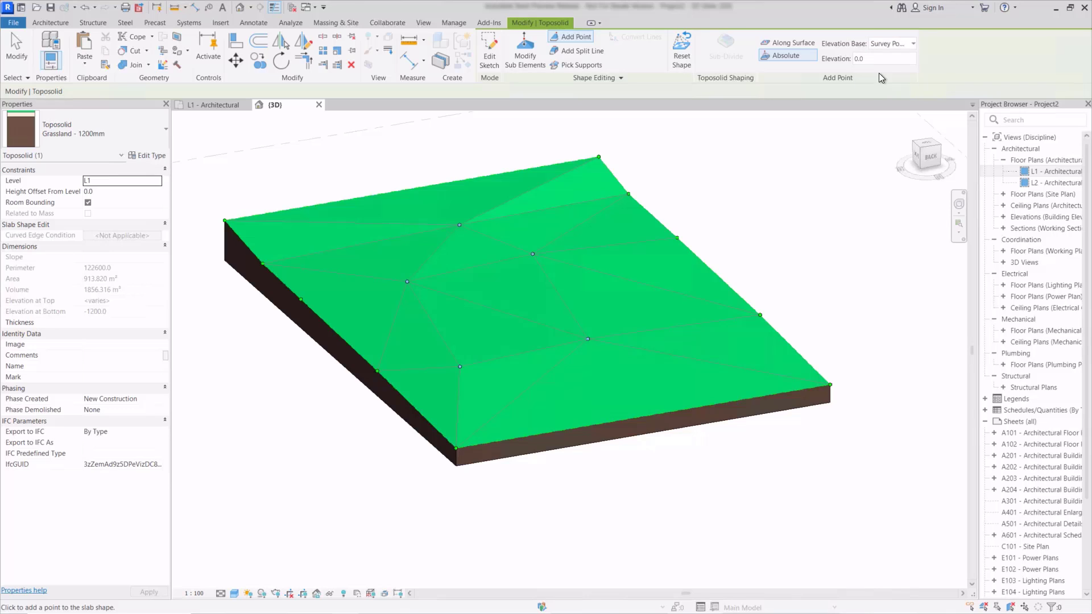
pyautogui.click(881, 59)
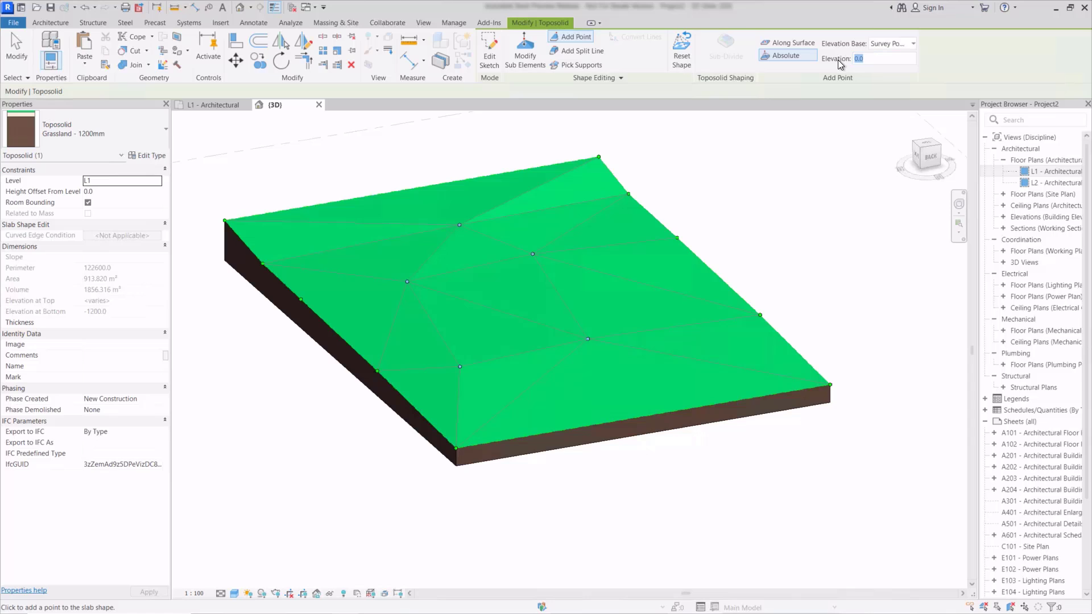
pyautogui.write('1600')
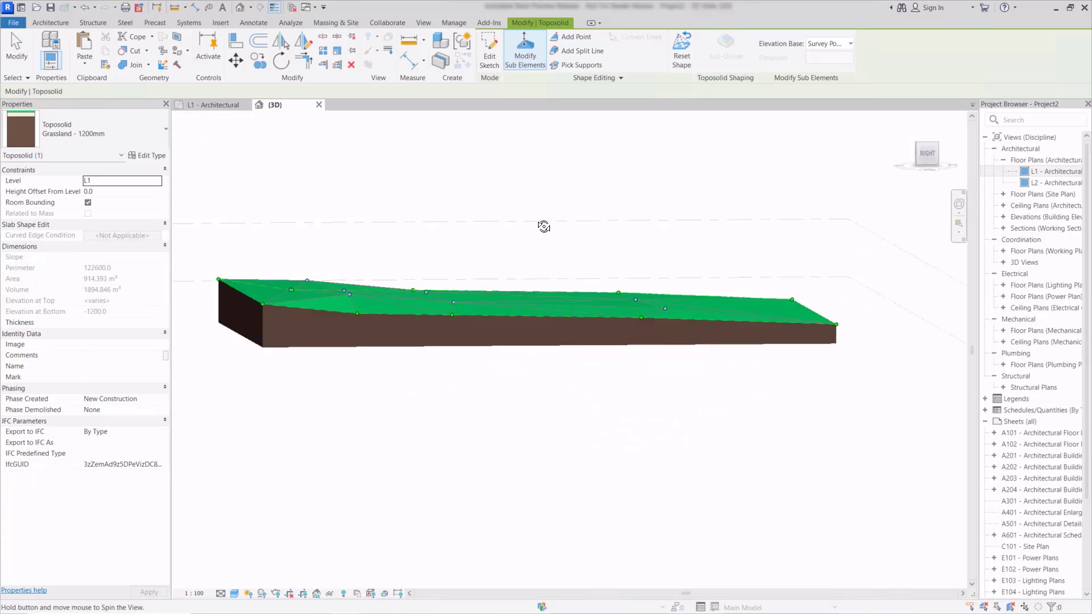
# - Orbit the toposolid to view it from the side
pyautogui.moveTo(543, 226); pyautogui.dragTo(449, 242)
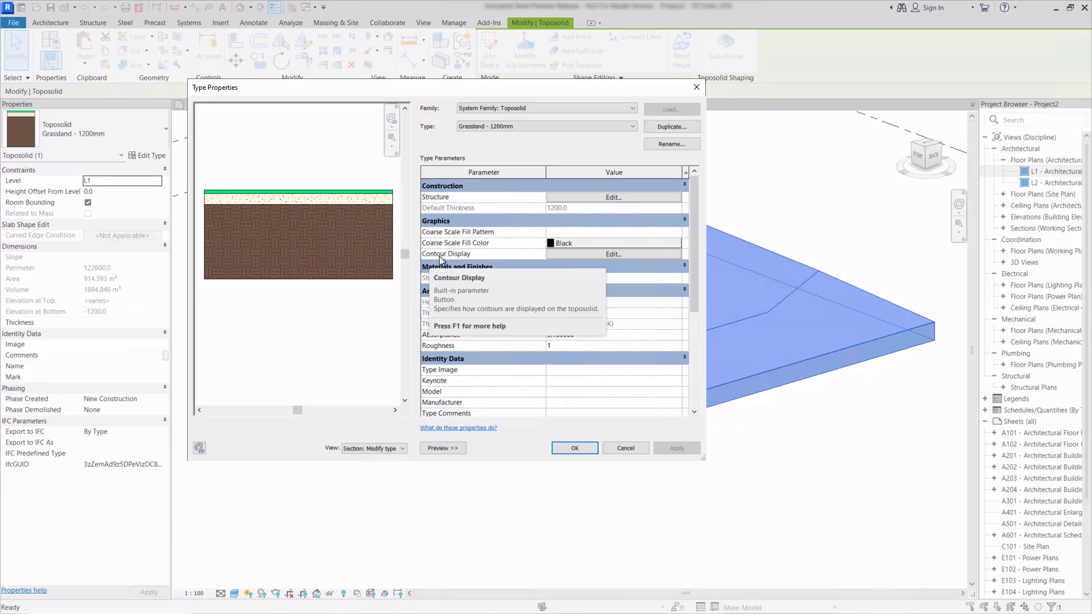
pyautogui.moveTo(476, 258)
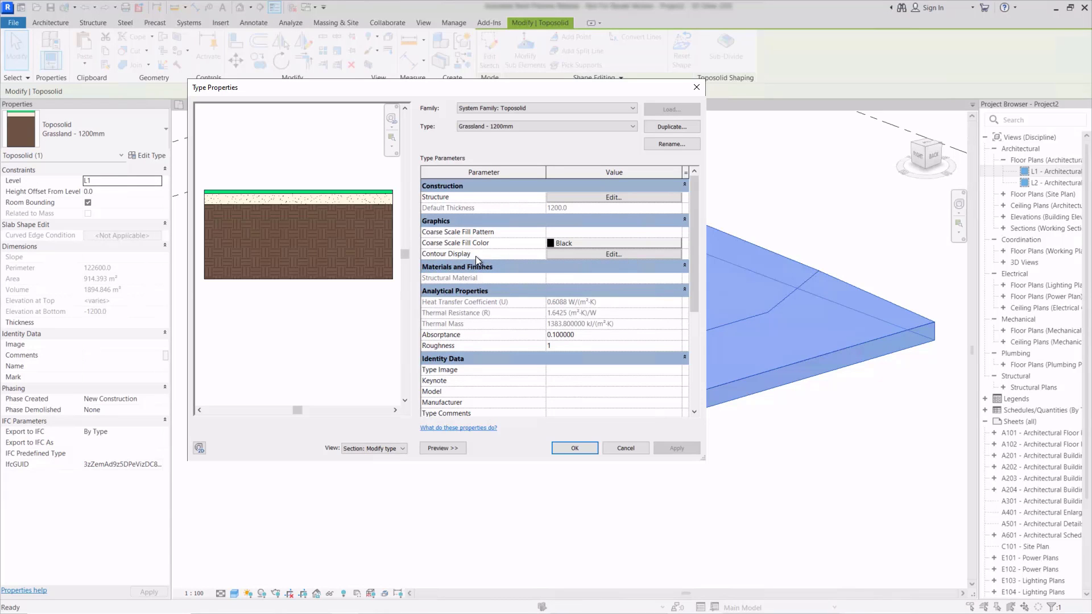
# - Open the Contour Display settings for the Grassland - 1200mm type
pyautogui.click(613, 253)
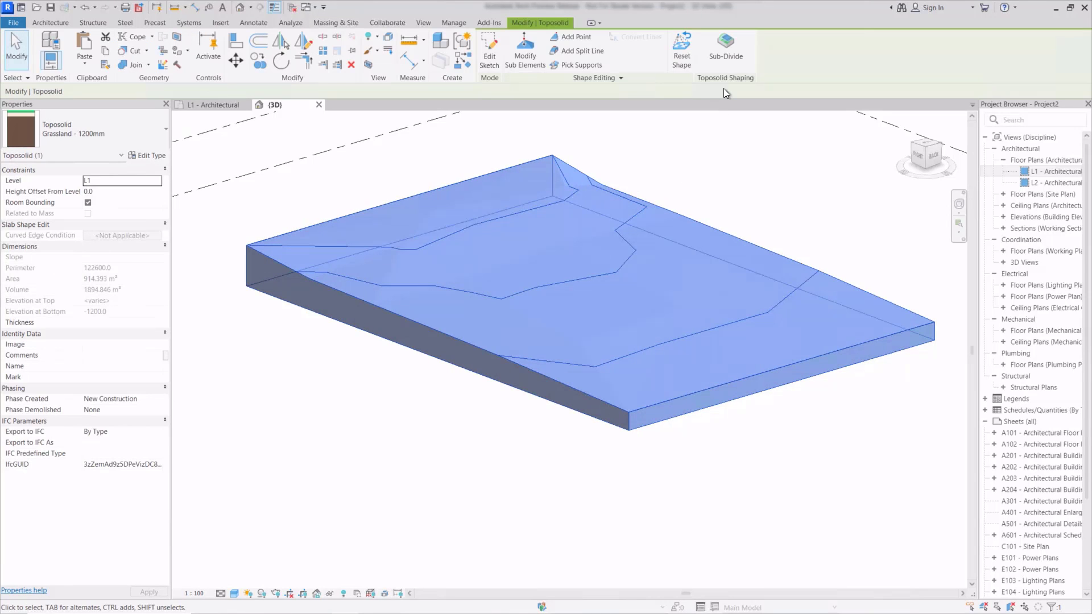
pyautogui.moveTo(732, 101)
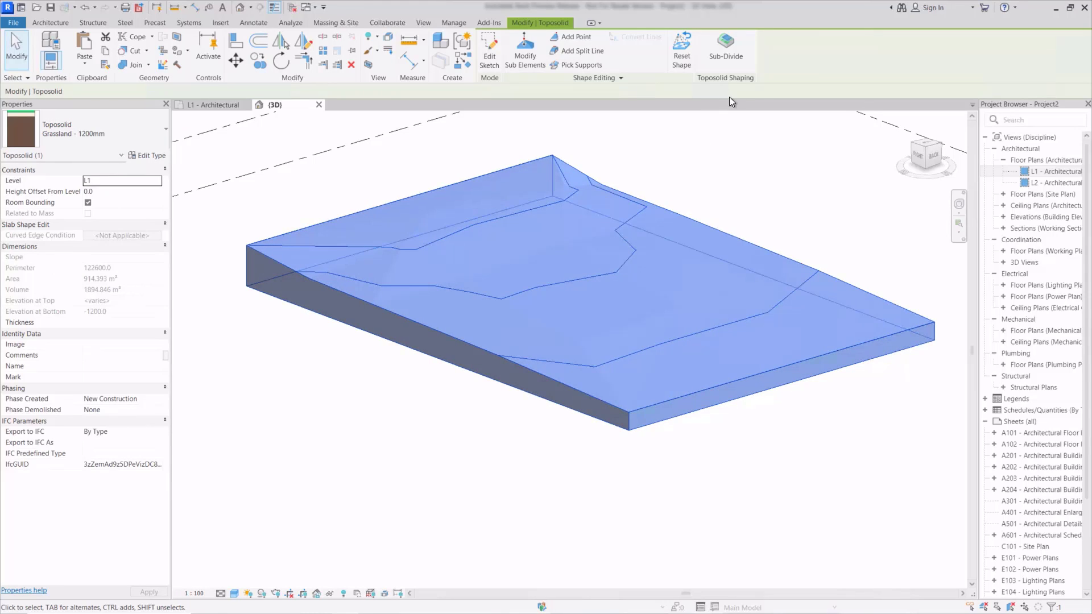
pyautogui.moveTo(726, 51)
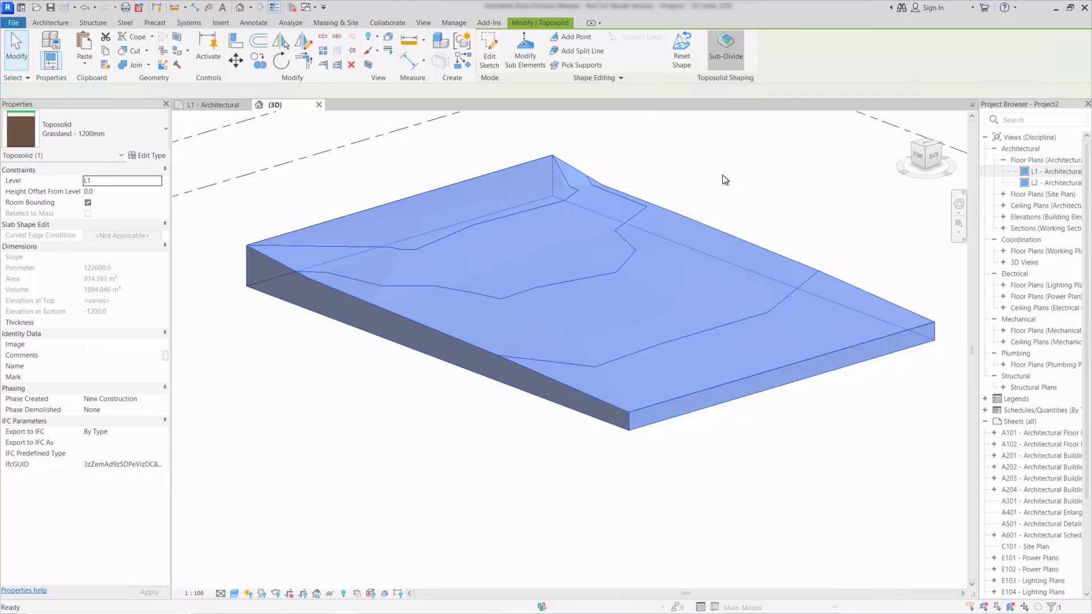
# - Create a toposolid sub-division by picking the existing path lines as its boundary
pyautogui.click(725, 45)
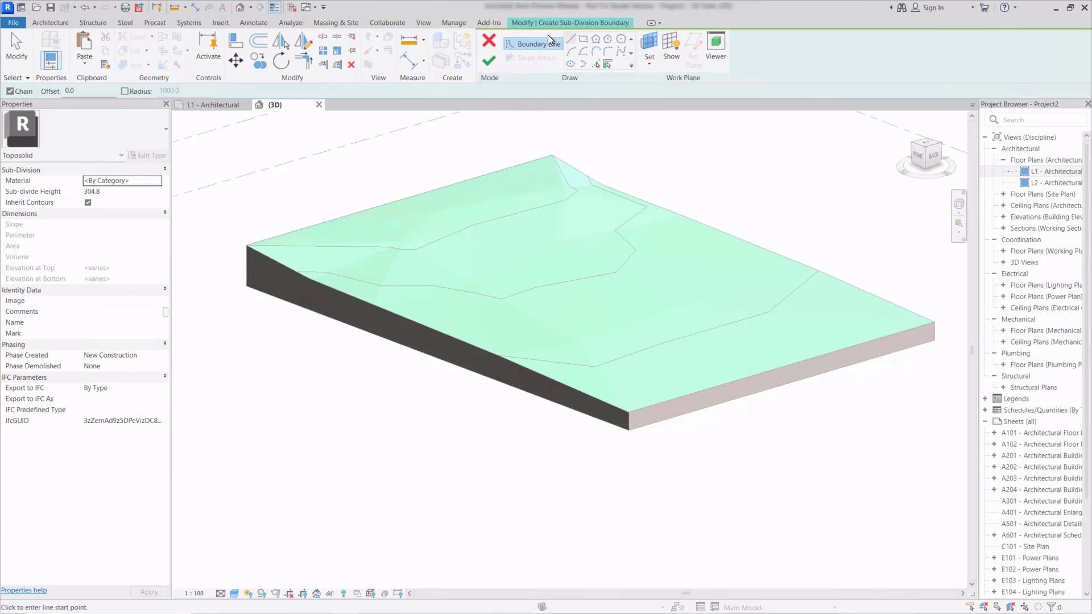
pyautogui.moveTo(518, 79)
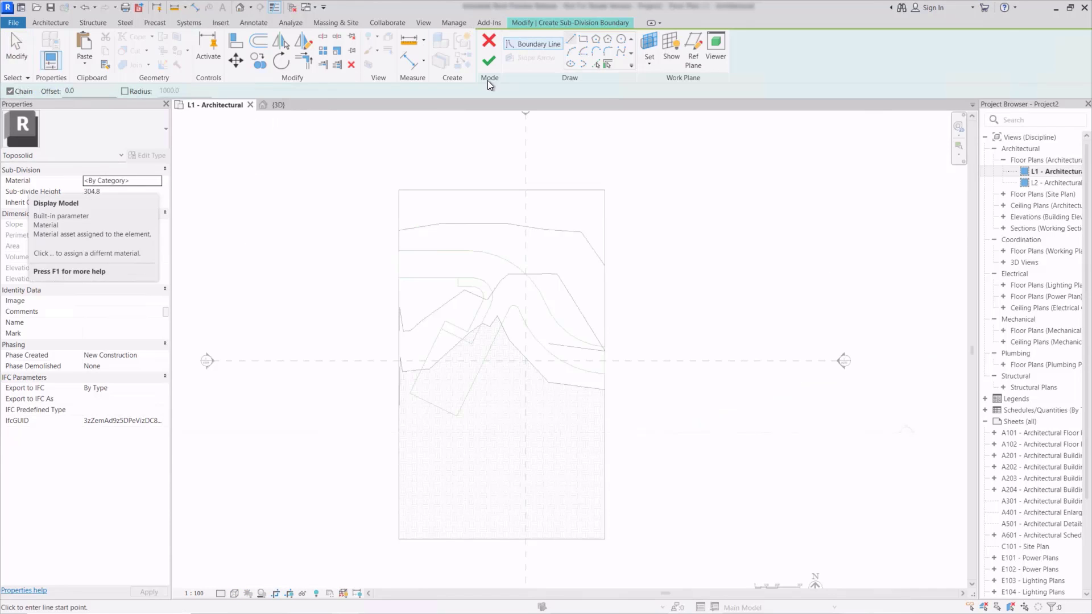
pyautogui.moveTo(428, 246)
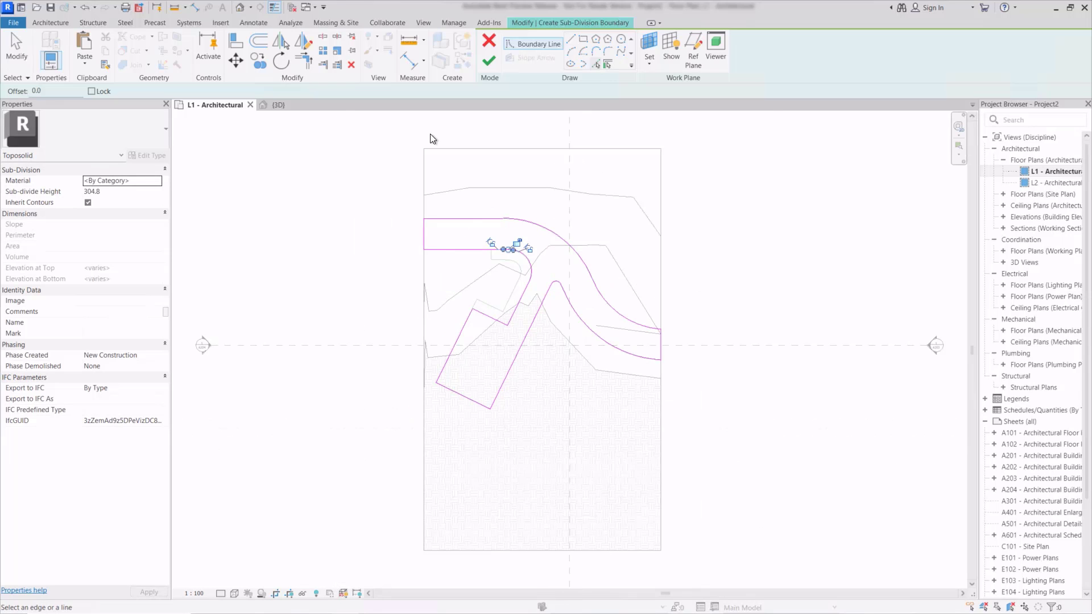
pyautogui.click(276, 105)
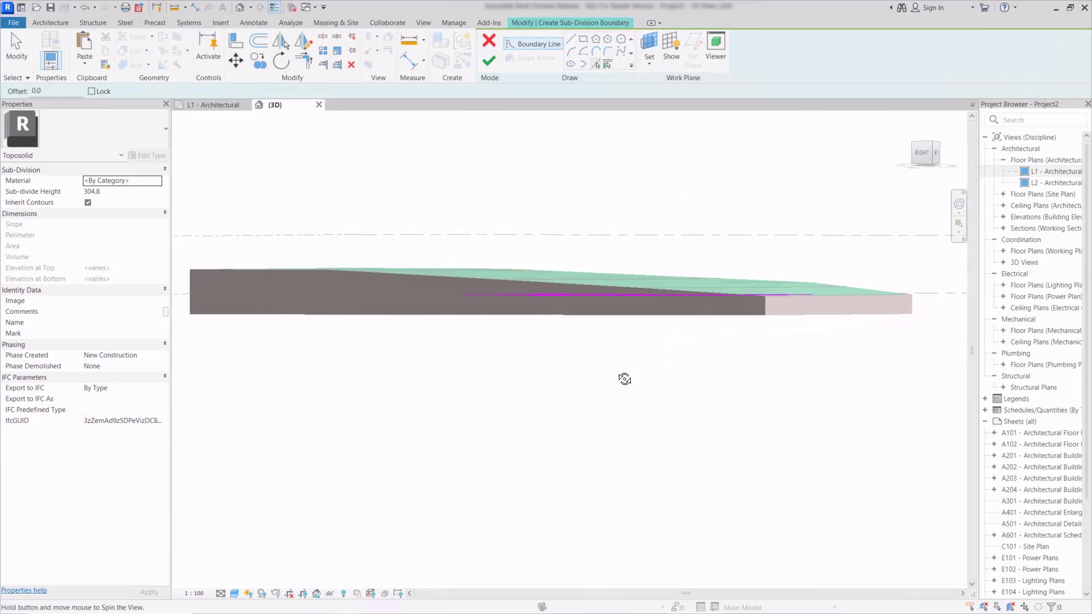
pyautogui.moveTo(624, 379); pyautogui.dragTo(557, 152)
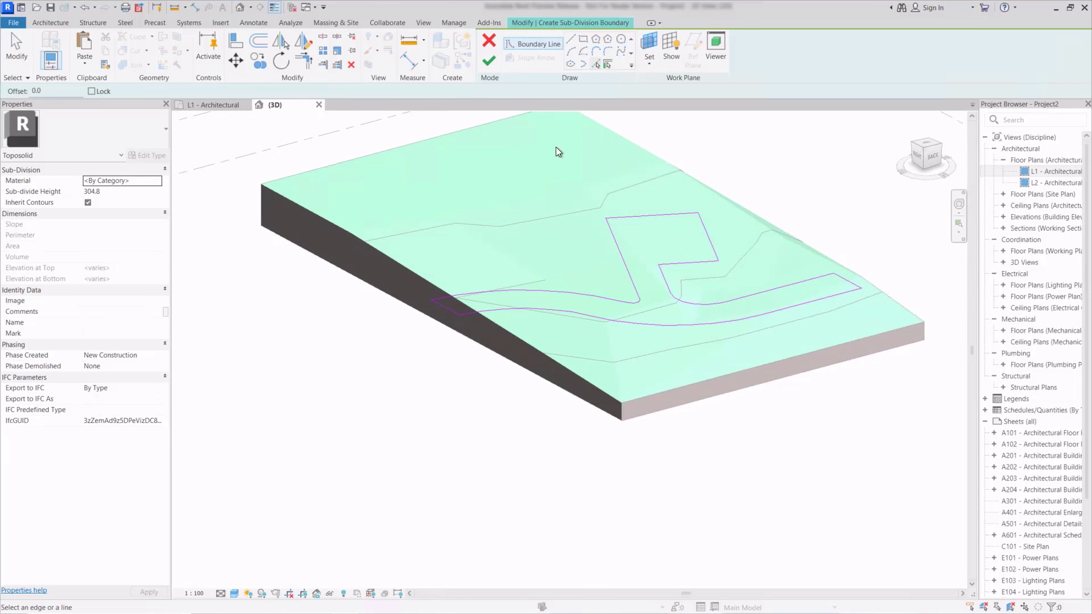
pyautogui.click(488, 59)
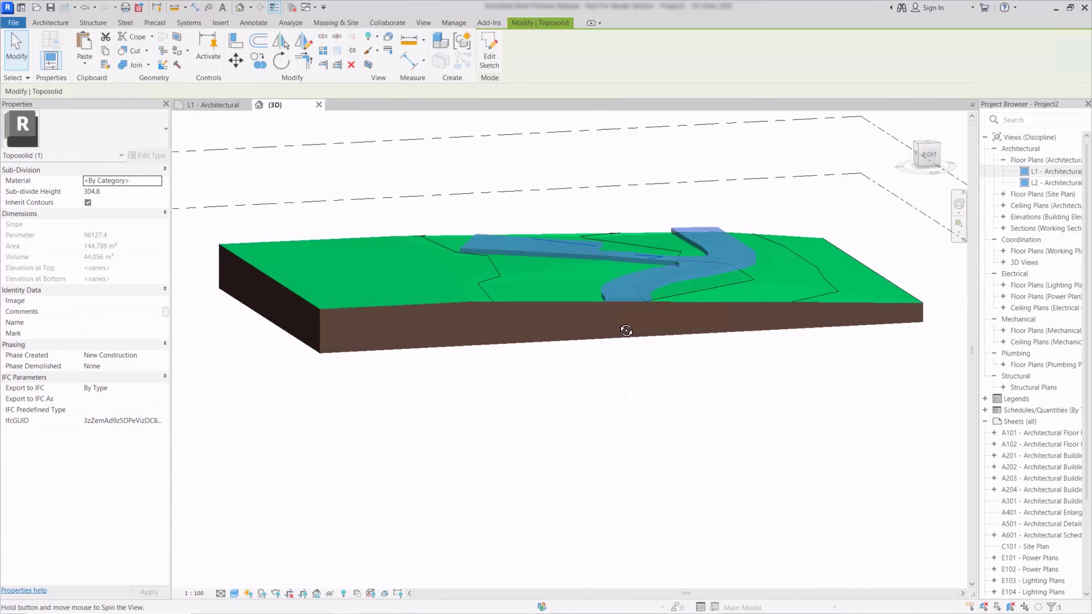
# - Give the sub-division 100 thickness and the Asphalt, Pavement, Light Grey material
pyautogui.moveTo(626, 330); pyautogui.dragTo(532, 440)
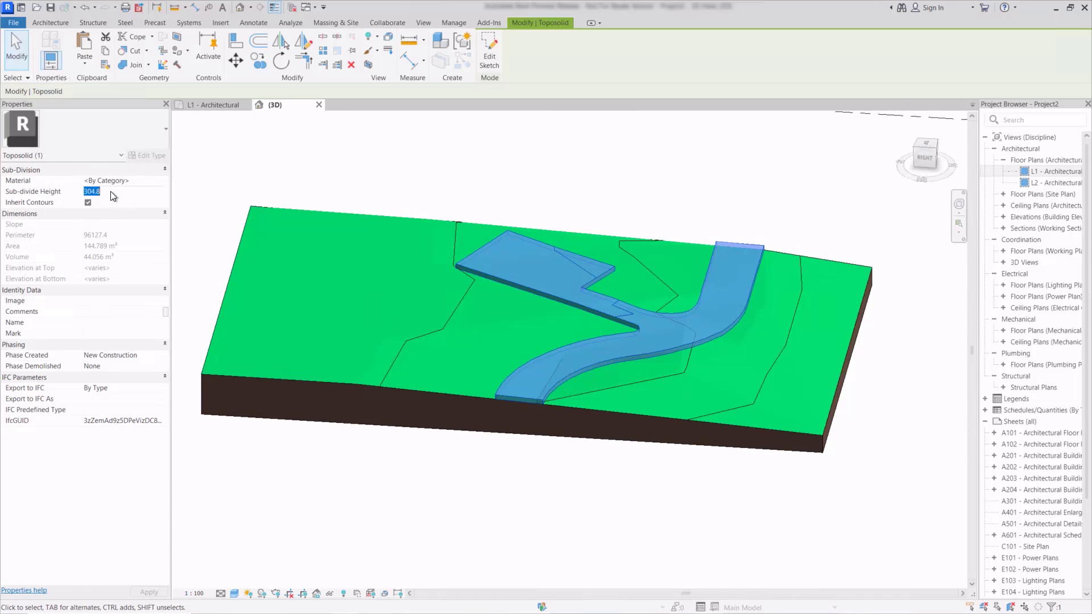
pyautogui.write('100.0')
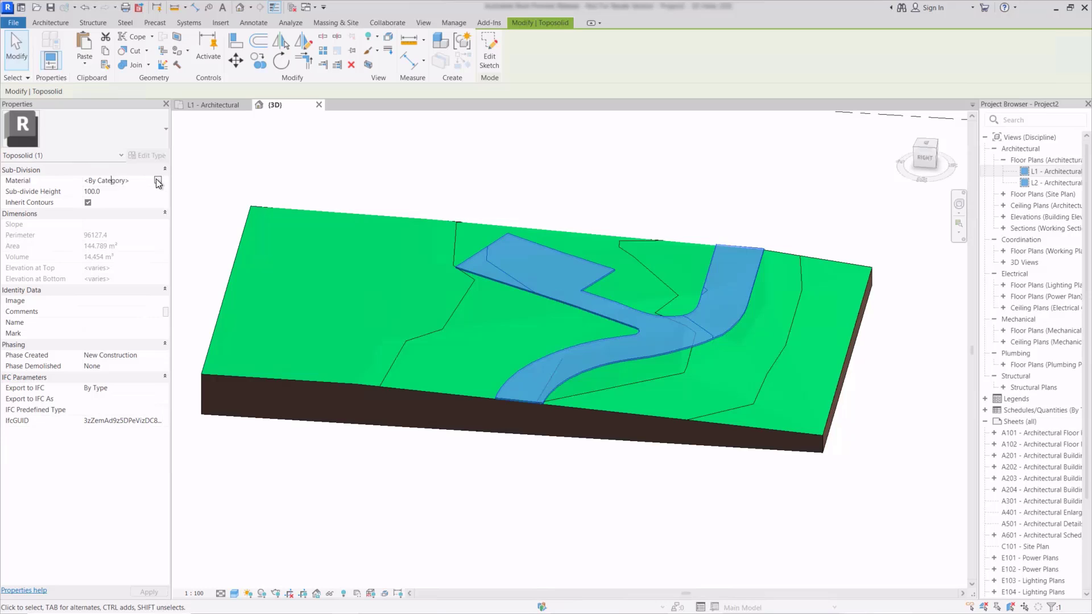
pyautogui.click(158, 181)
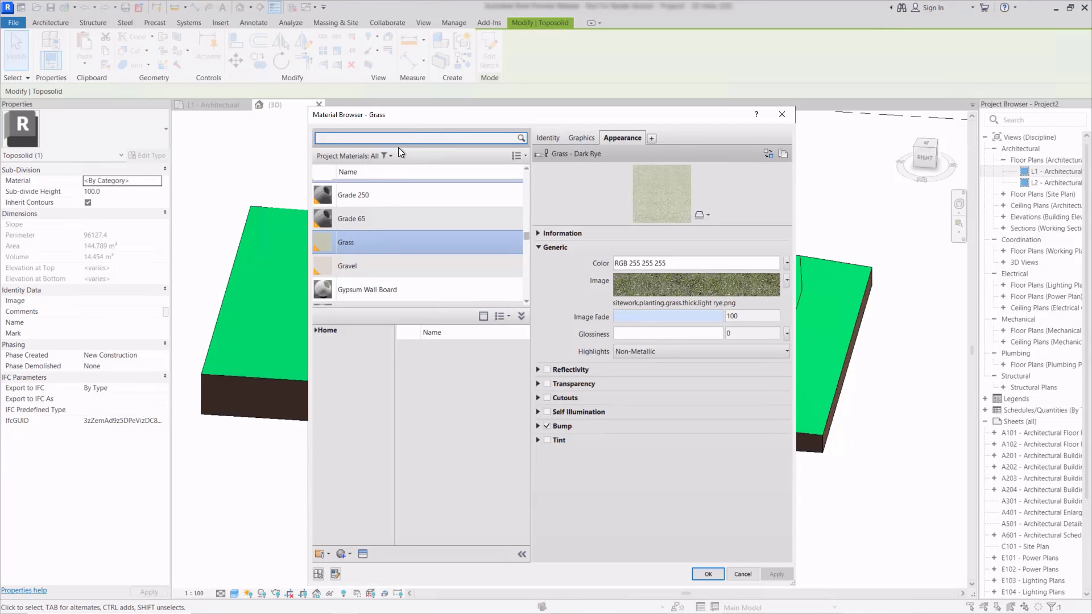
pyautogui.write('pav')
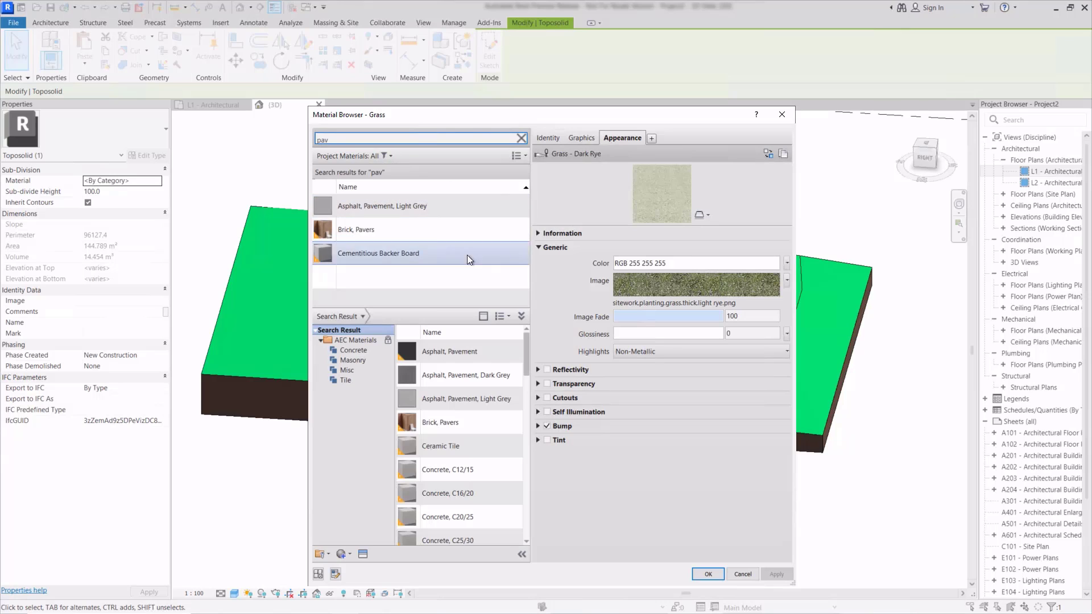
pyautogui.click(382, 205)
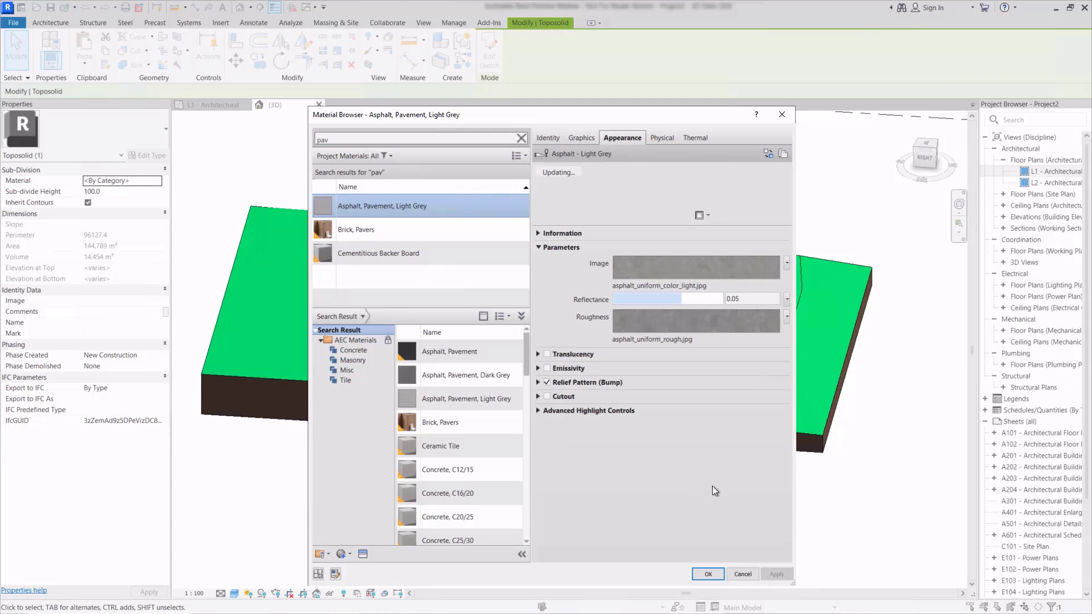
pyautogui.click(708, 573)
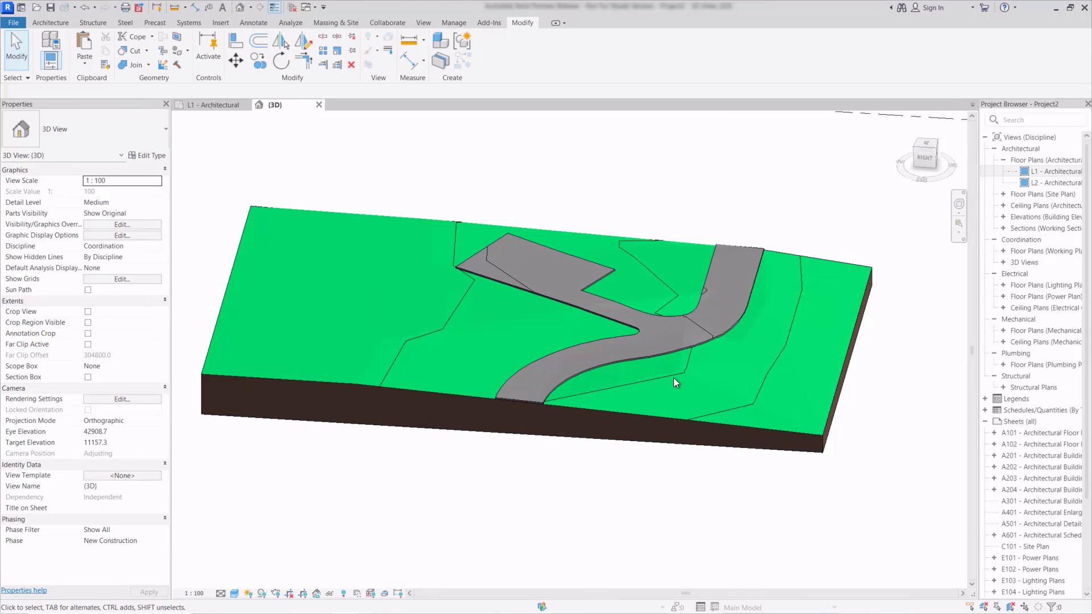
# - Orbit around the paved road sub-division, then switch to the L1 - Architectural plan
pyautogui.moveTo(674, 382); pyautogui.dragTo(475, 359)
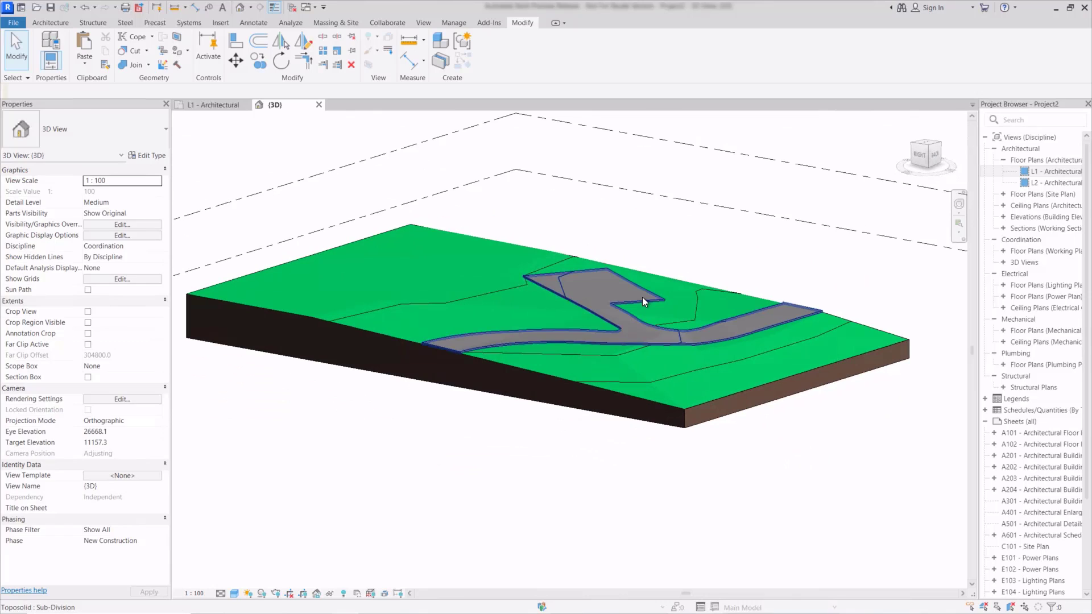
pyautogui.click(643, 302)
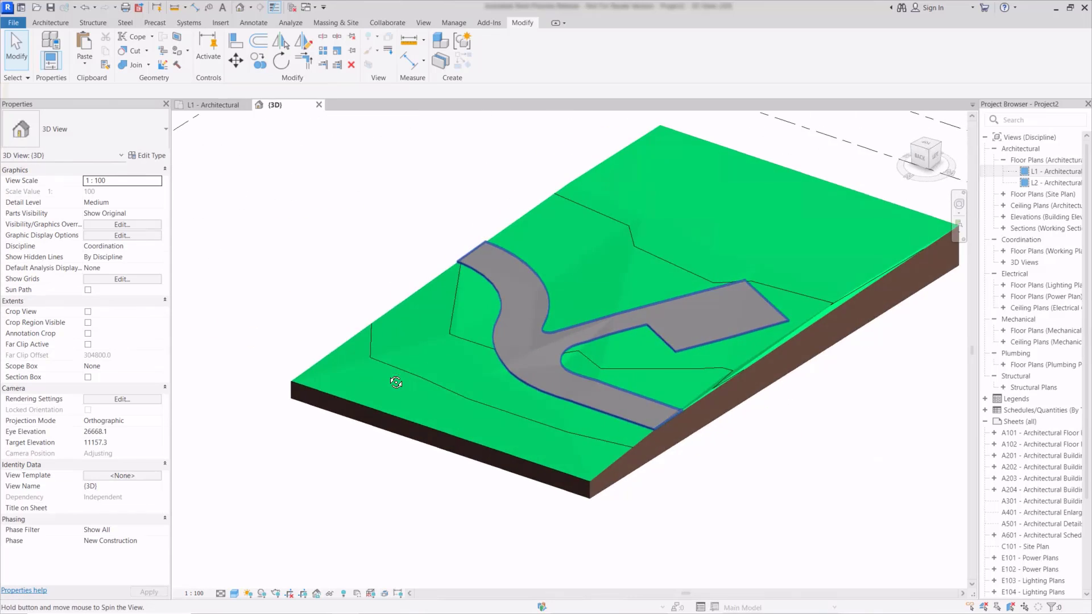
pyautogui.moveTo(396, 382); pyautogui.dragTo(793, 368)
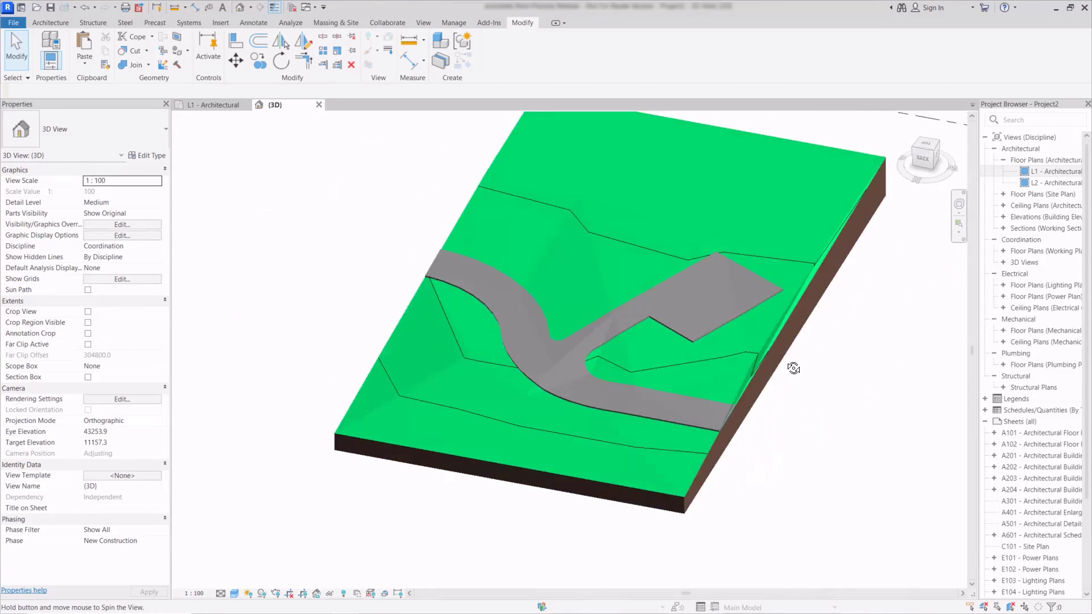
pyautogui.moveTo(794, 369); pyautogui.dragTo(340, 258)
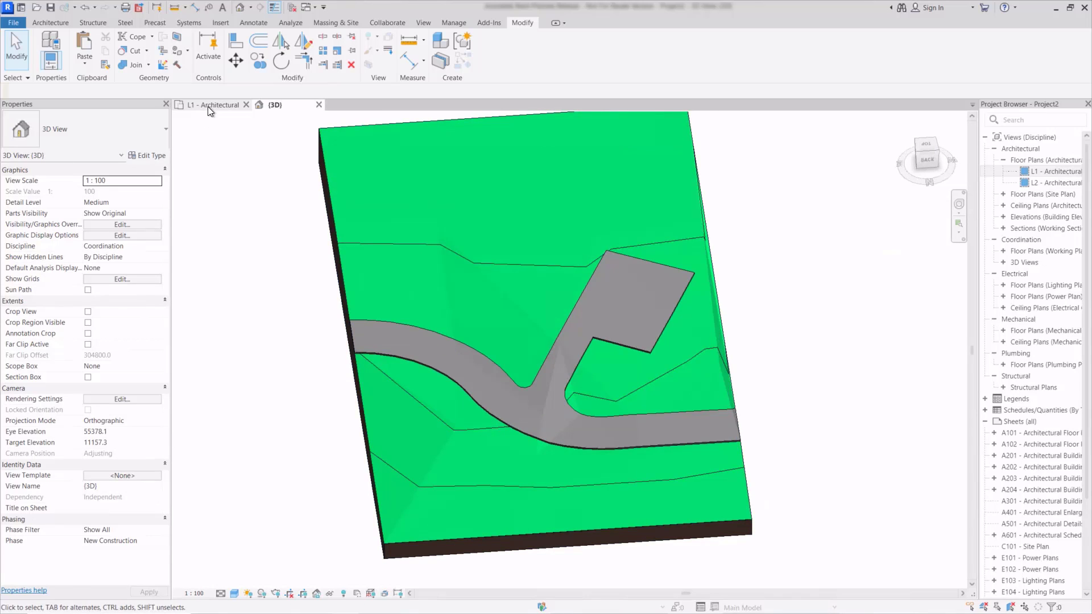
pyautogui.click(208, 105)
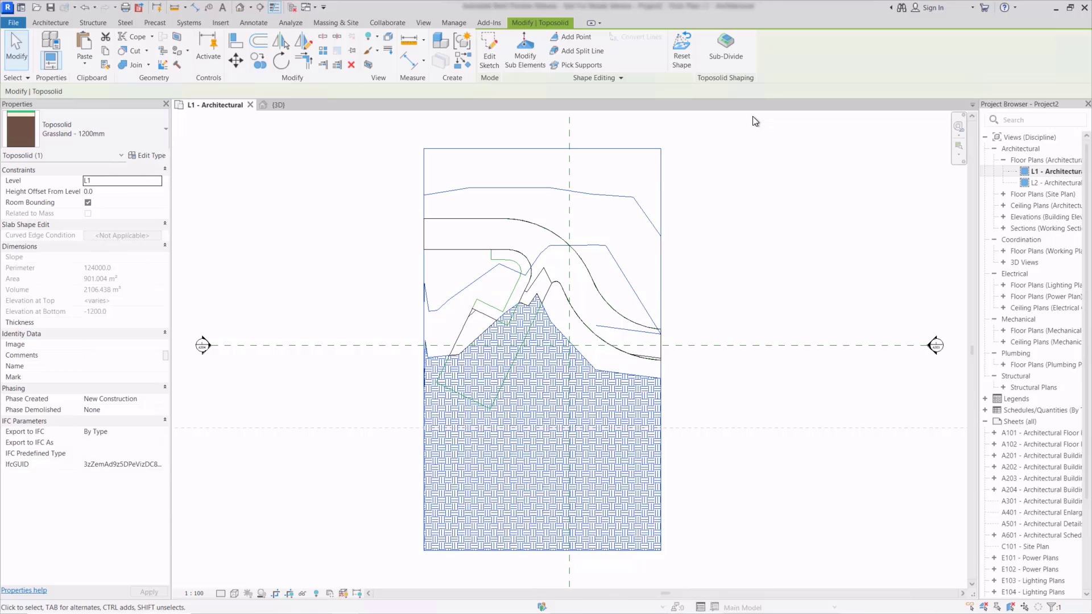
# - Start a new toposolid sub-division for the hooked strip beside the pad
pyautogui.click(724, 43)
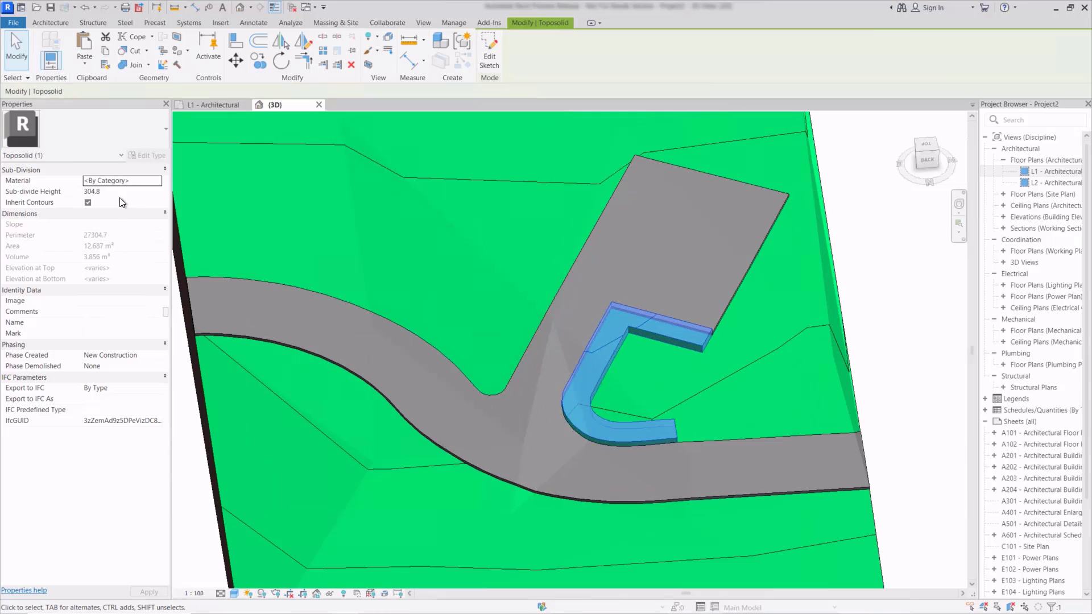
# - Set the hooked strip's height to 50.0 and its material to Brick, Pavers
pyautogui.click(102, 192)
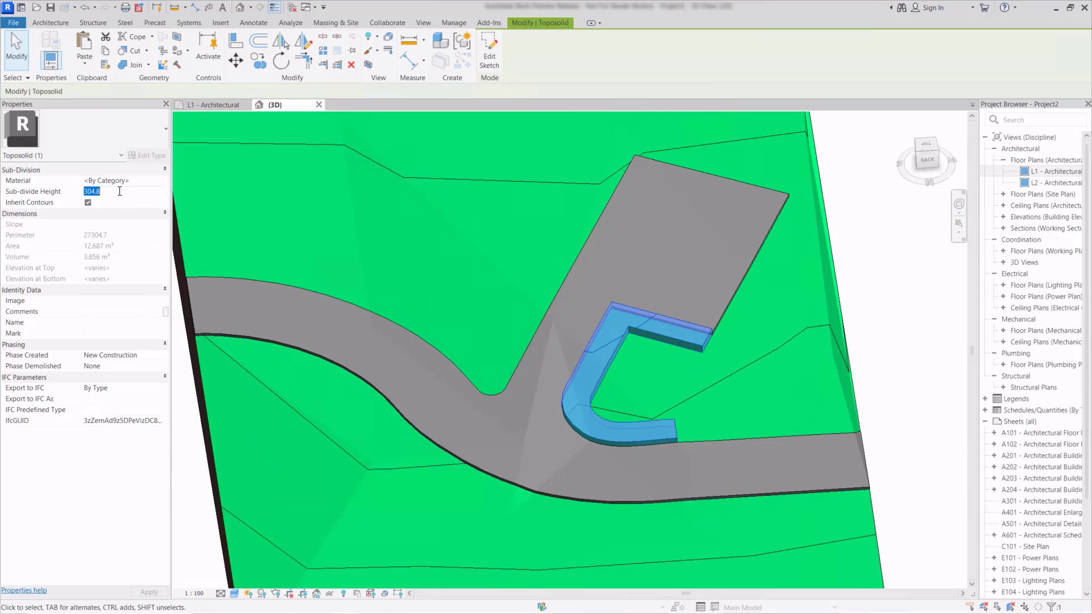
pyautogui.write('50.0')
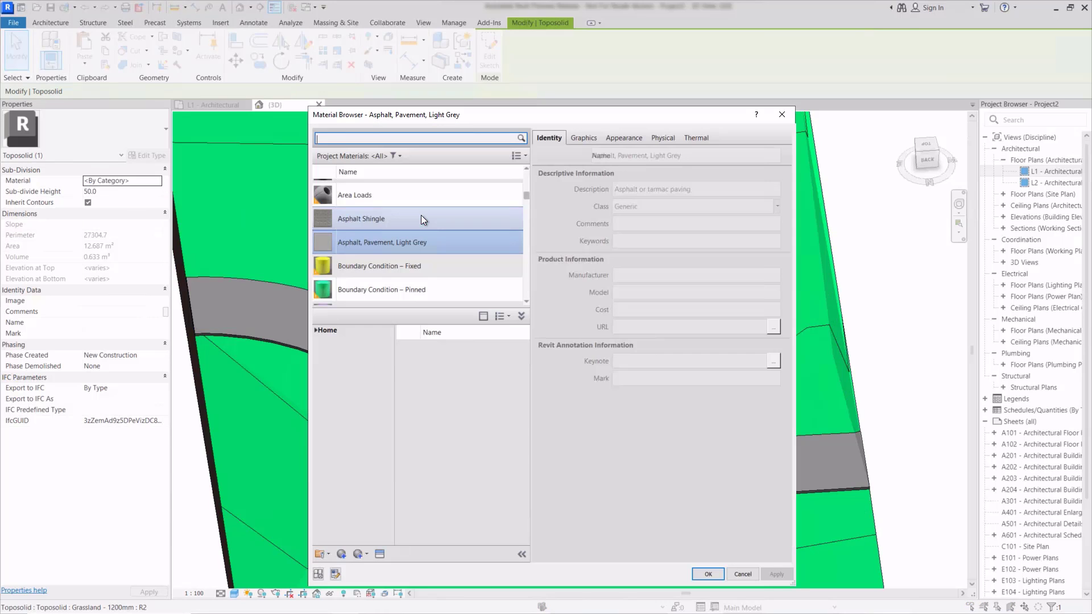
pyautogui.click(623, 137)
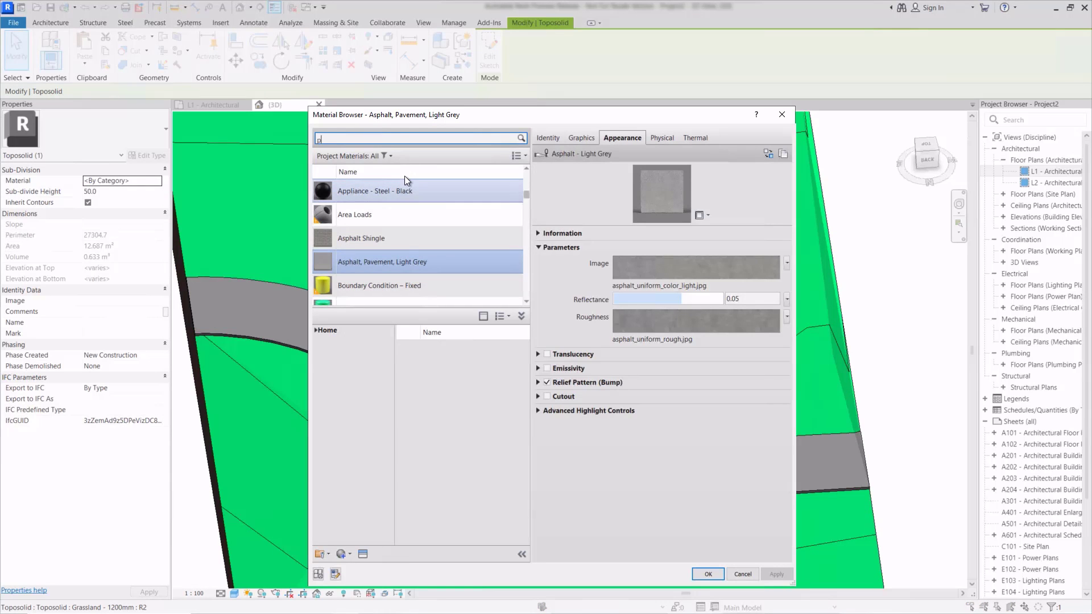
pyautogui.write('pav')
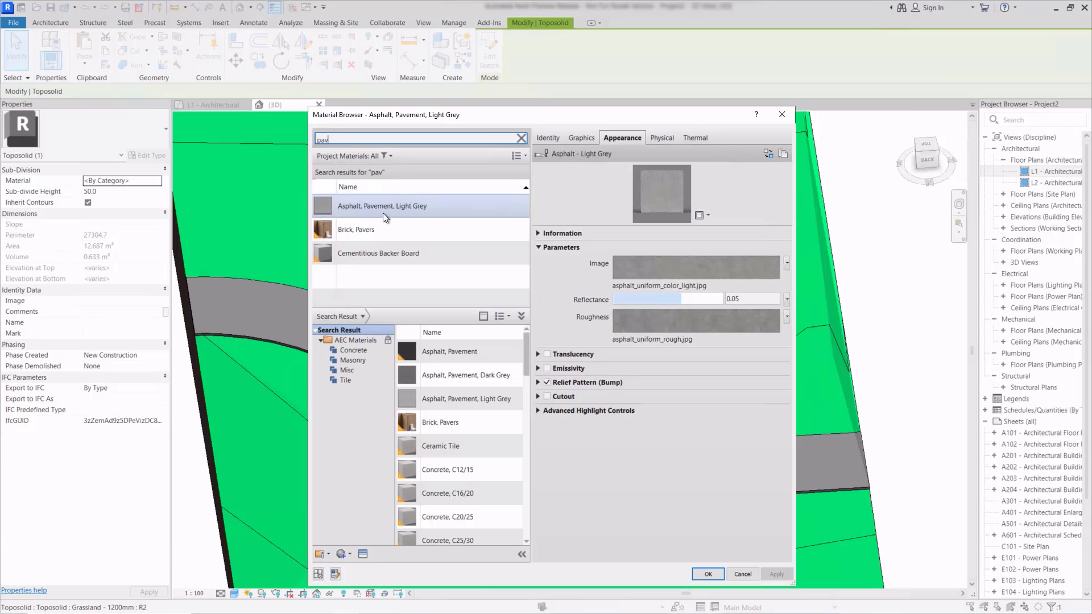
pyautogui.click(708, 574)
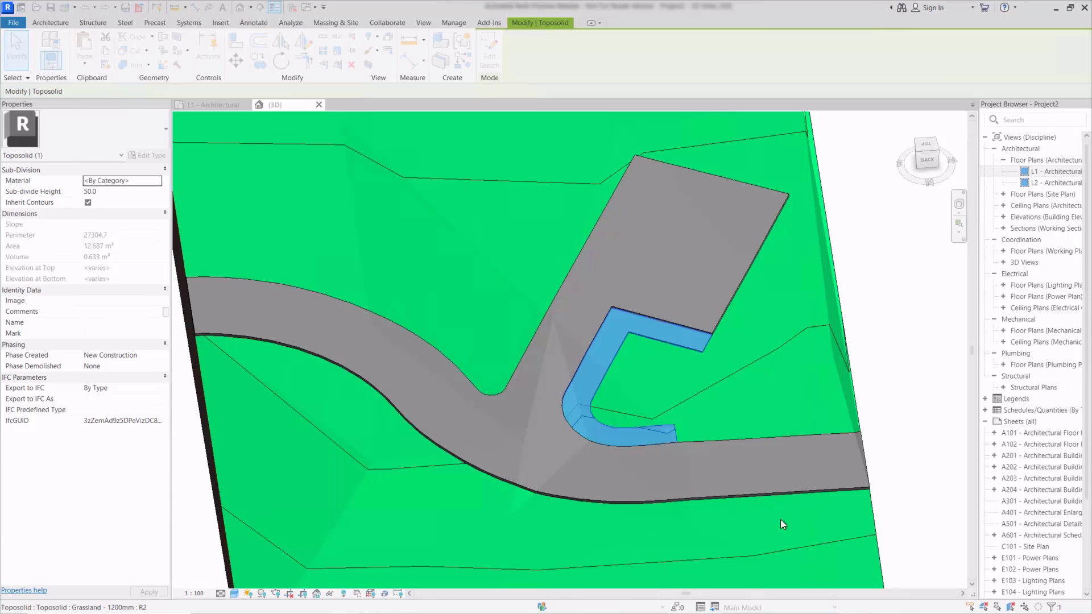
pyautogui.click(782, 524)
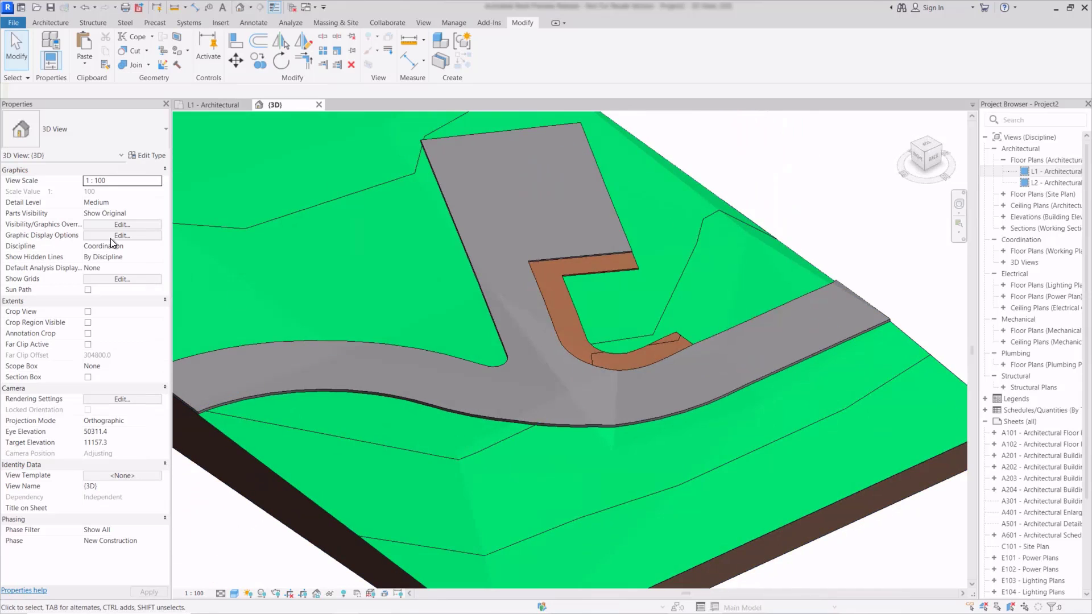
pyautogui.click(591, 328)
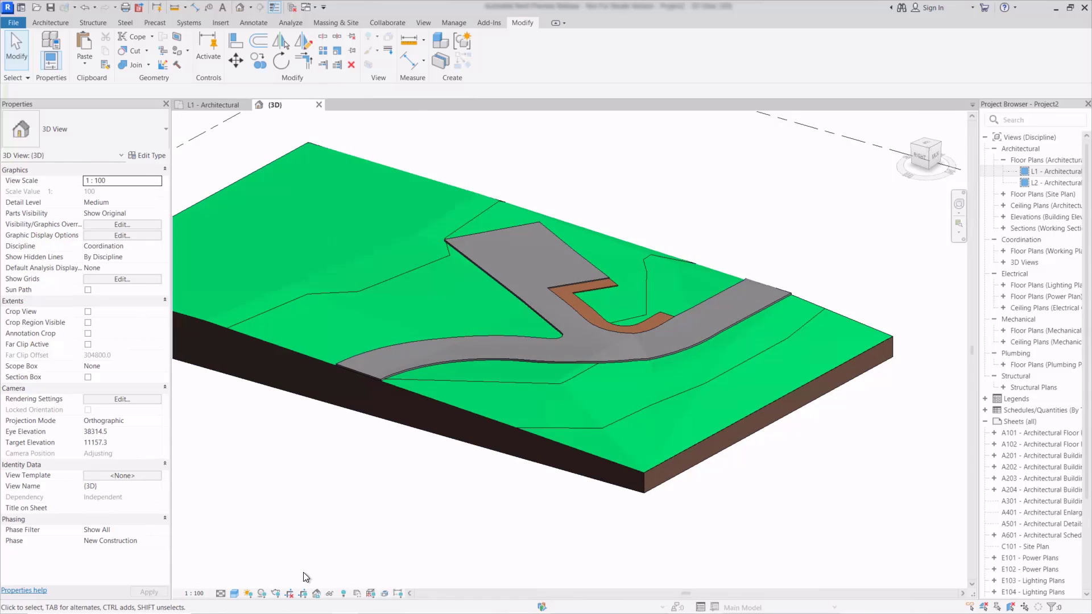
# - Switch the visual style to Textures and select the paved road sub-division
pyautogui.click(221, 593)
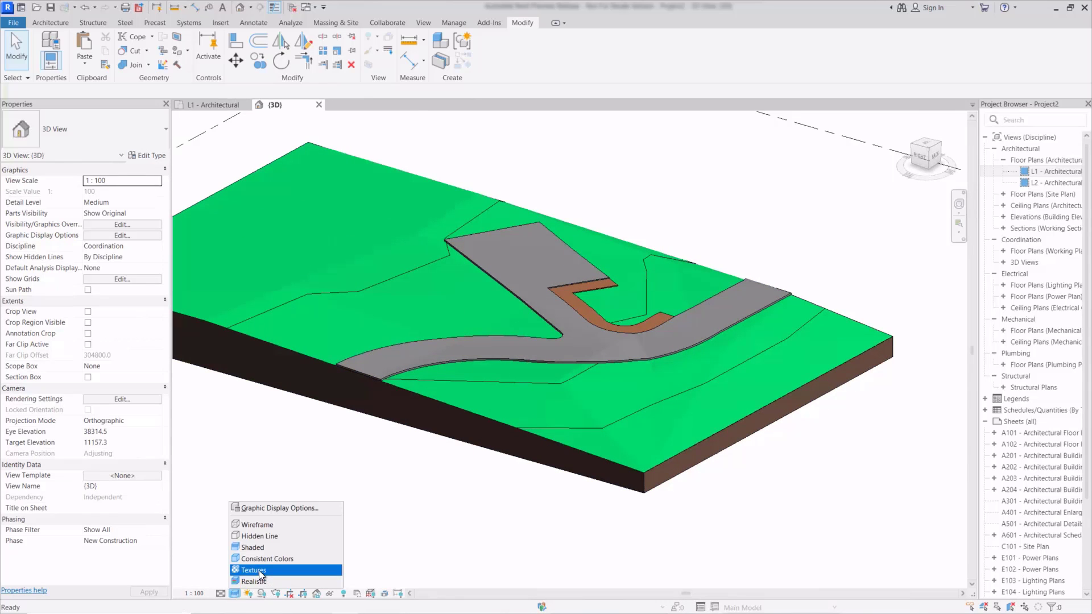
pyautogui.click(255, 581)
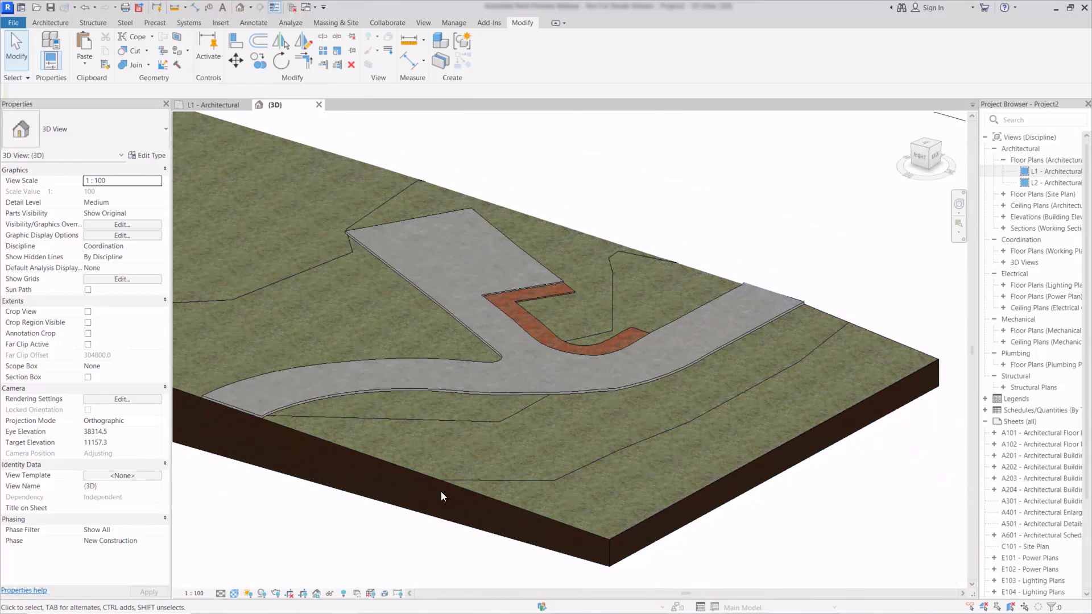
pyautogui.click(376, 396)
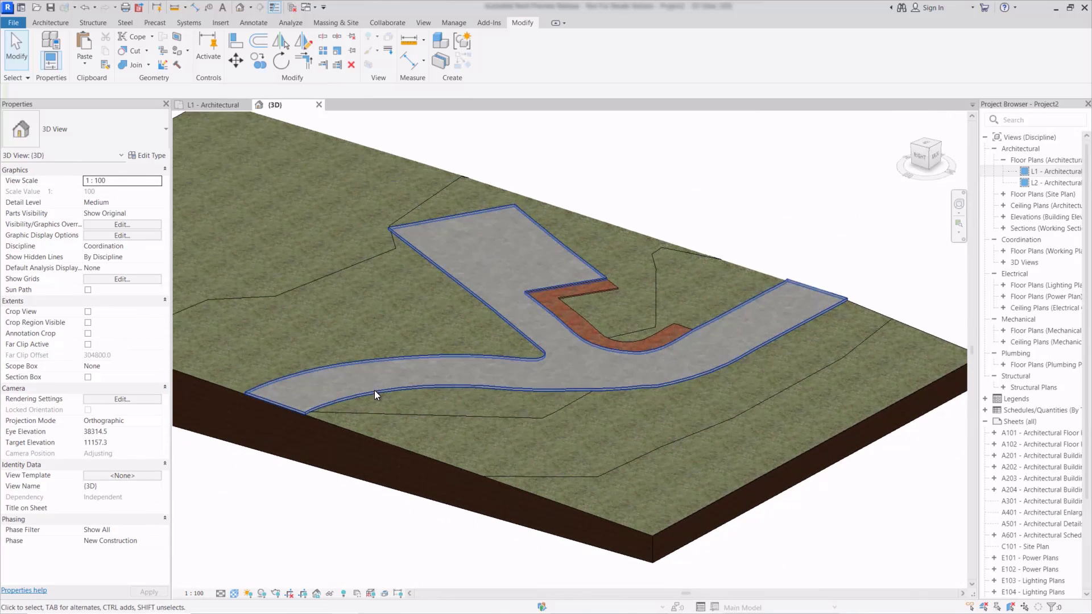
pyautogui.moveTo(376, 396)
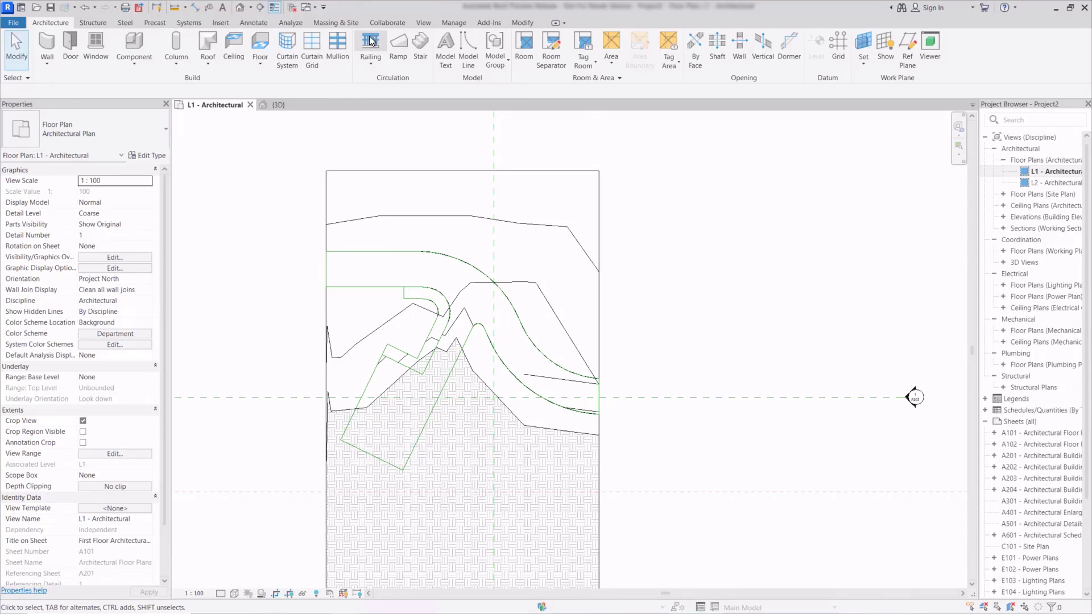
# - Place a railing along the road edge and inspect it in the 3D view
pyautogui.click(370, 42)
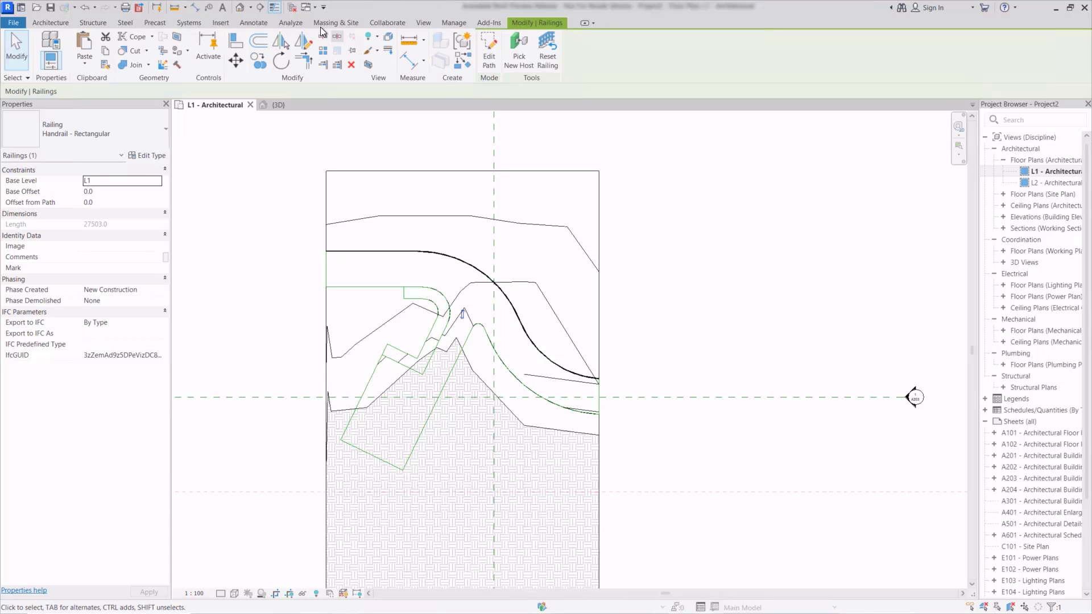
pyautogui.moveTo(515, 45)
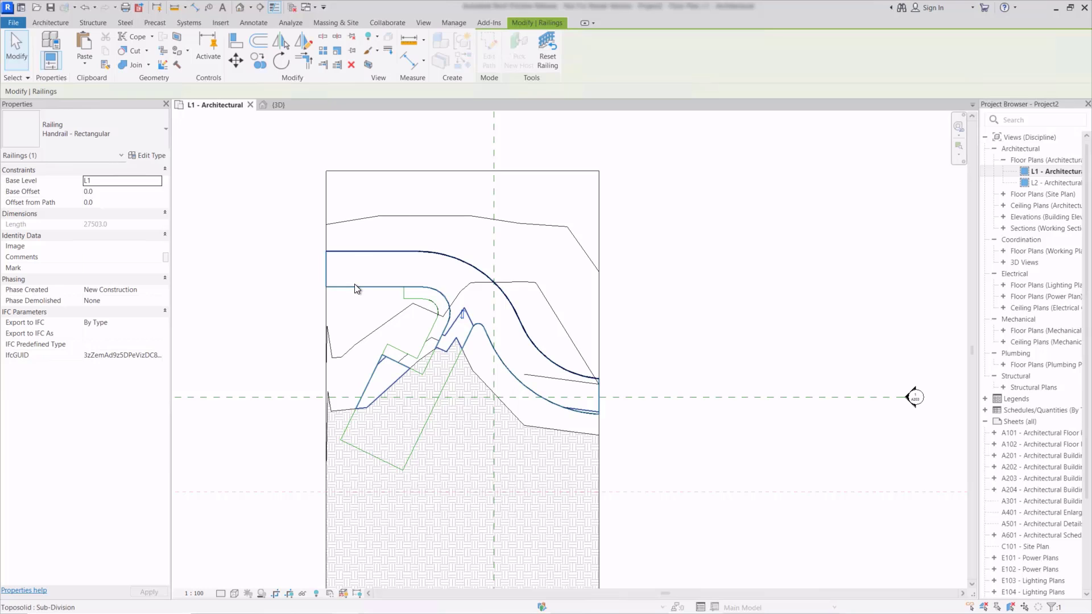
pyautogui.moveTo(355, 289)
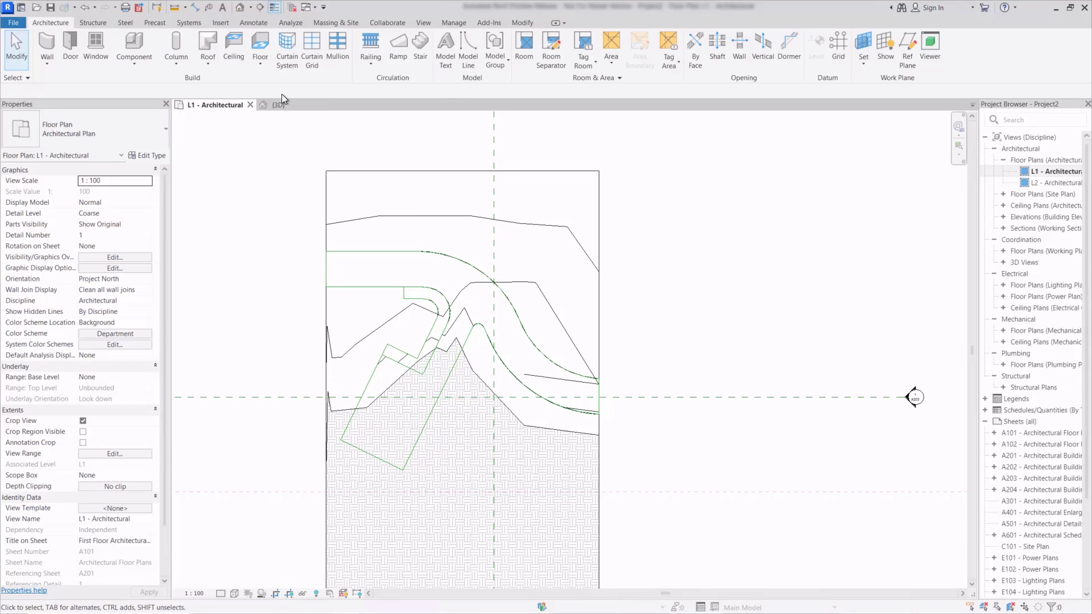
pyautogui.click(278, 104)
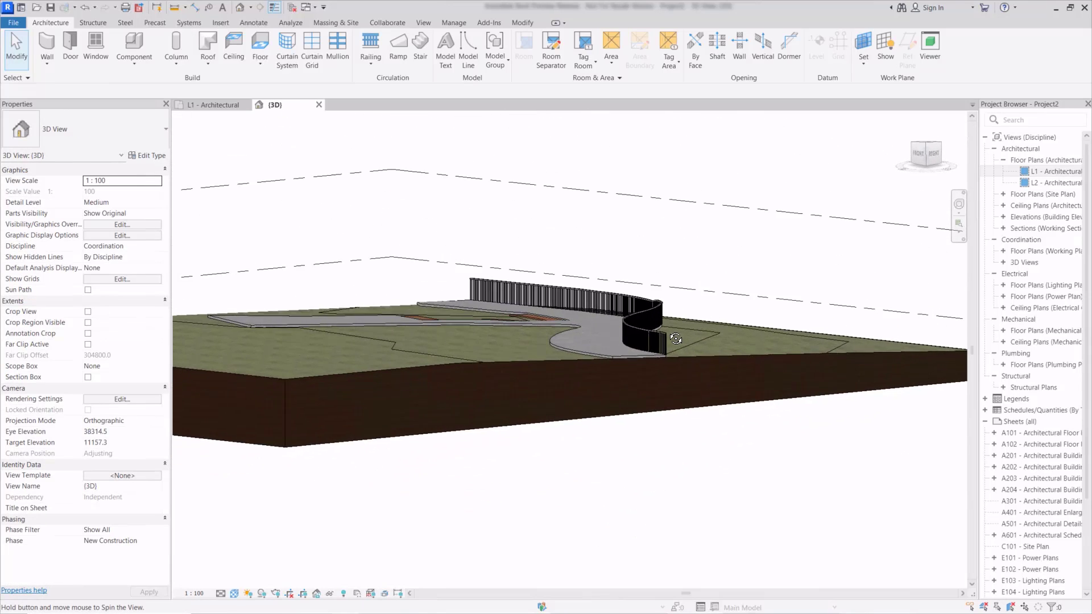
pyautogui.moveTo(674, 339); pyautogui.dragTo(760, 367)
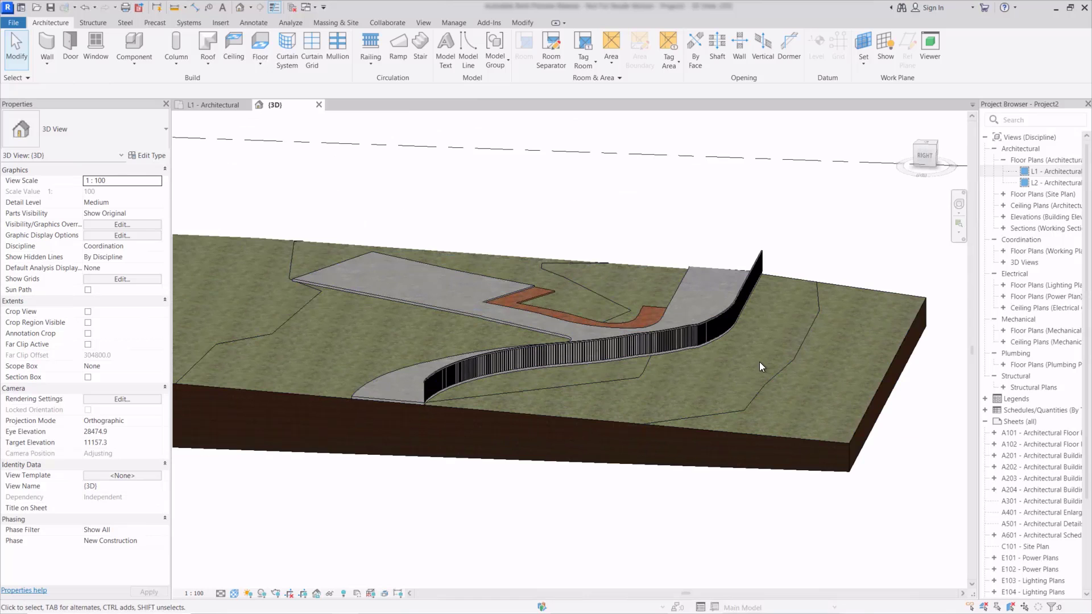
pyautogui.moveTo(739, 278)
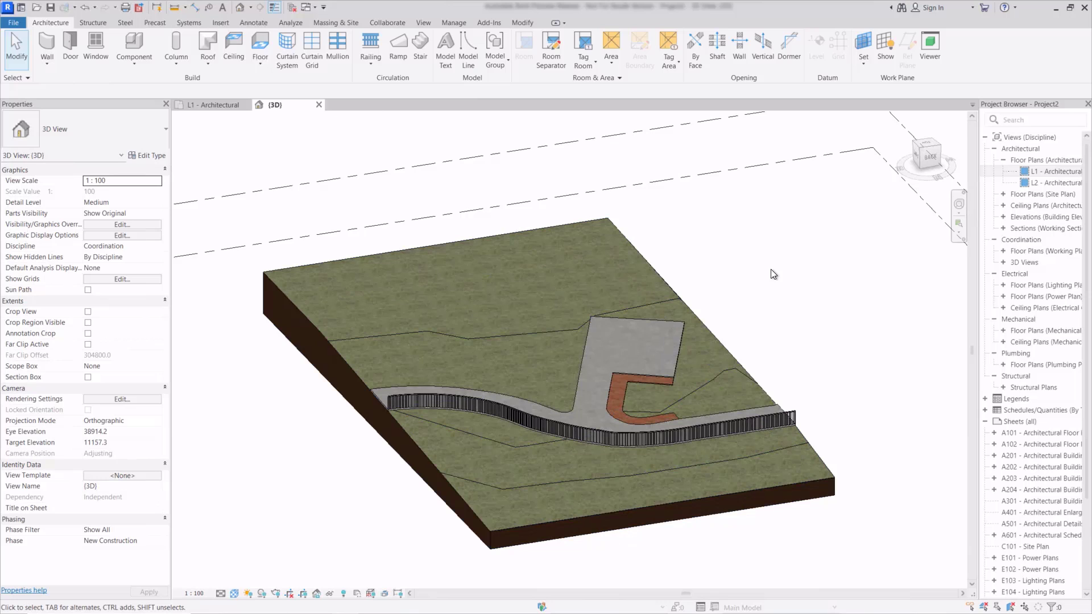
pyautogui.moveTo(509, 140)
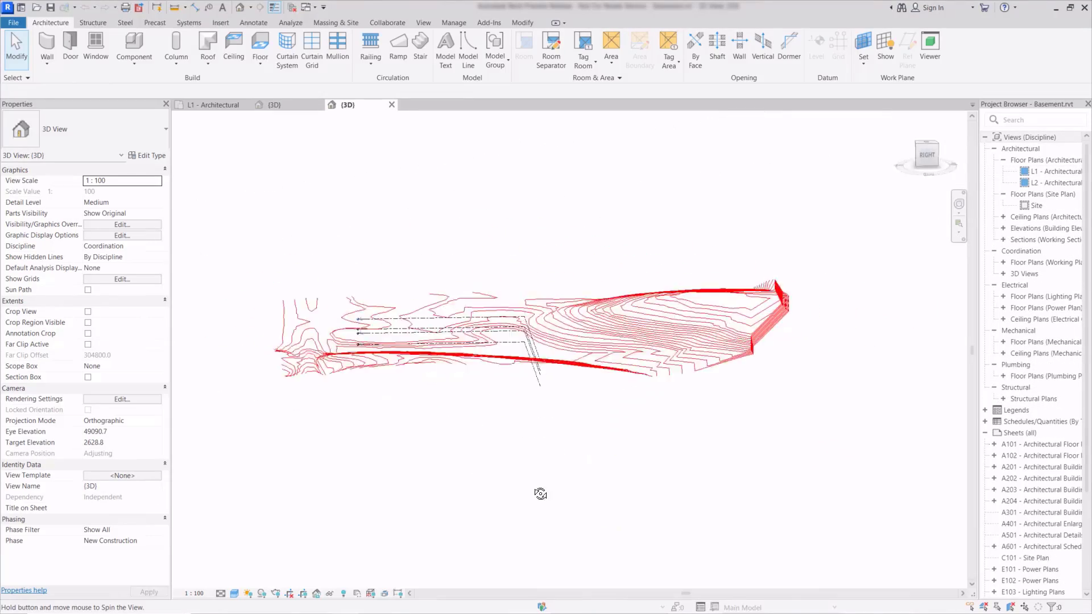
# - Create a toposolid from the imported contours using only the G920G layer
pyautogui.moveTo(540, 494); pyautogui.dragTo(456, 533)
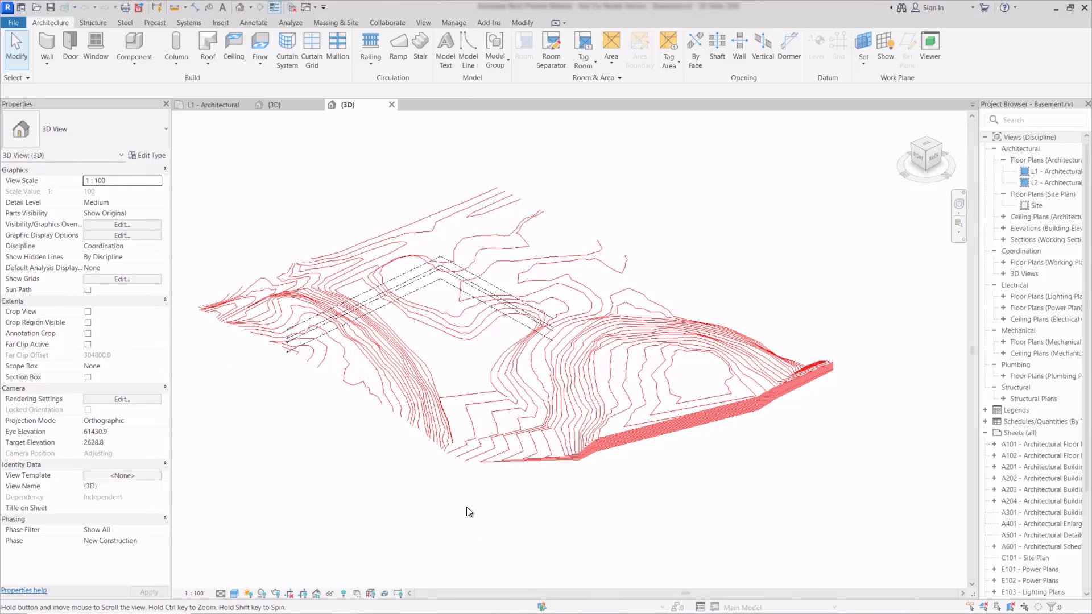
pyautogui.click(335, 23)
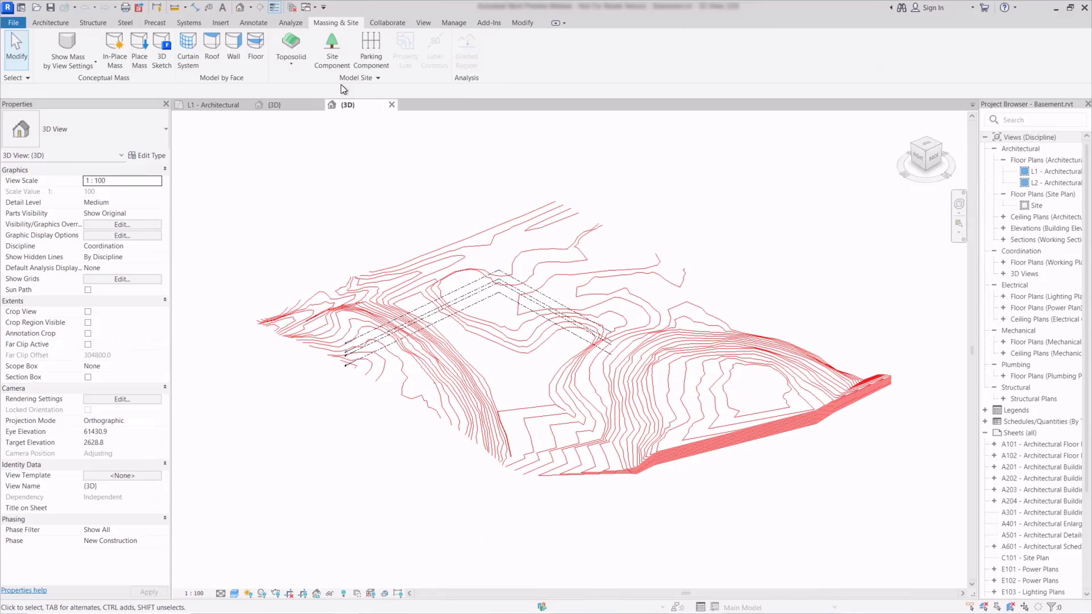
pyautogui.click(290, 45)
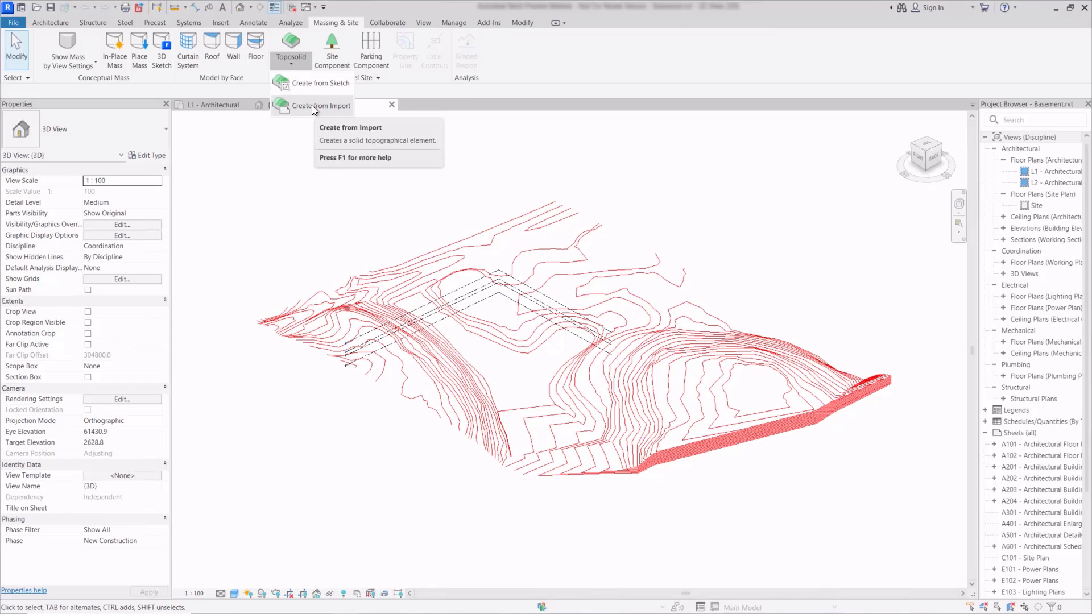
pyautogui.click(325, 106)
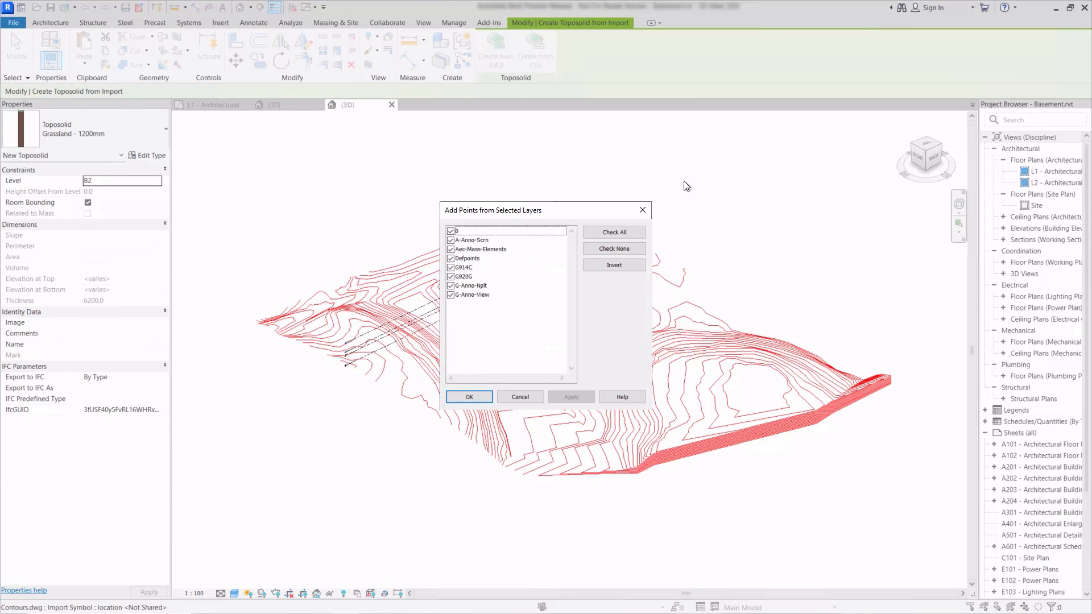
pyautogui.click(614, 248)
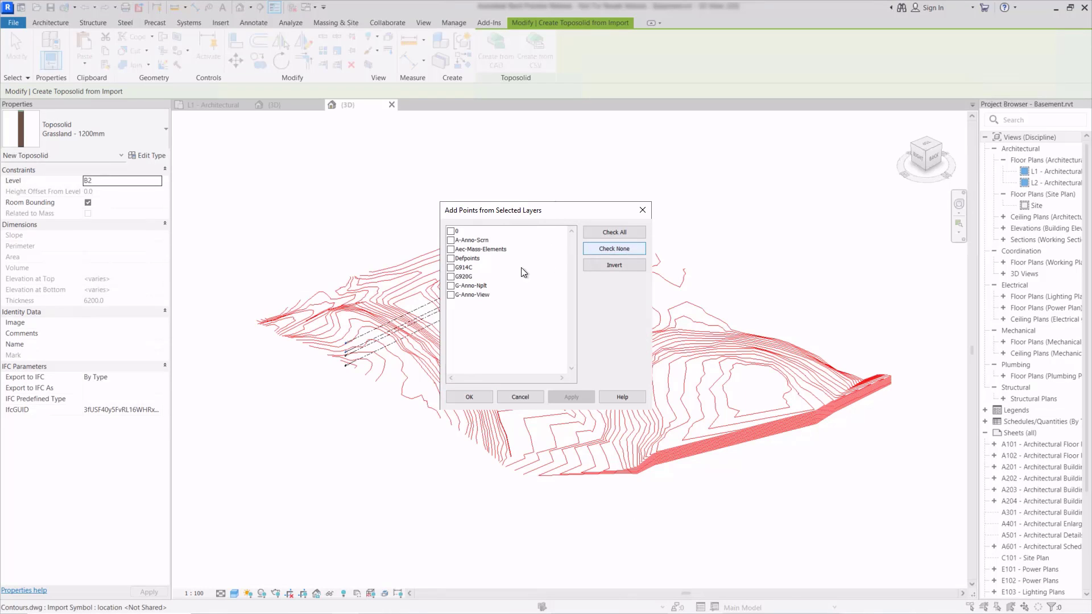
pyautogui.click(450, 276)
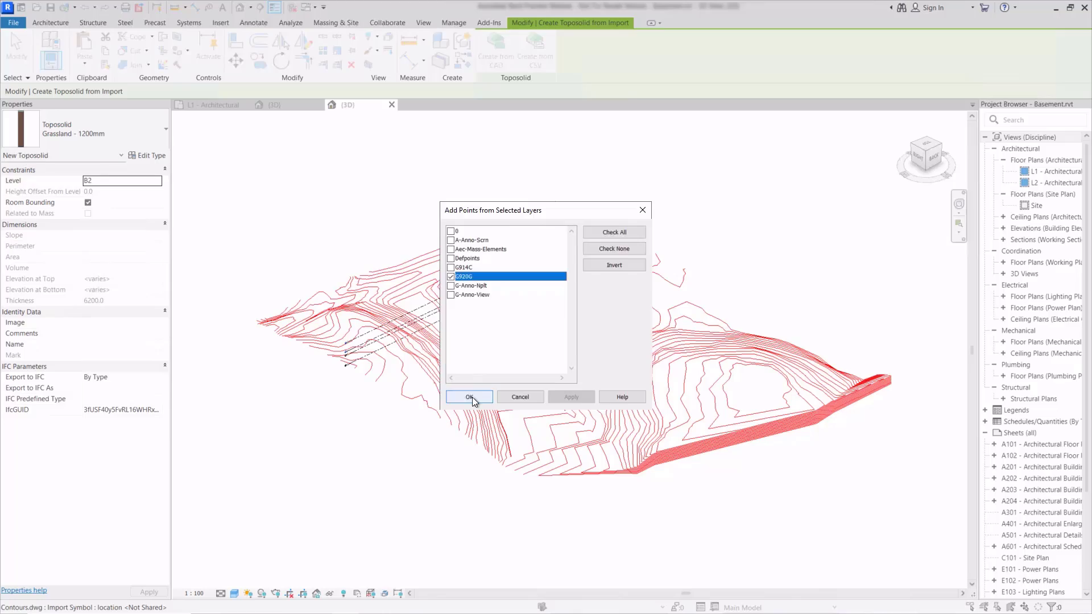
pyautogui.click(469, 397)
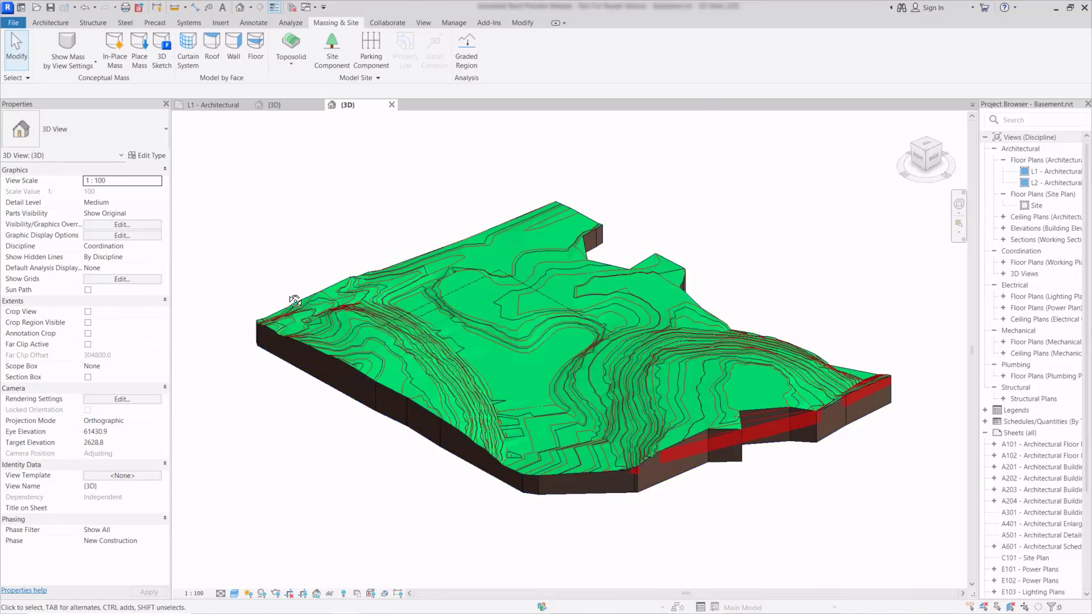
pyautogui.moveTo(296, 300); pyautogui.dragTo(701, 301)
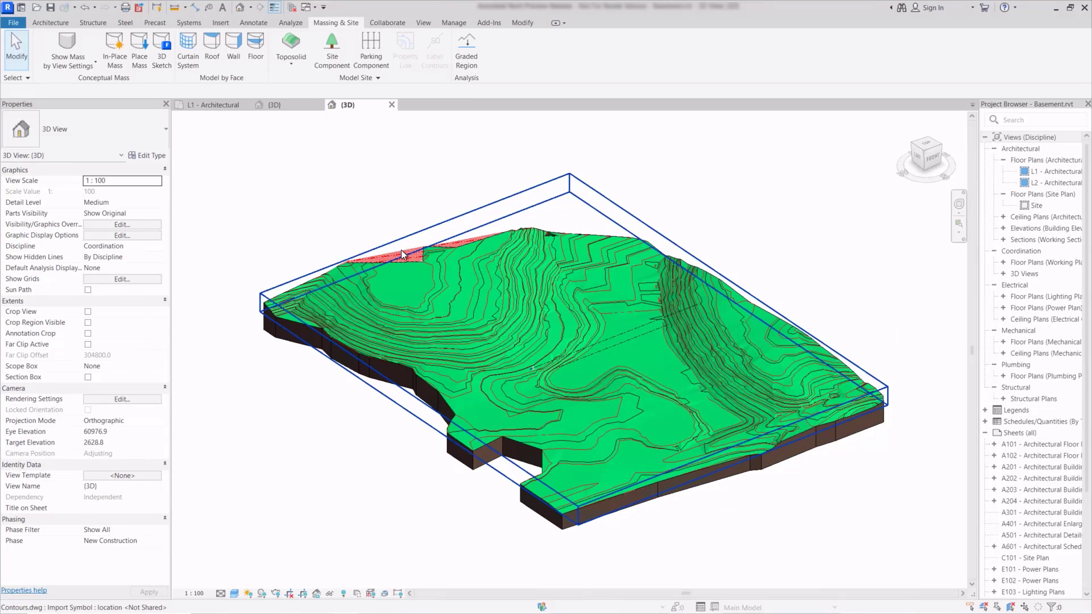
pyautogui.click(403, 255)
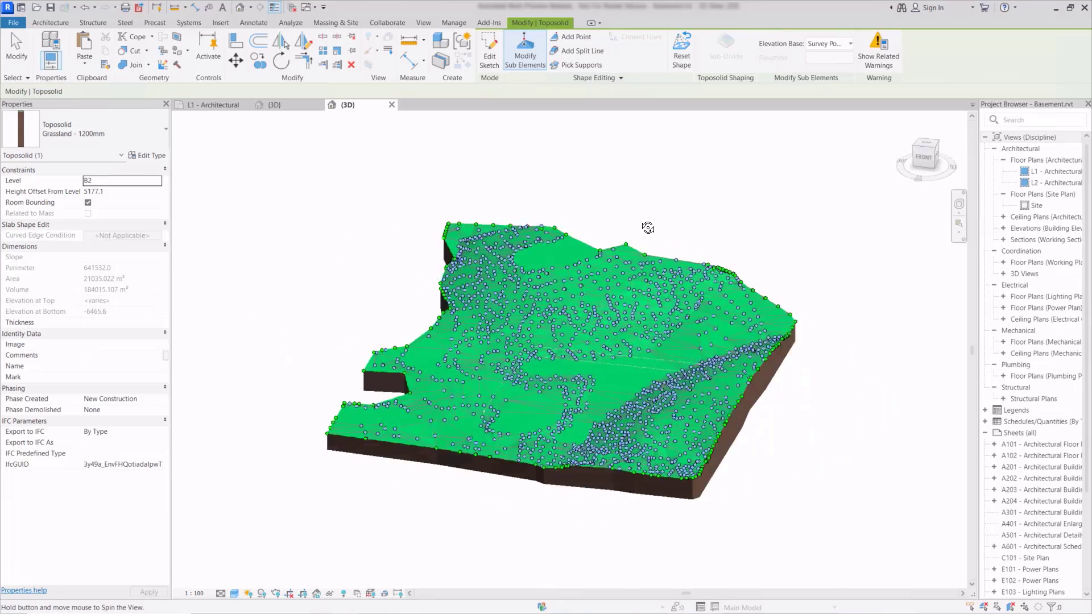
pyautogui.moveTo(647, 226); pyautogui.dragTo(753, 239)
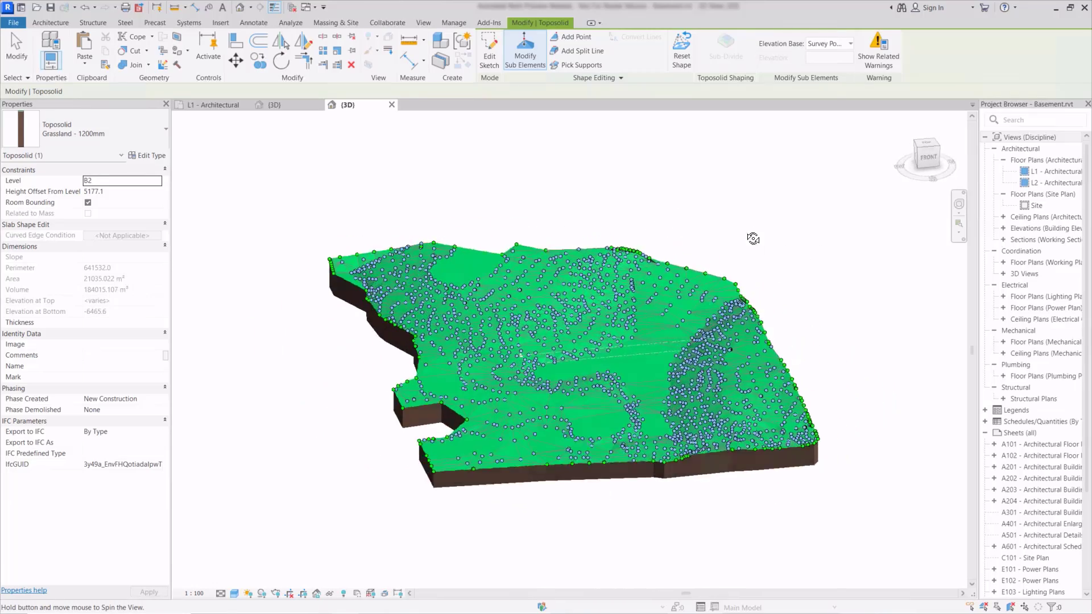
pyautogui.moveTo(753, 239); pyautogui.dragTo(687, 281)
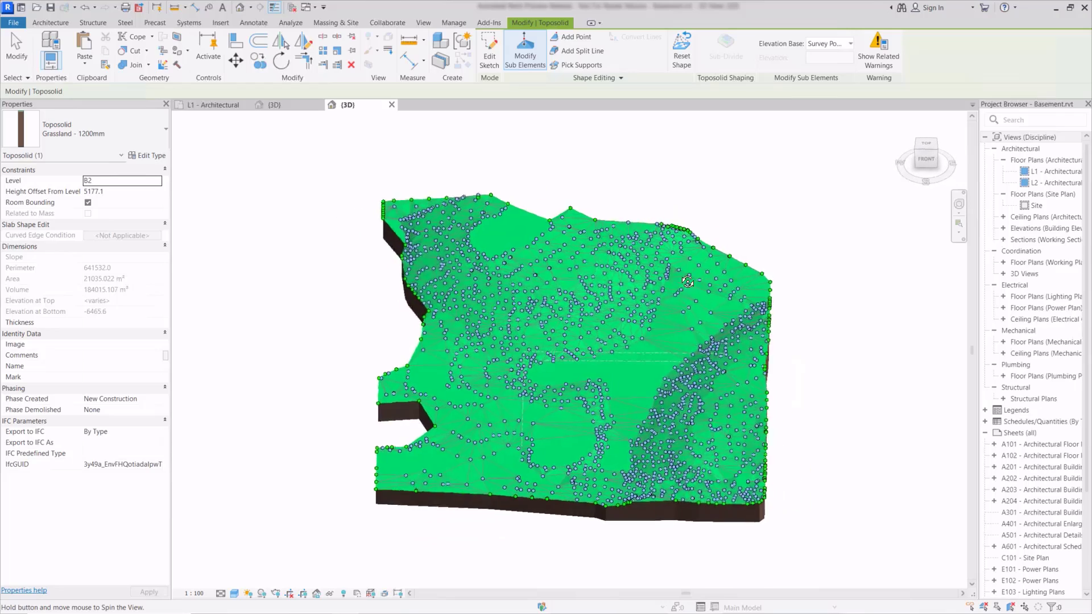
pyautogui.moveTo(687, 282); pyautogui.dragTo(523, 154)
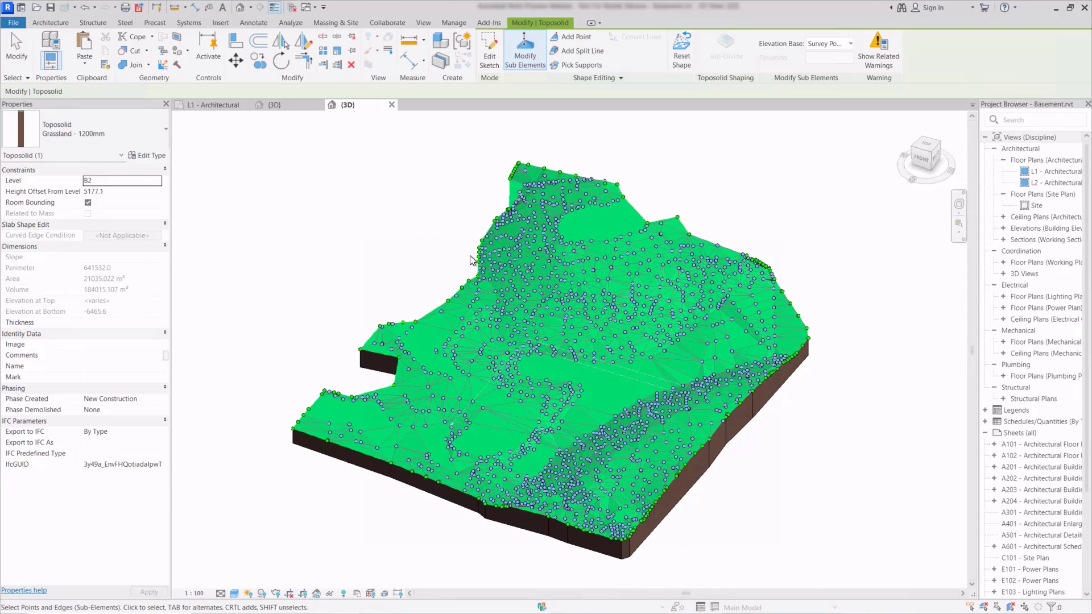
pyautogui.moveTo(356, 359)
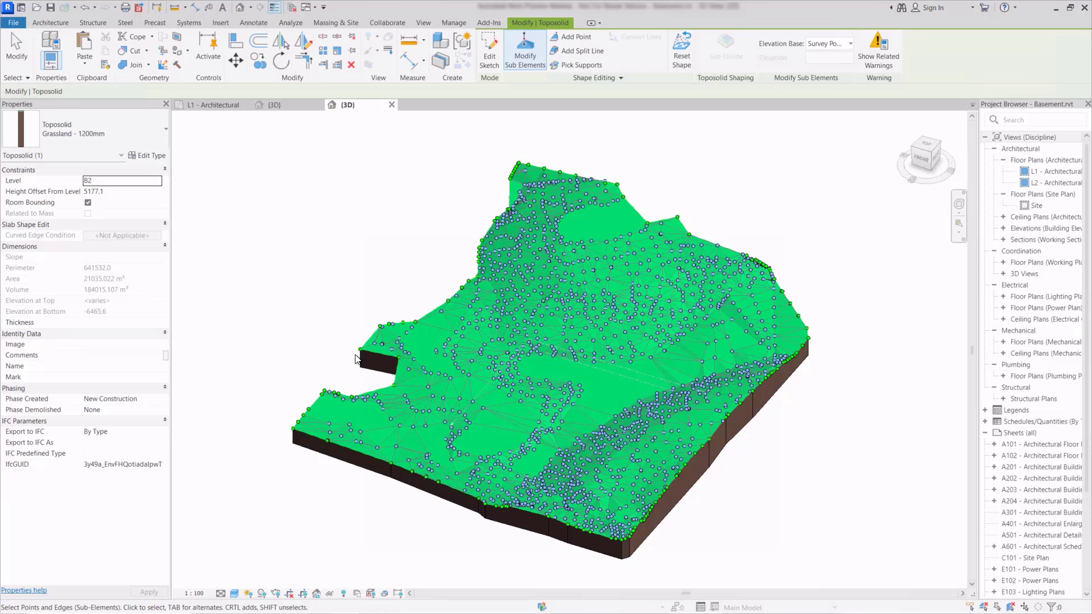
pyautogui.moveTo(607, 181)
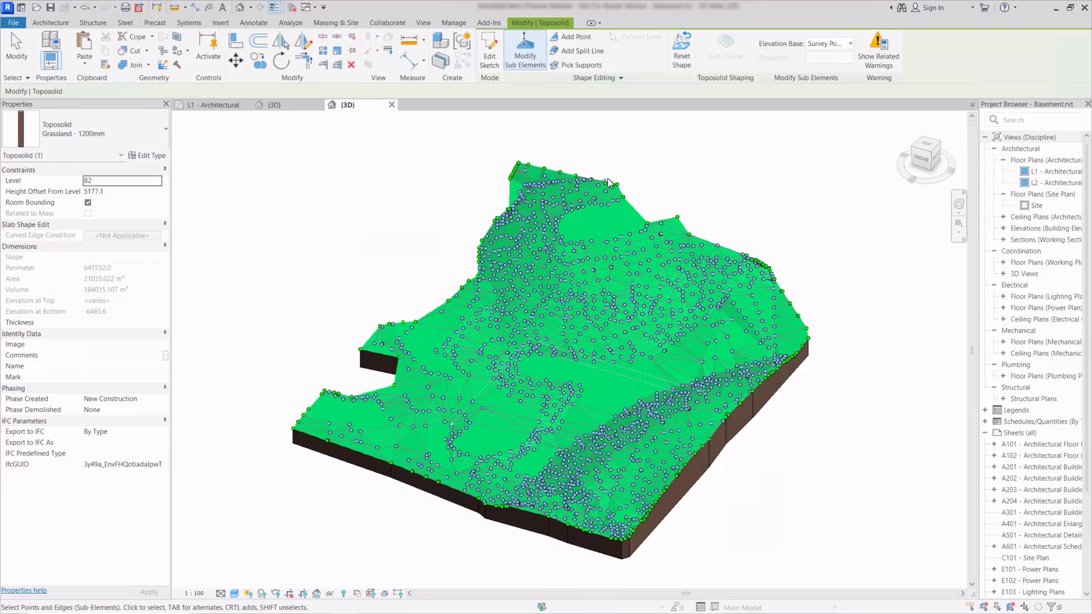
pyautogui.moveTo(546, 152)
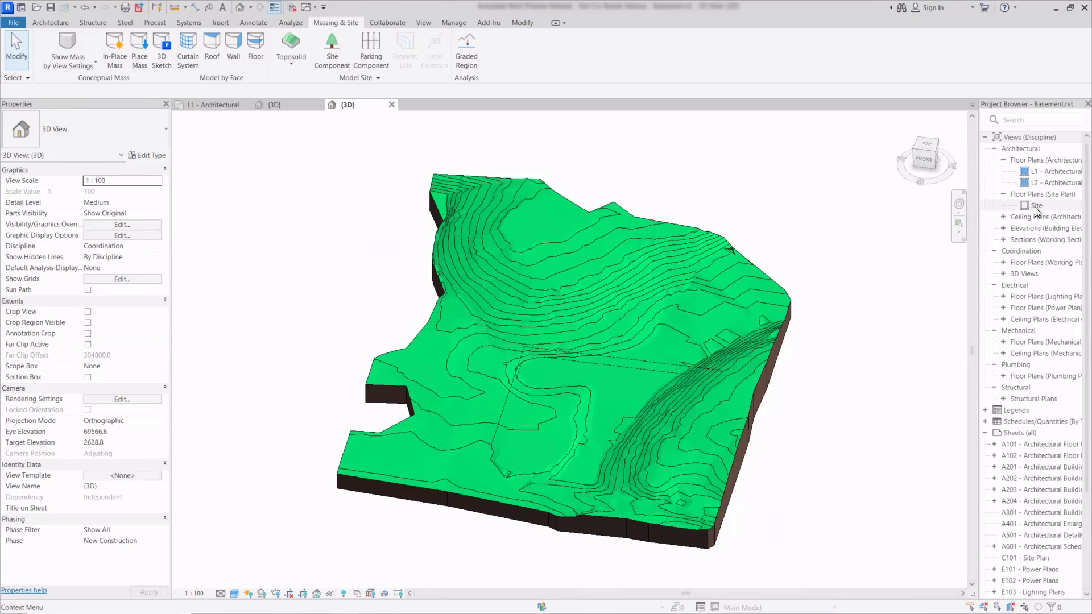
pyautogui.doubleClick(1035, 205)
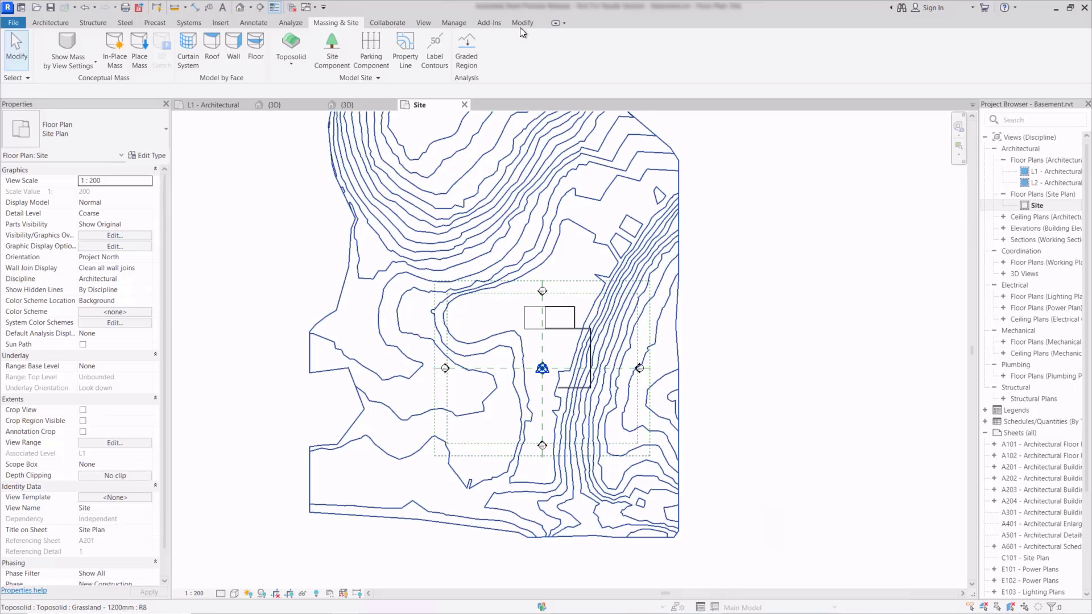
# - Split the toposolid along a rectangle drawn around the building footprint
pyautogui.click(522, 22)
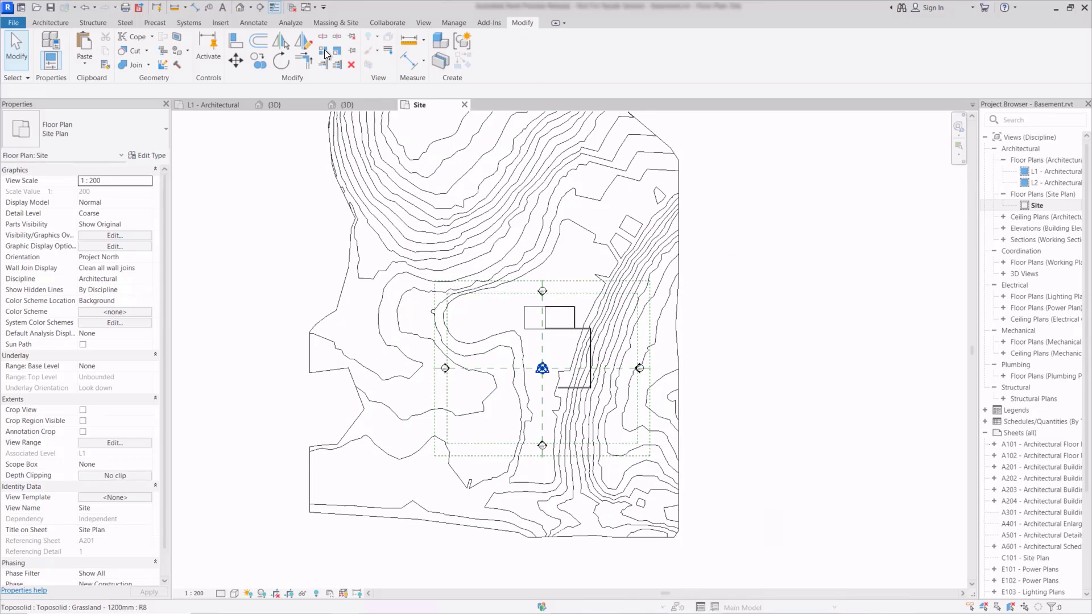
pyautogui.moveTo(321, 38)
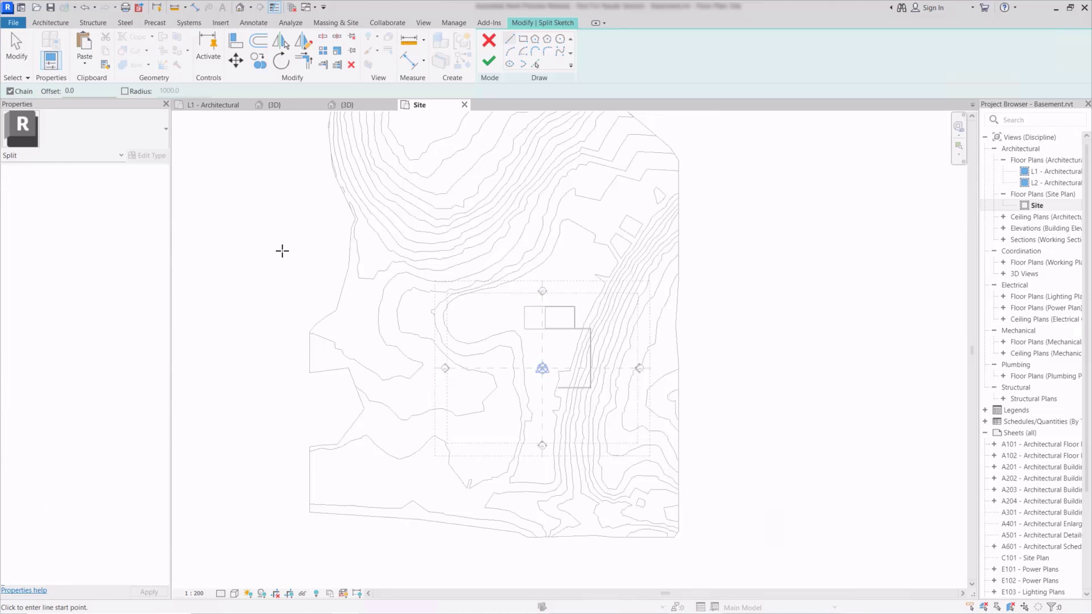
pyautogui.moveTo(540, 95)
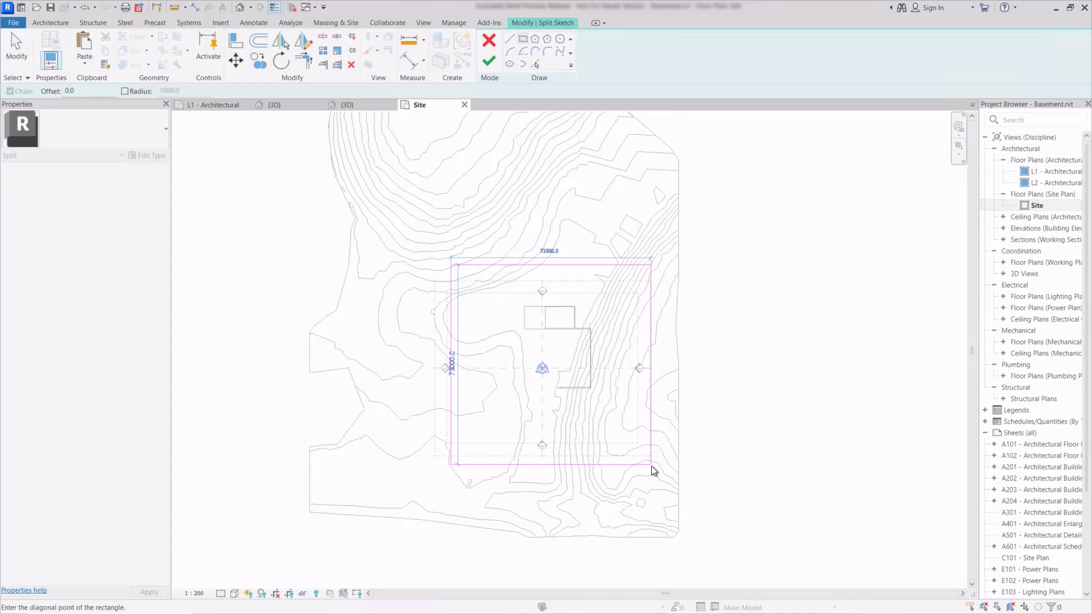
pyautogui.click(653, 469)
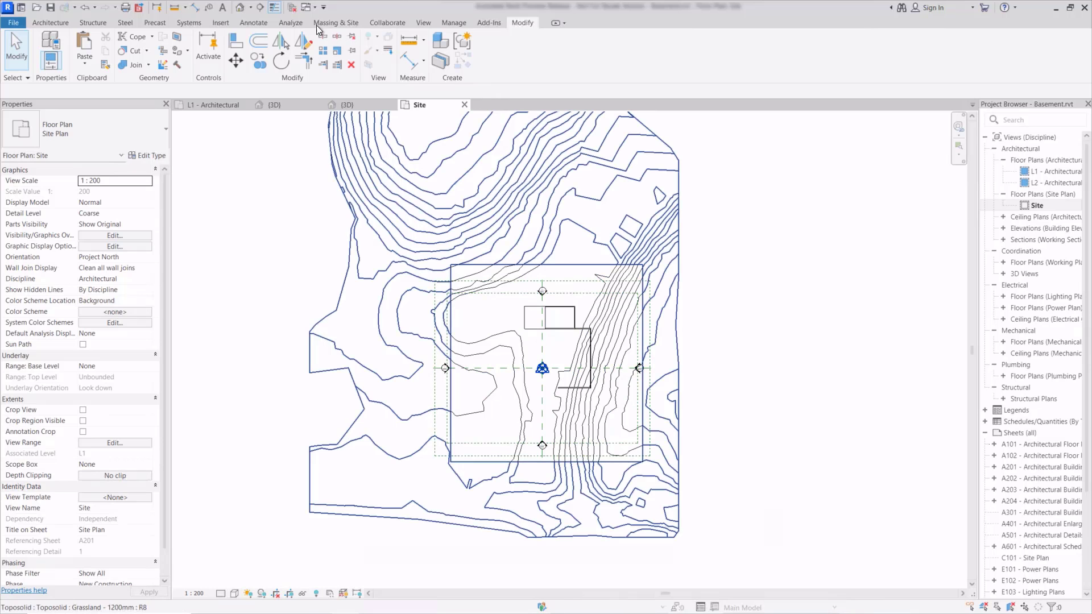
# - Open the 3D view and orbit around the cropped square terrain block
pyautogui.click(346, 105)
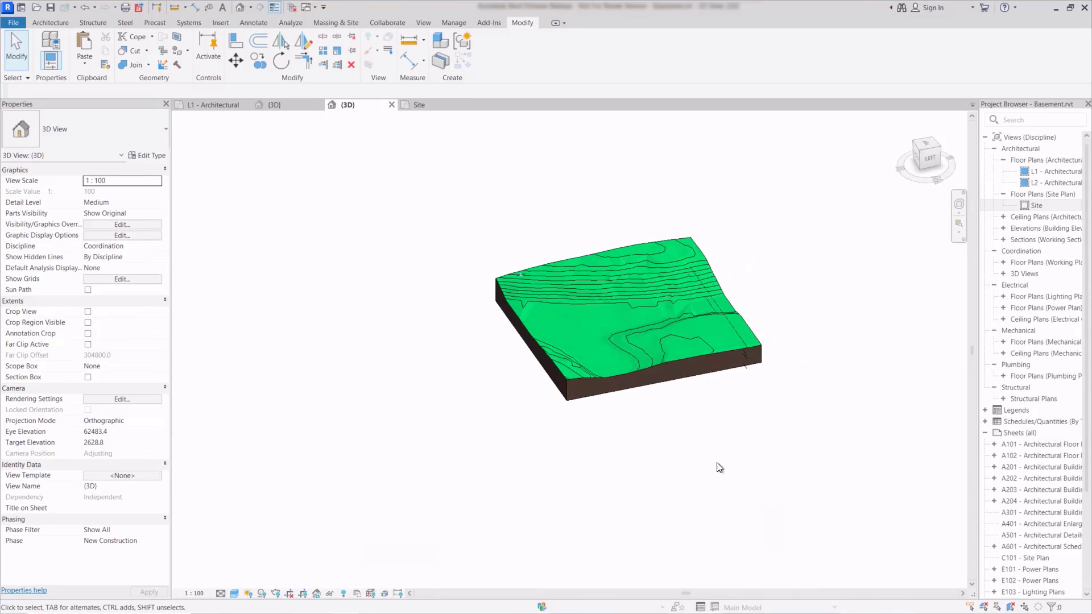
pyautogui.moveTo(717, 466); pyautogui.dragTo(626, 555)
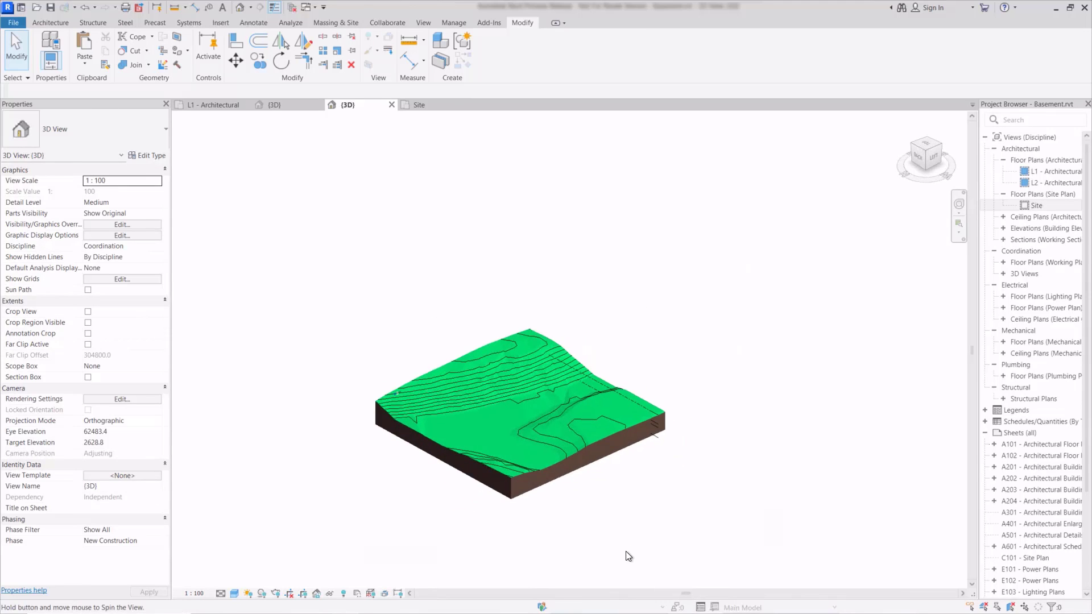
pyautogui.moveTo(627, 556); pyautogui.dragTo(630, 488)
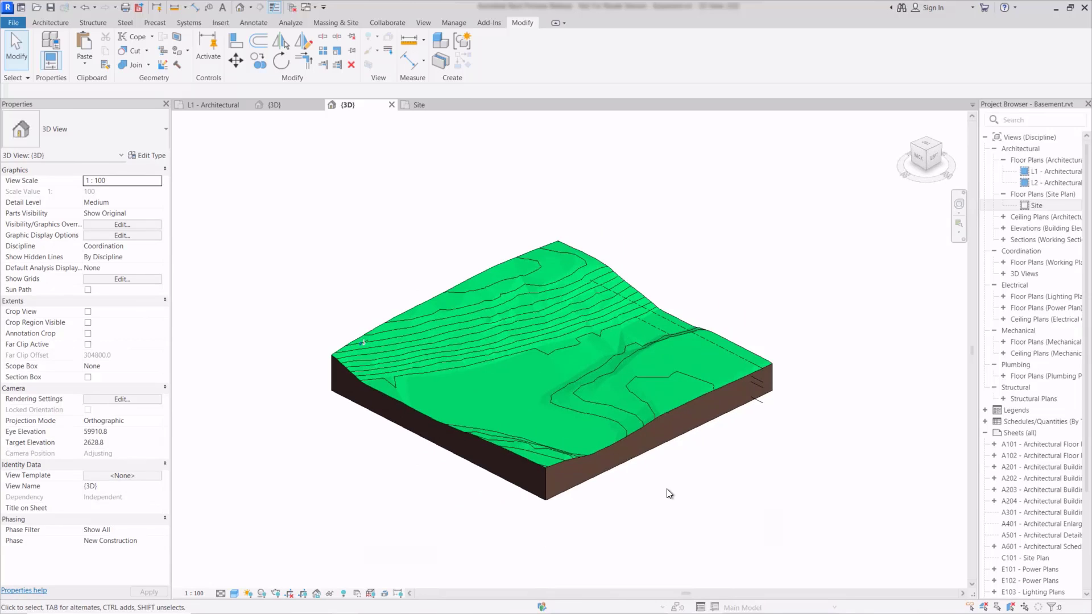
pyautogui.moveTo(241, 277)
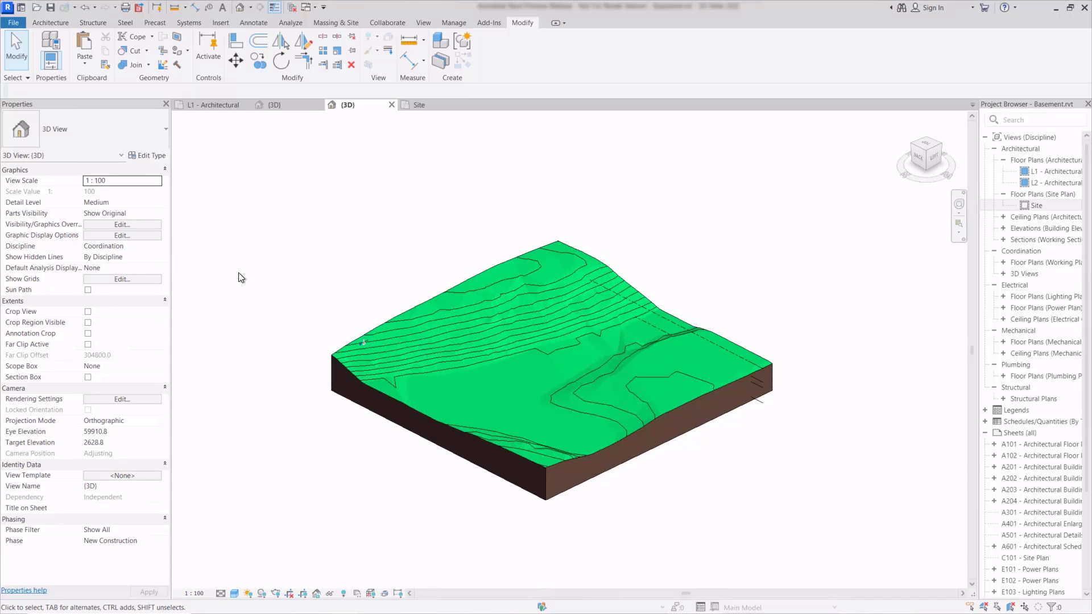
pyautogui.moveTo(491, 182)
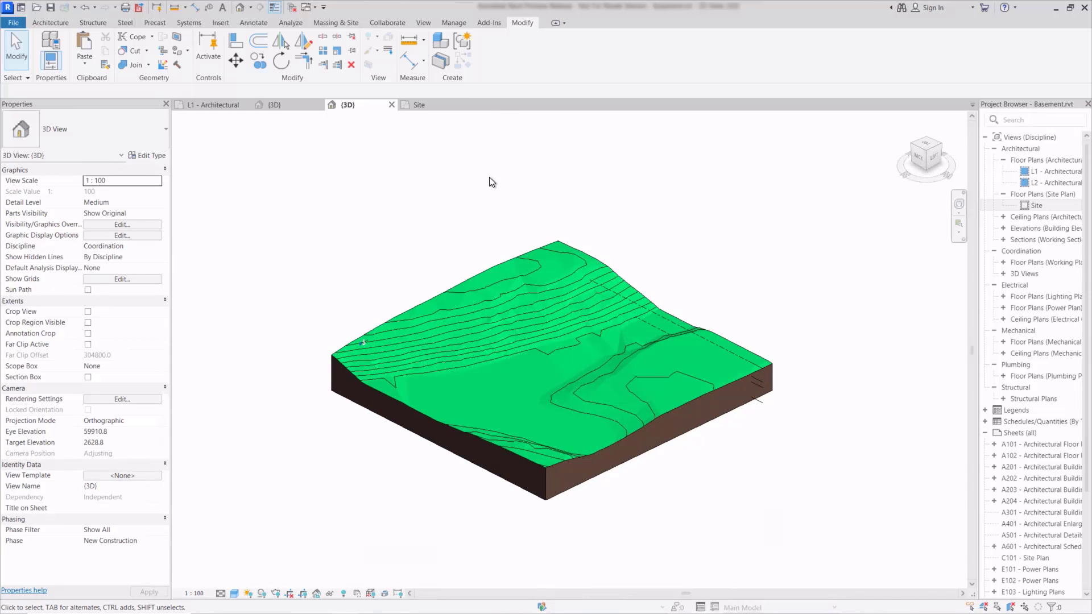
pyautogui.moveTo(500, 30)
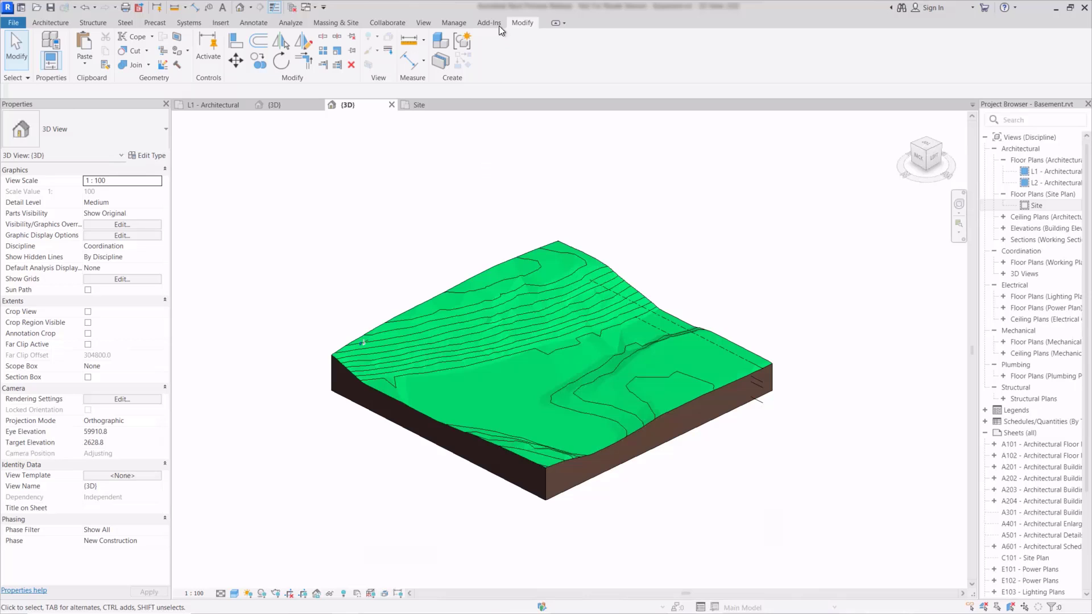
# - Show the basement masses and start editing the mass in place
pyautogui.click(335, 23)
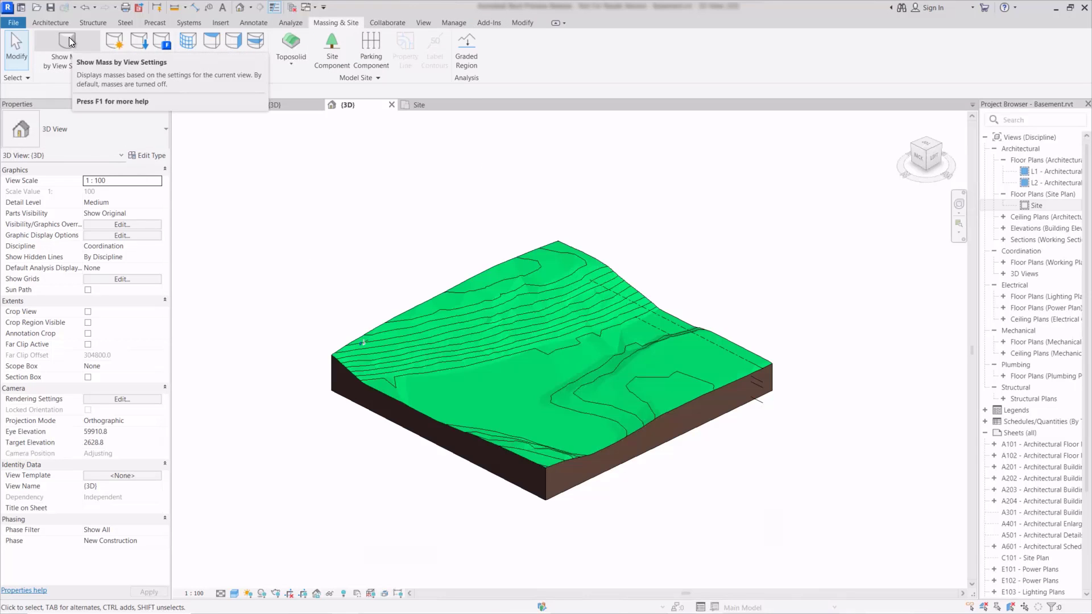
pyautogui.click(66, 45)
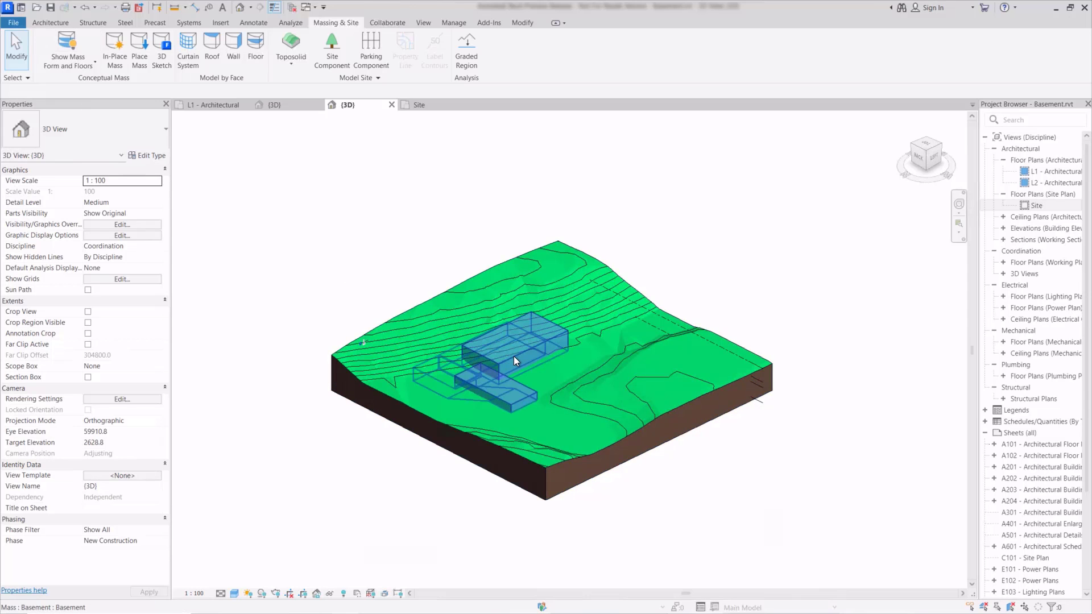
pyautogui.click(515, 362)
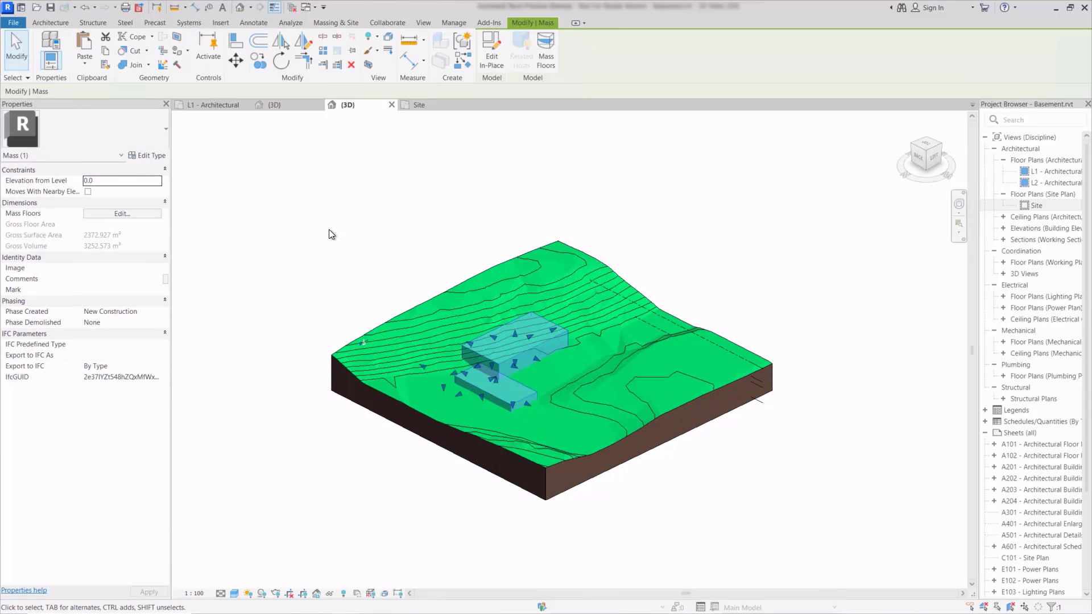
pyautogui.moveTo(491, 46)
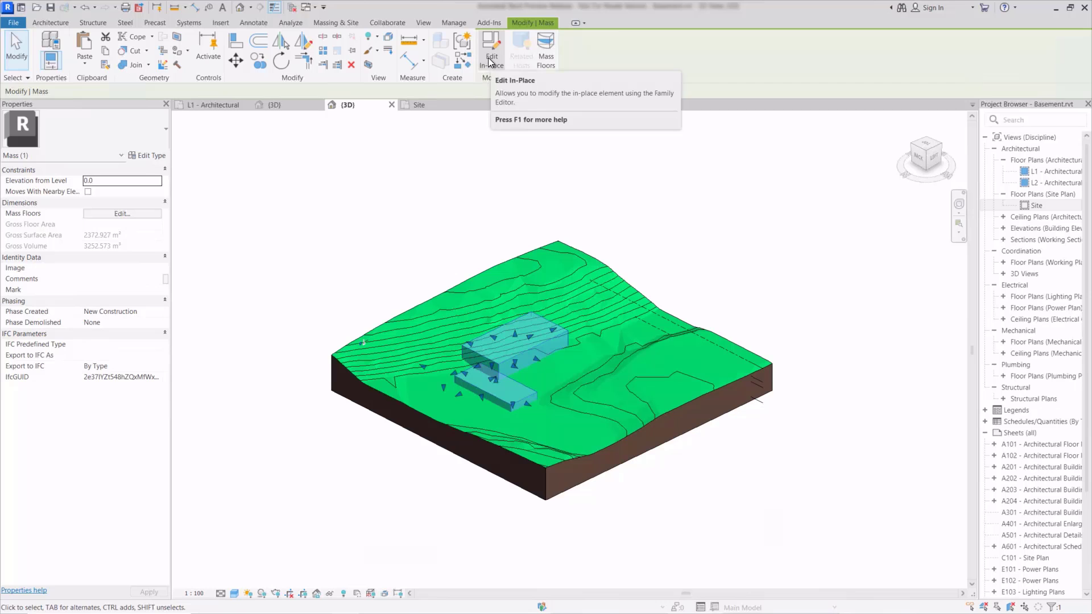
pyautogui.click(491, 45)
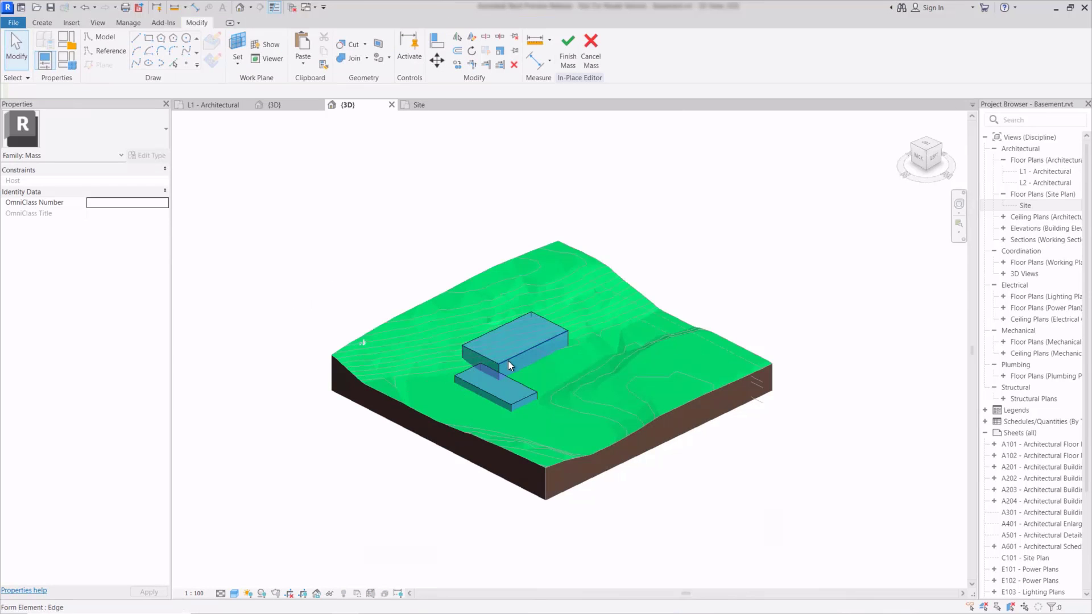
pyautogui.click(510, 366)
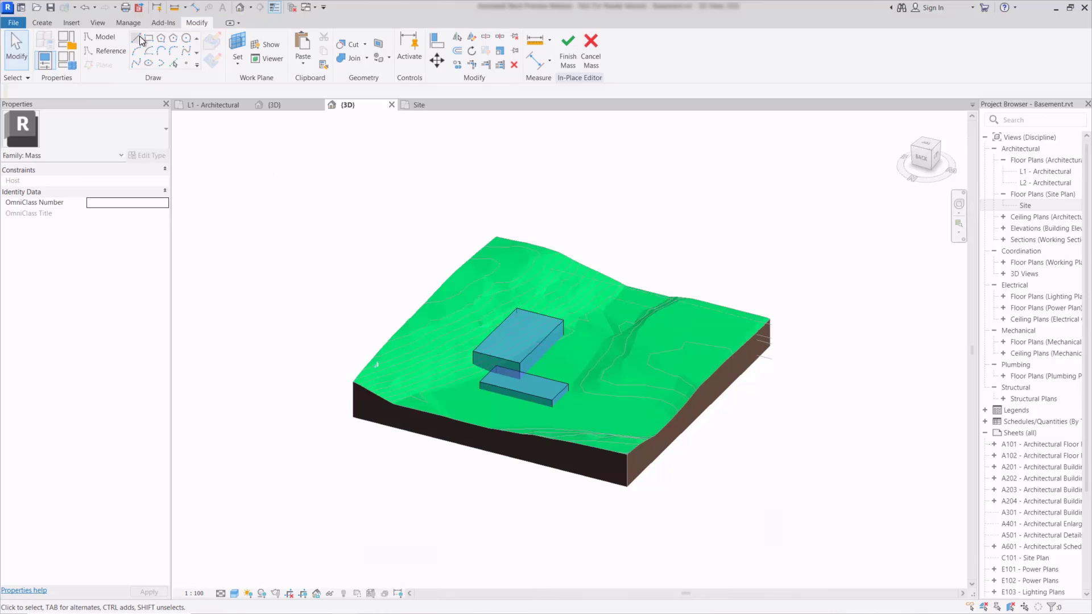
pyautogui.moveTo(509, 365)
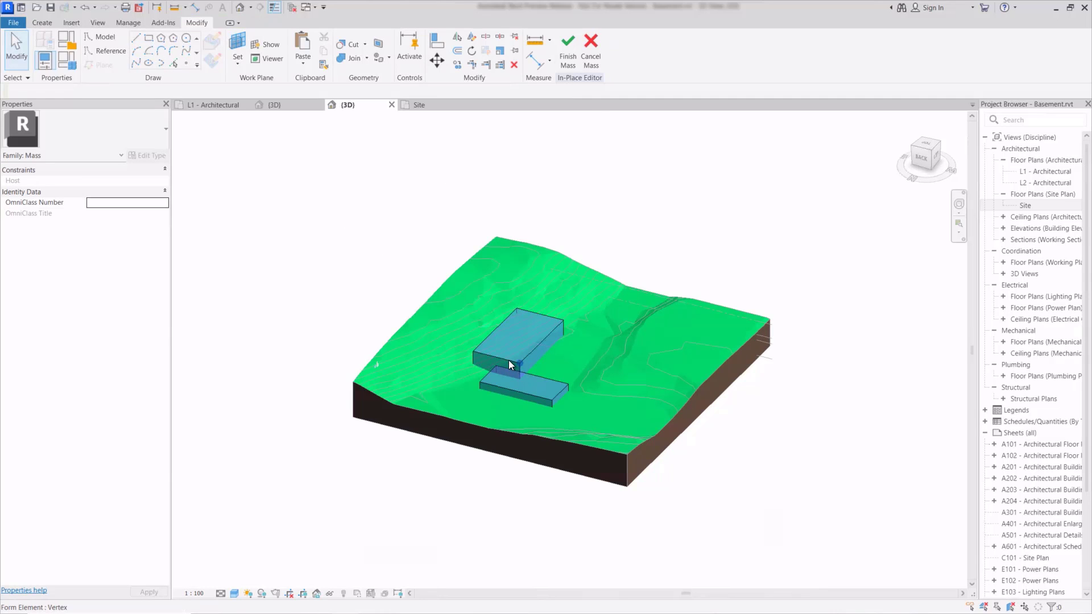
pyautogui.click(511, 362)
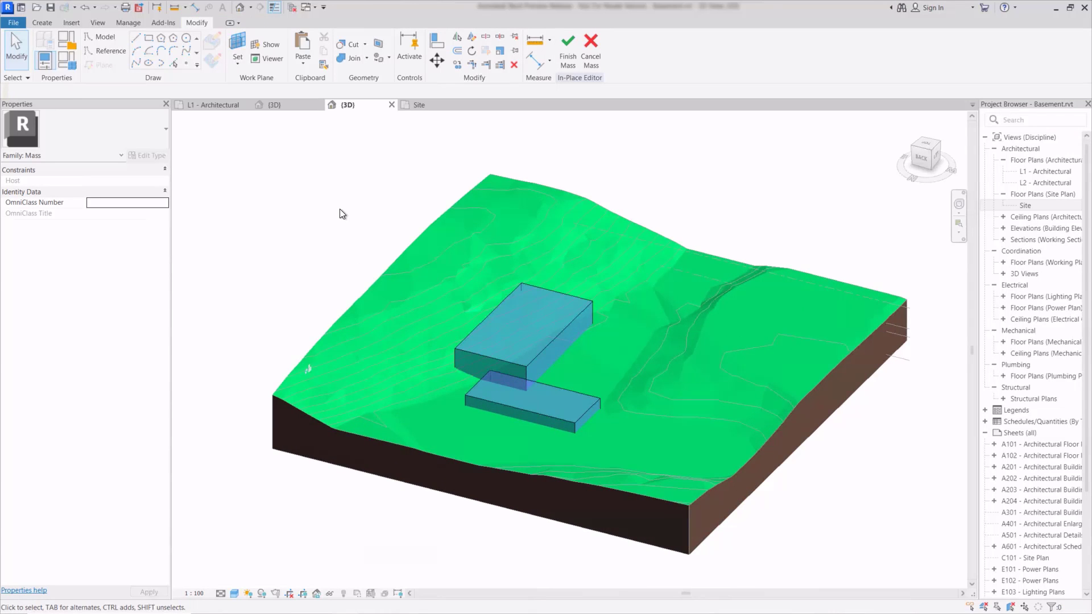
# - Turn both mass forms into voids, cut the toposolid, and finish the mass
pyautogui.click(530, 337)
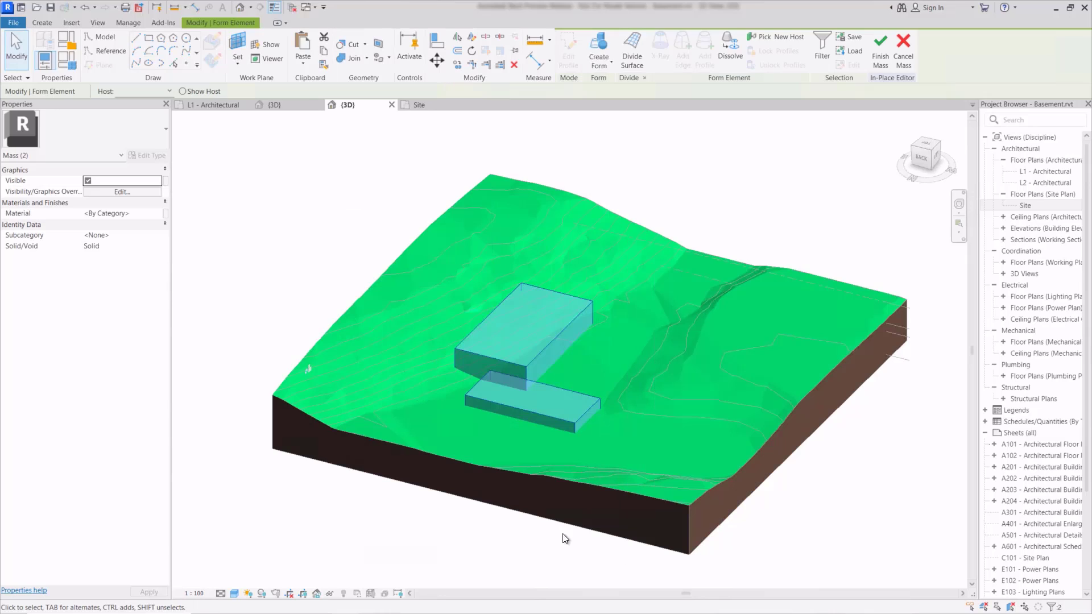
pyautogui.click(114, 245)
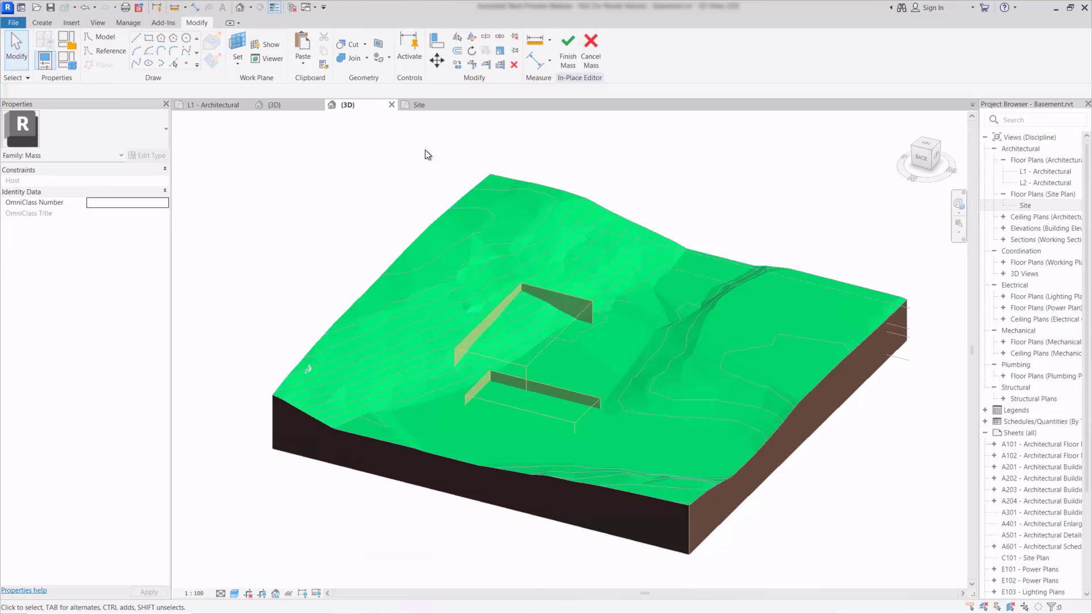
pyautogui.moveTo(353, 45)
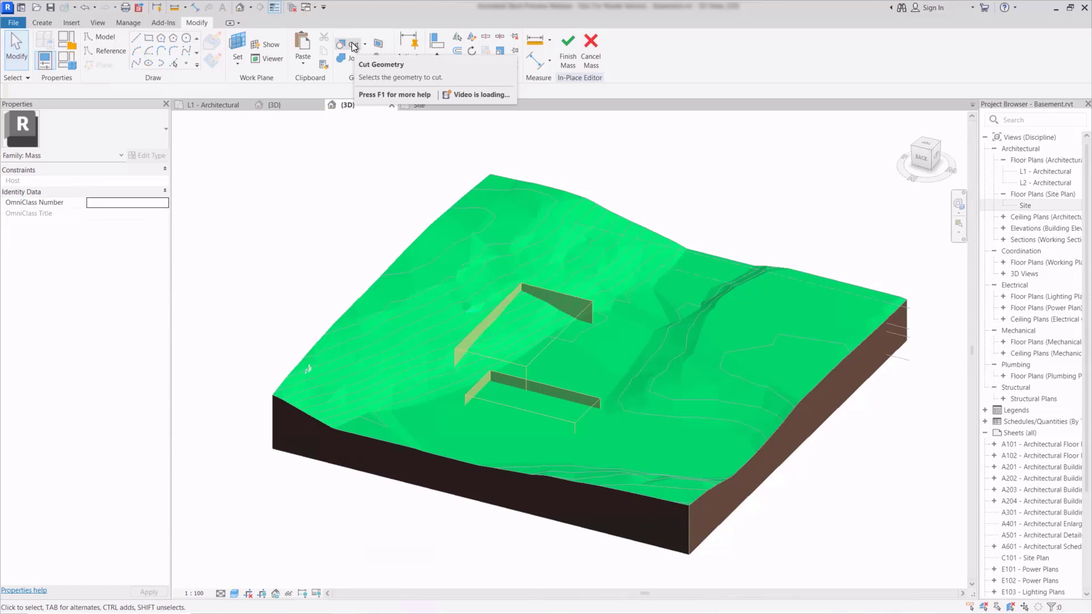
pyautogui.click(341, 45)
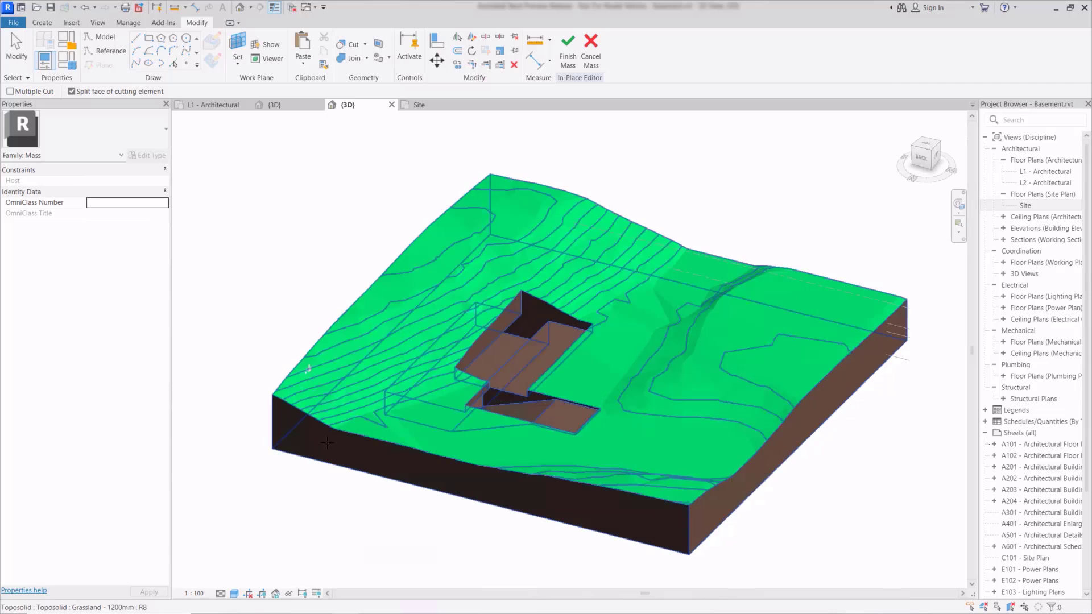
pyautogui.moveTo(567, 41)
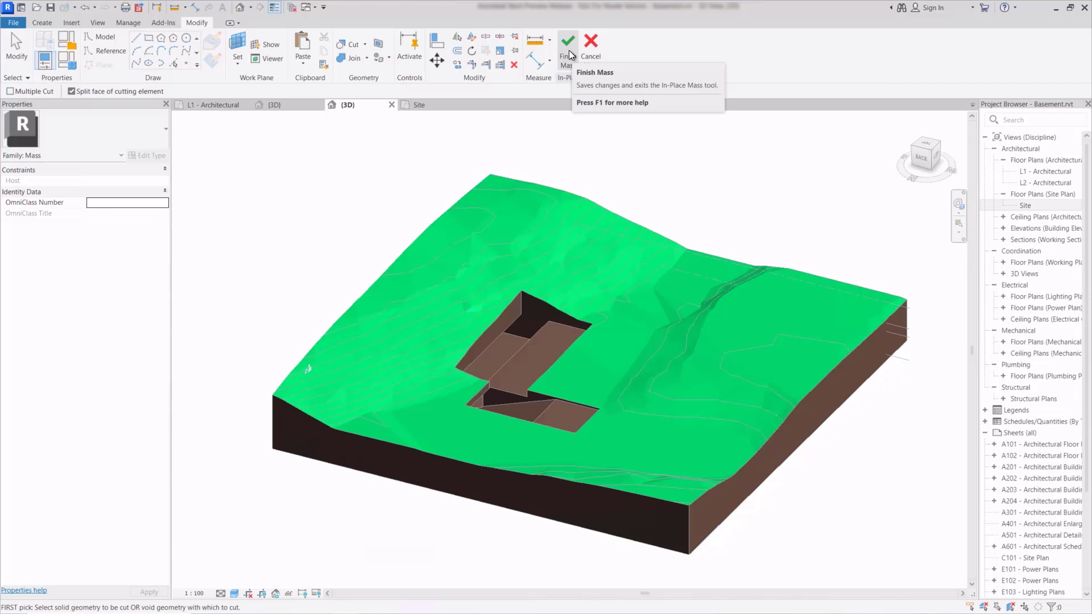
pyautogui.click(567, 41)
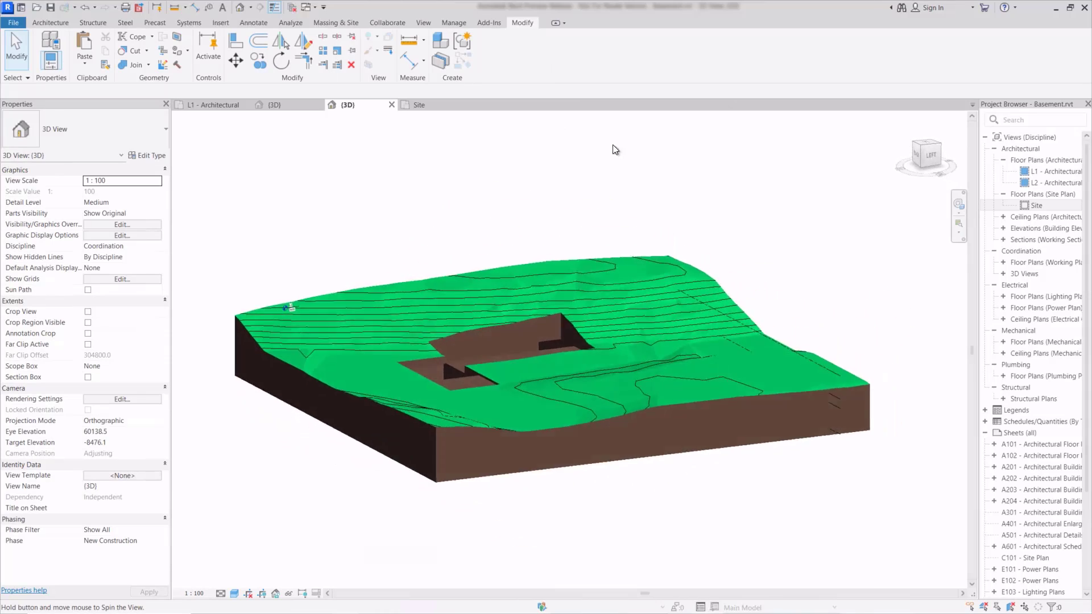
# - Enable a section box and drag it through the excavation from a lower angle
pyautogui.moveTo(613, 150); pyautogui.dragTo(452, 143)
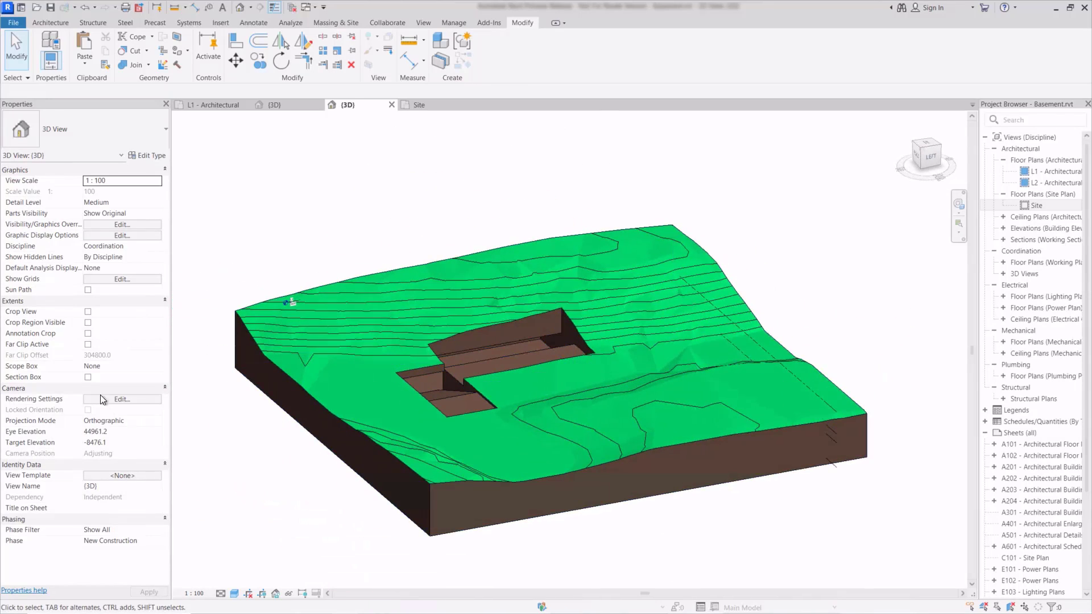
pyautogui.click(88, 377)
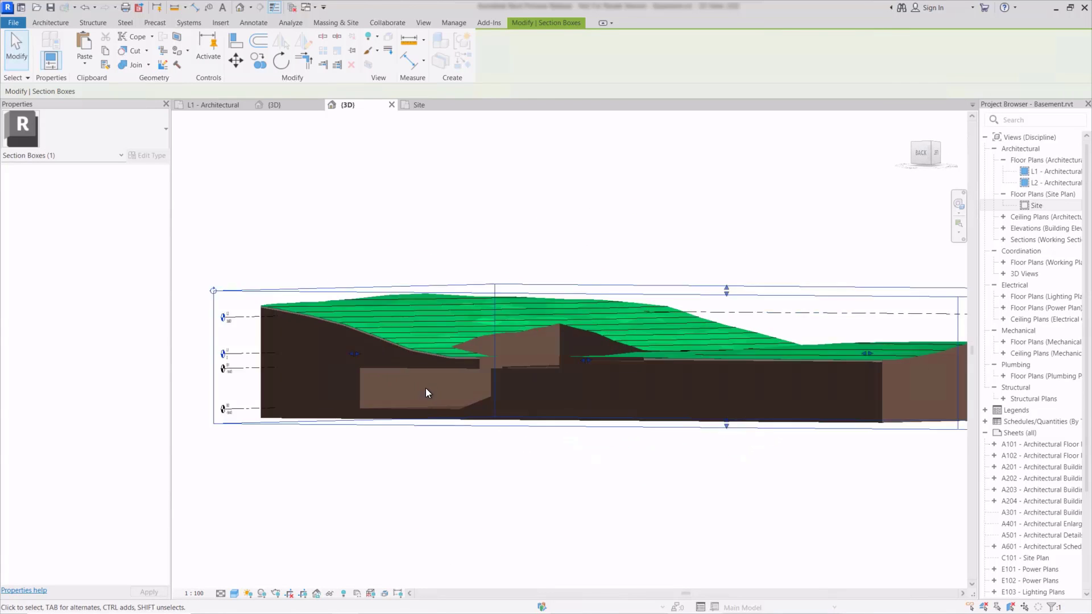
pyautogui.moveTo(427, 393); pyautogui.dragTo(491, 396)
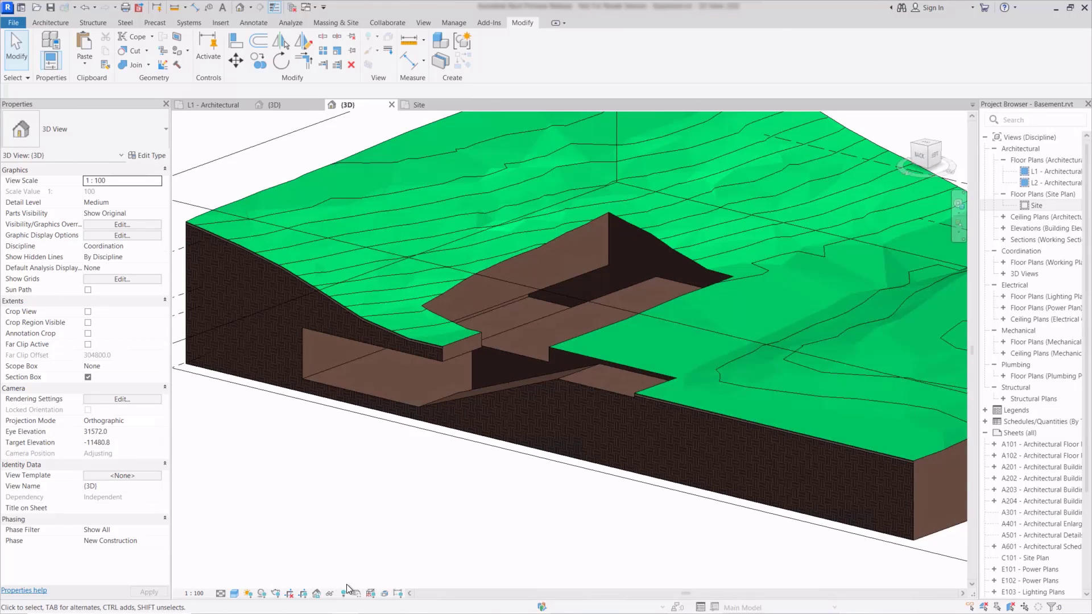
# - Reveal hidden elements, unhide the basement walls and ramp floor, then exit reveal mode
pyautogui.click(342, 593)
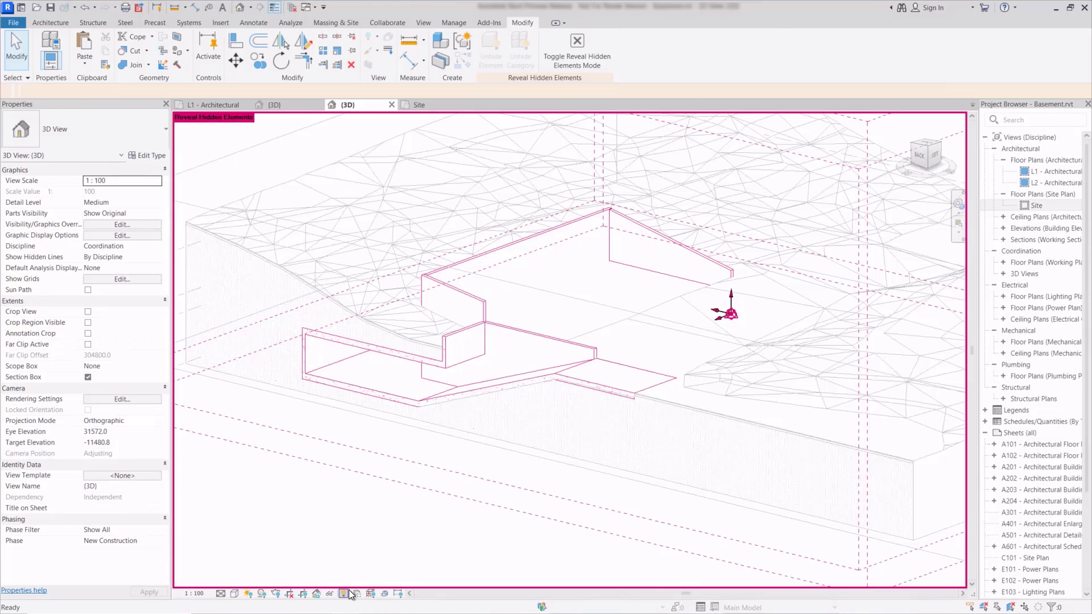
pyautogui.click(353, 366)
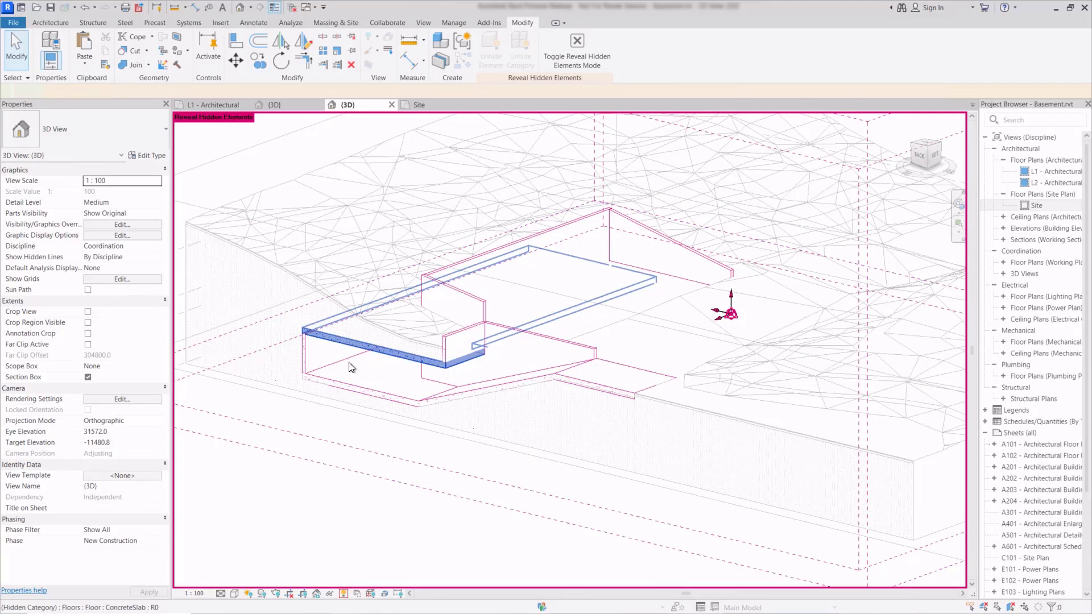
pyautogui.click(347, 367)
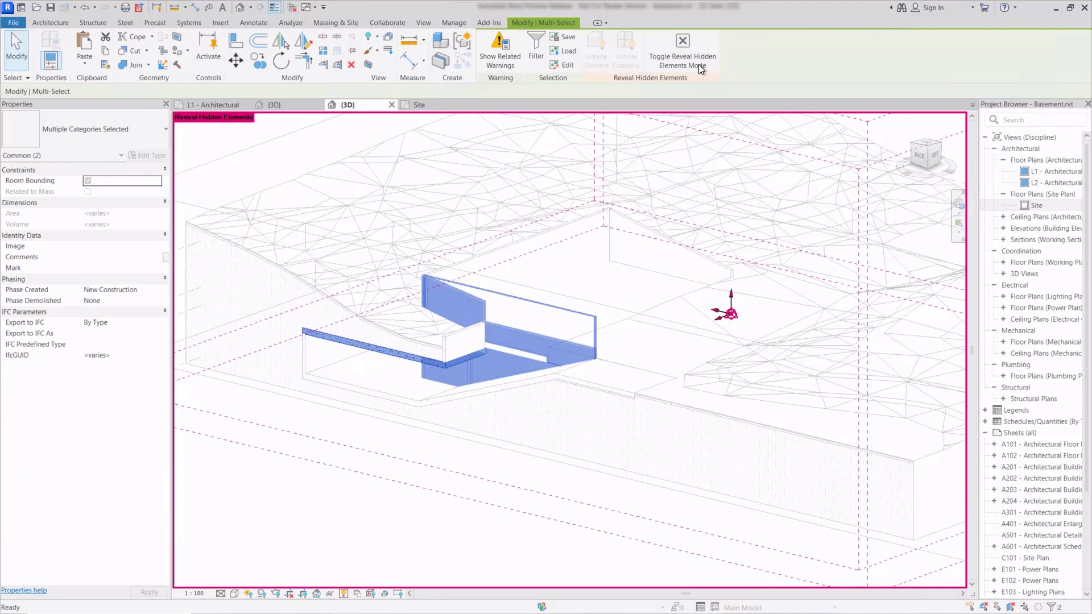
pyautogui.click(681, 40)
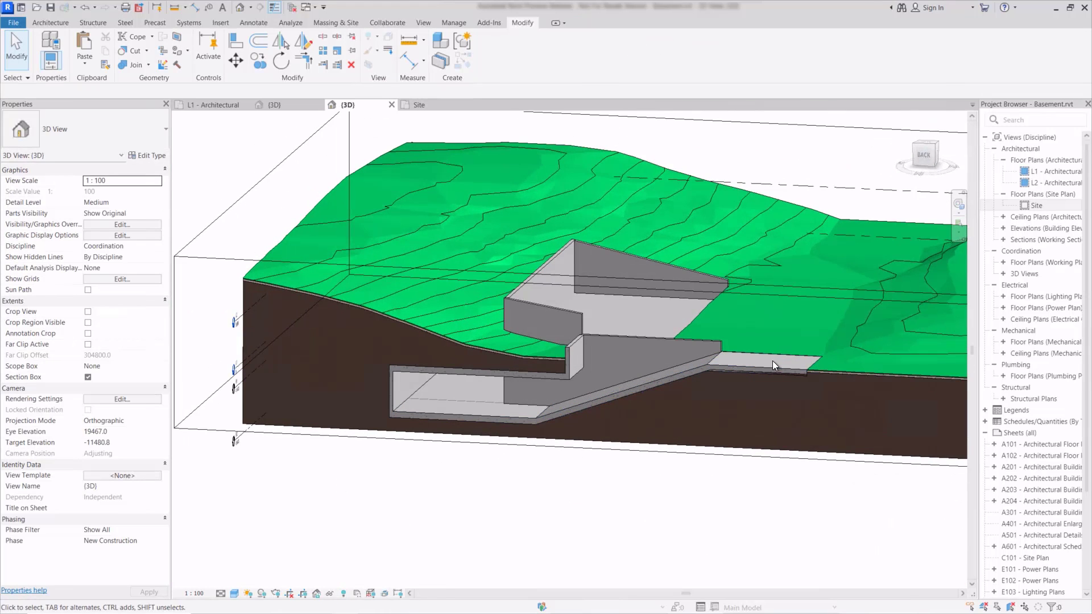
pyautogui.click(774, 365)
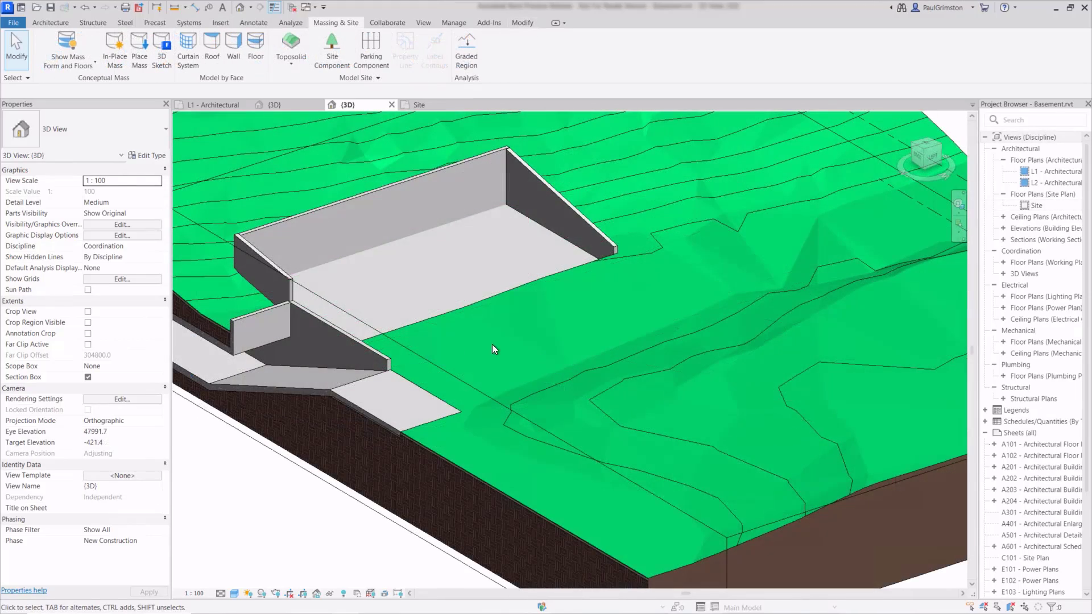
pyautogui.moveTo(541, 365)
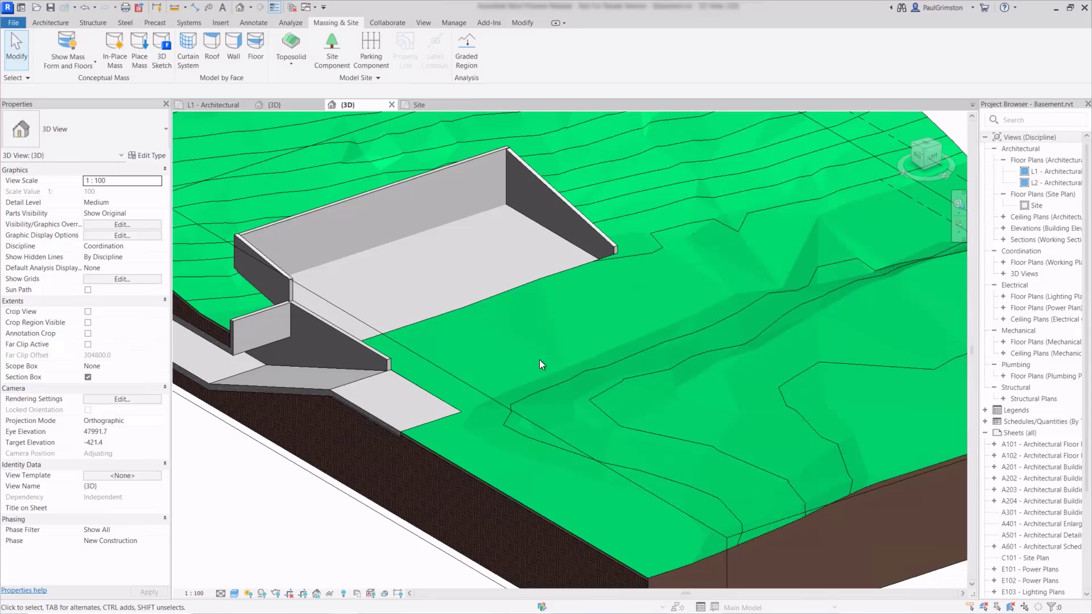
# - Place a Site-Bench component on the toposolid grass and drag it into position
pyautogui.click(51, 23)
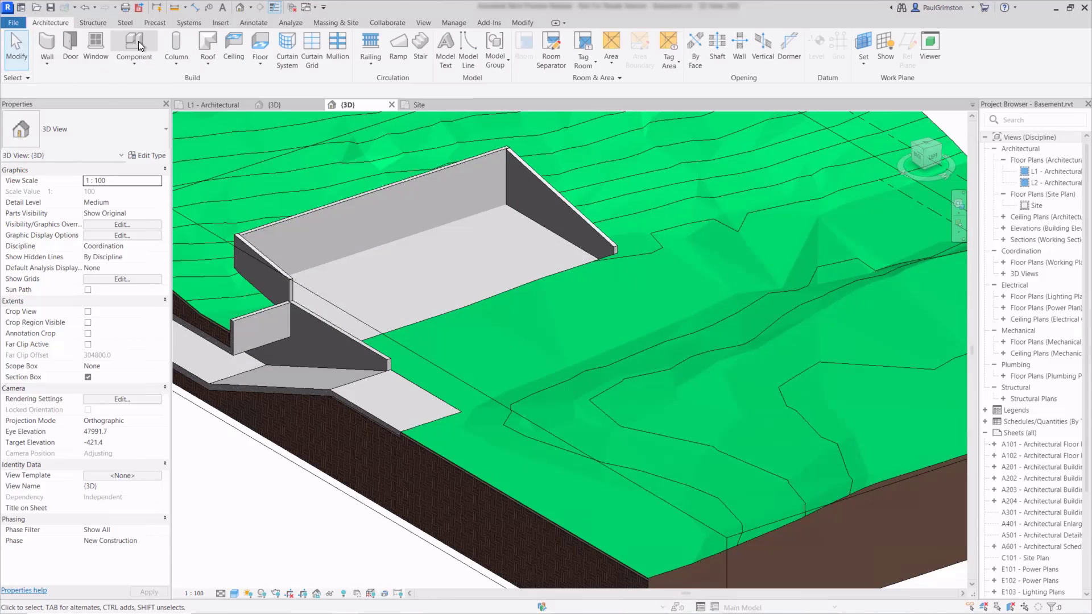
pyautogui.click(134, 44)
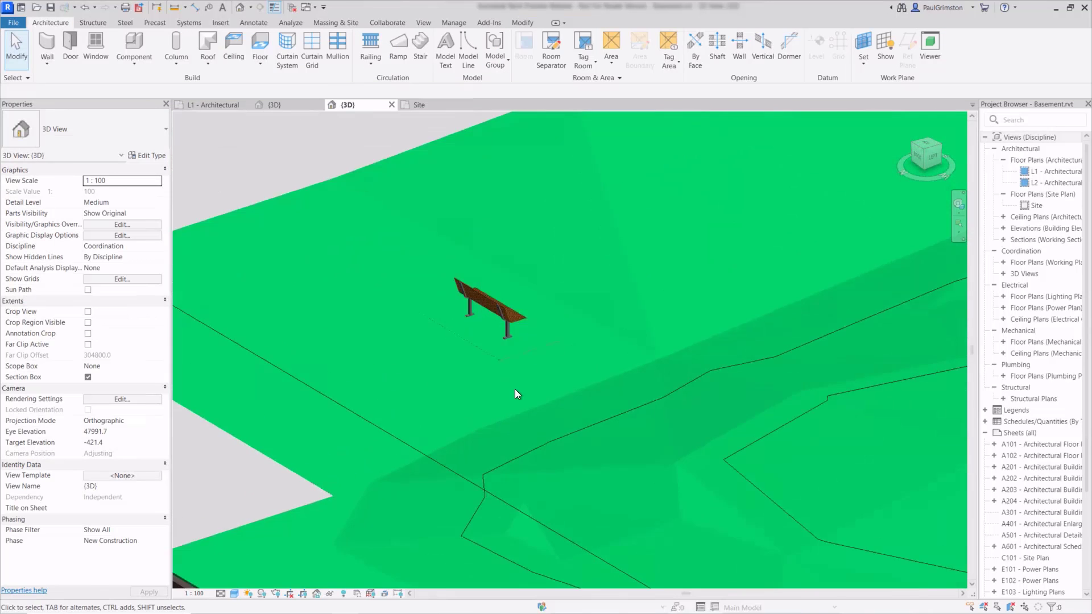
pyautogui.click(488, 306)
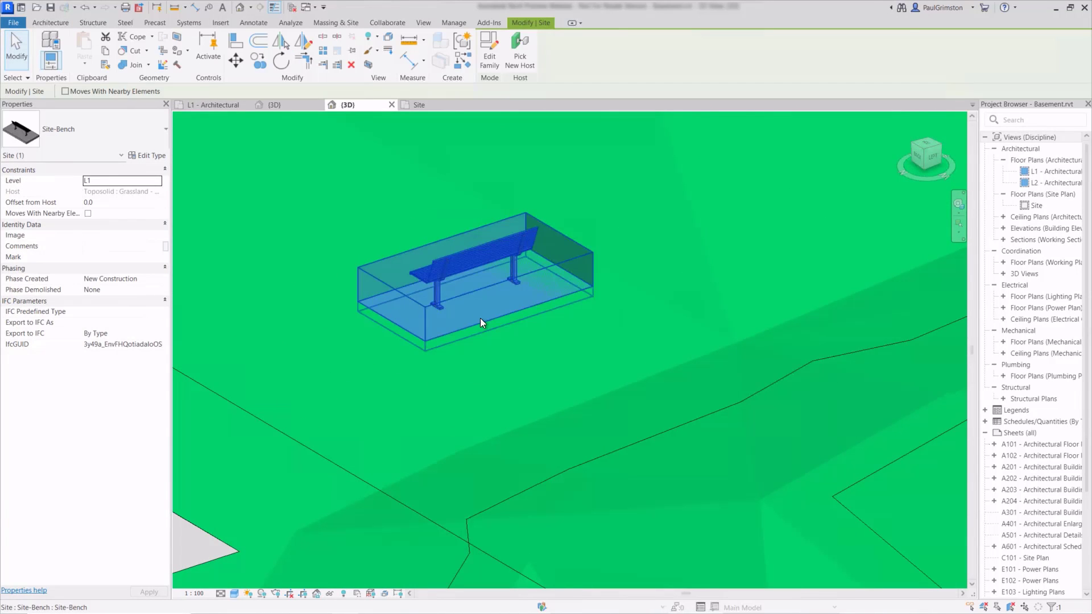
pyautogui.moveTo(478, 323); pyautogui.dragTo(547, 394)
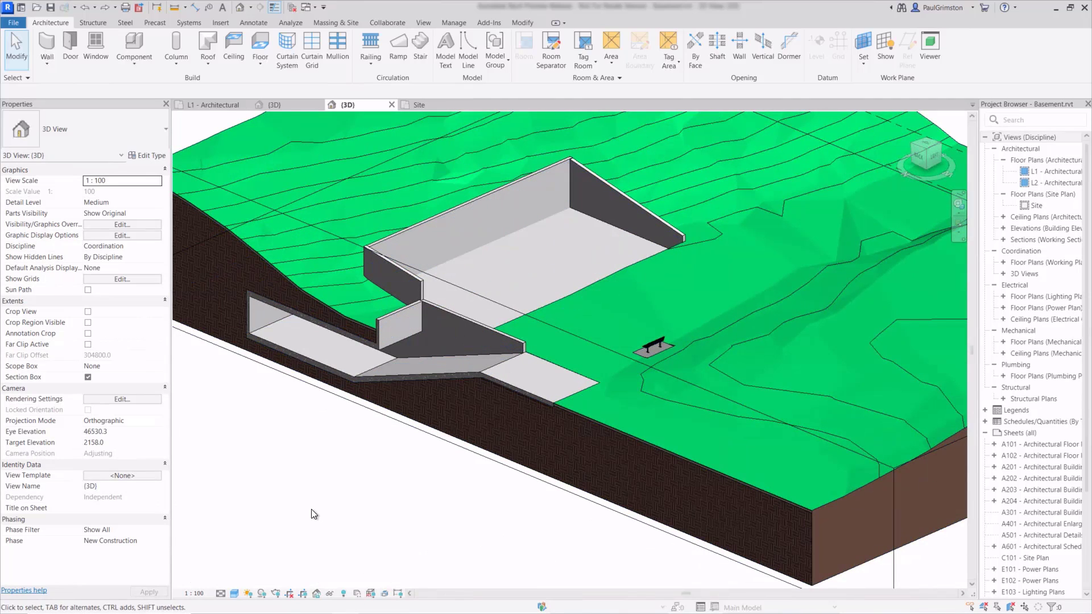
pyautogui.moveTo(306, 528)
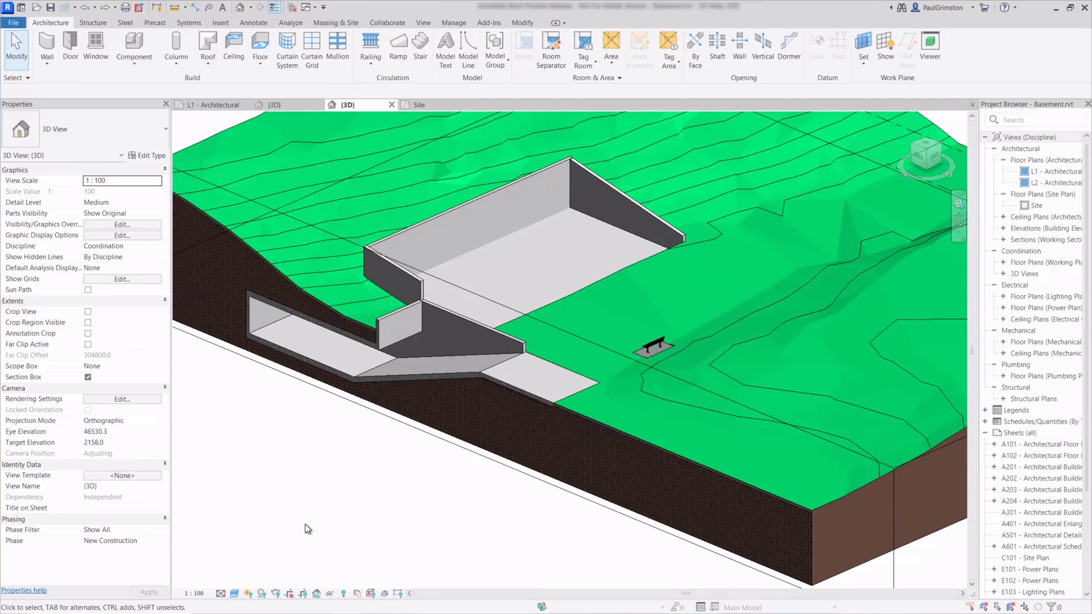
pyautogui.moveTo(311, 530)
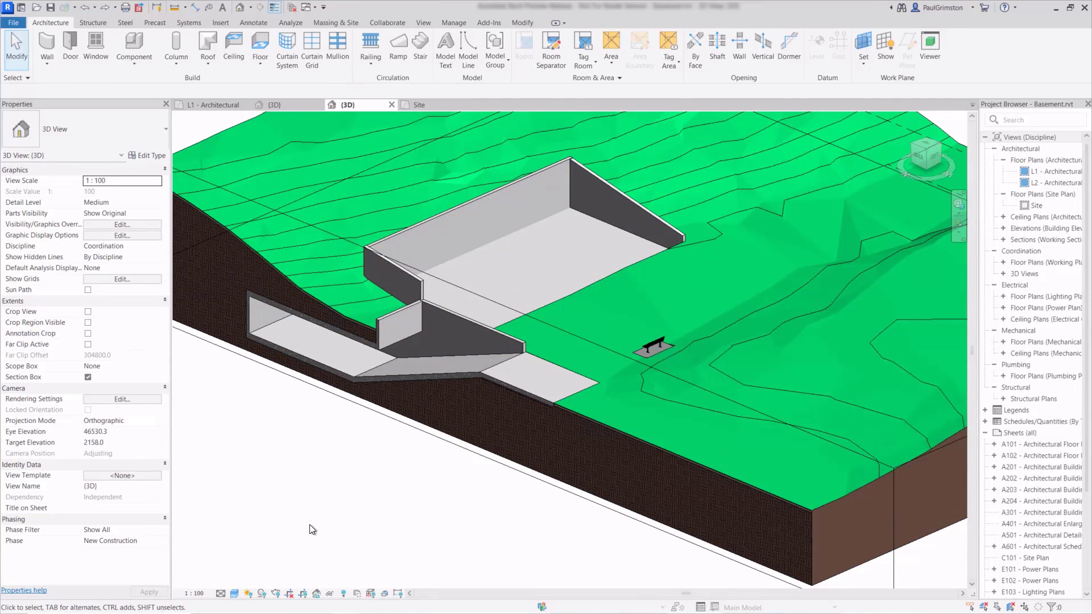